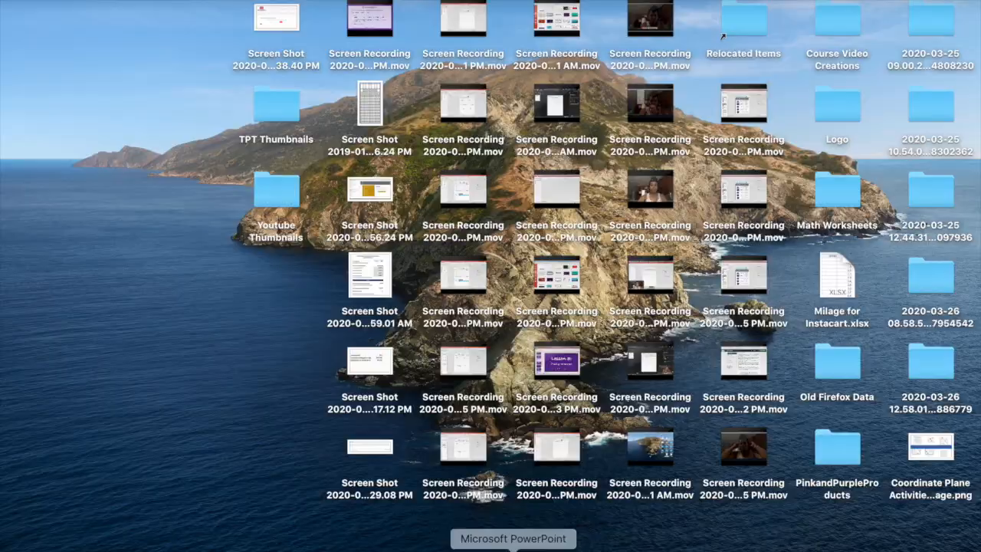
Step: Launch PowerPoint, create a Blank Presentation, and close the Design Ideas pane
{"action": "left_click", "coordinate": [512, 538]}
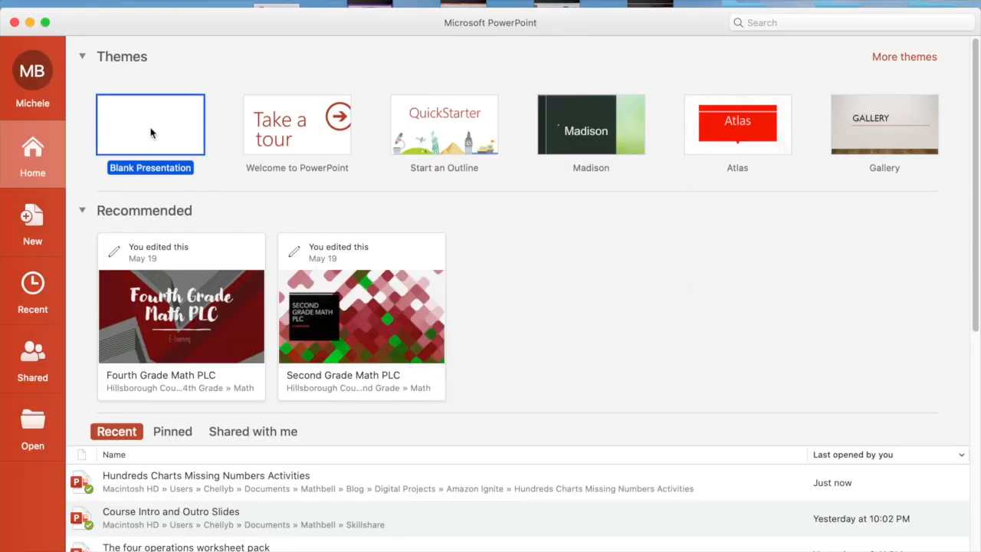
{"action": "left_click", "coordinate": [151, 125]}
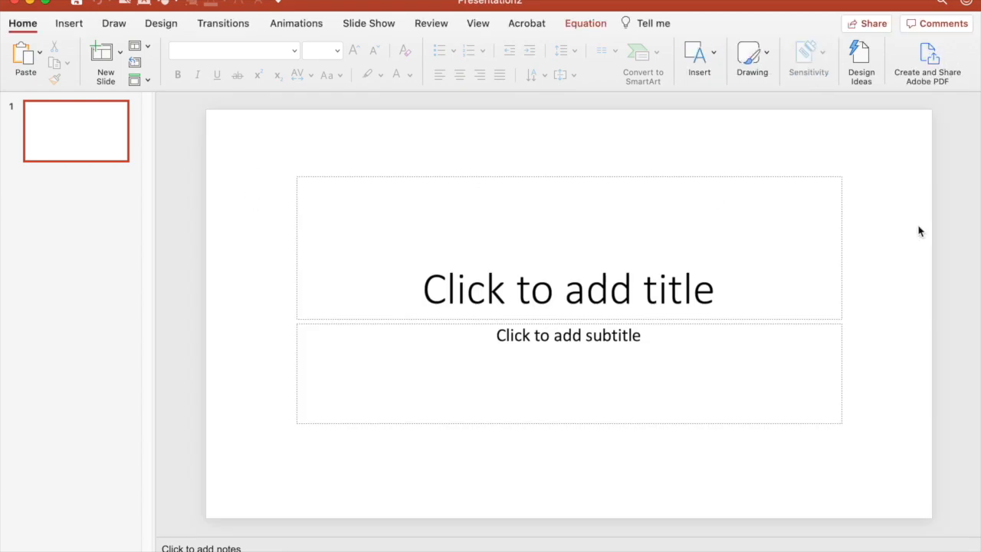
{"action": "left_click", "coordinate": [860, 58]}
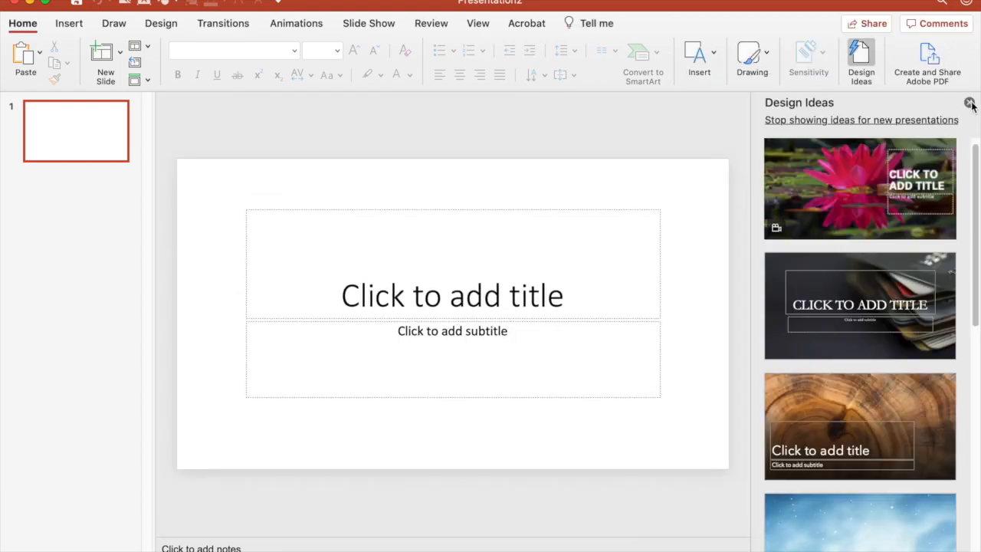
{"action": "left_click", "coordinate": [970, 104]}
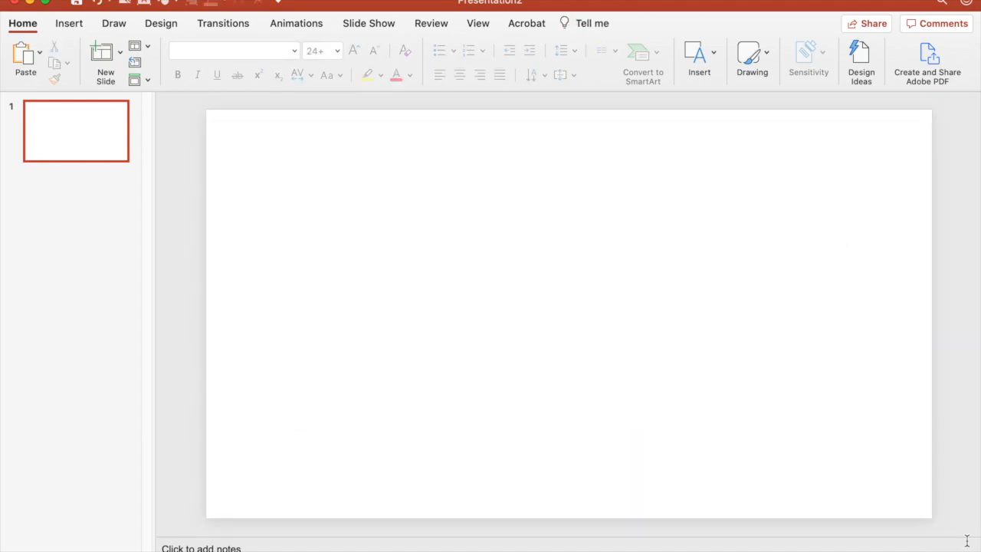
{"action": "mouse_move", "coordinate": [215, 121]}
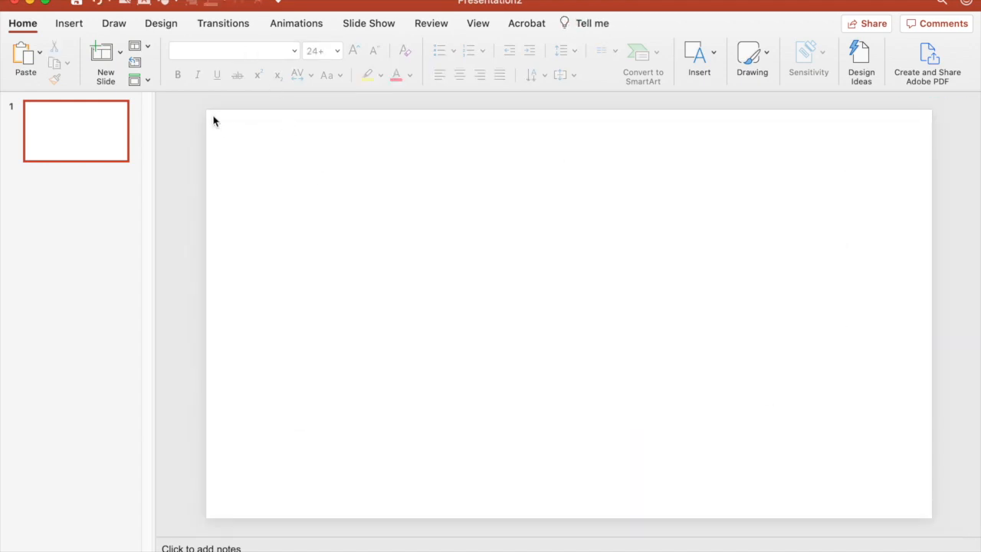
{"action": "mouse_move", "coordinate": [254, 171]}
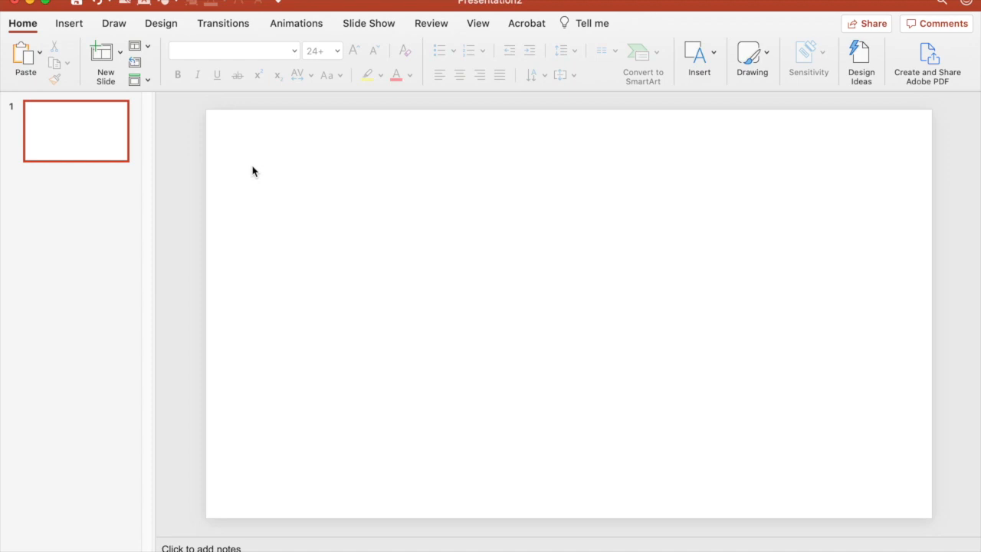
{"action": "mouse_move", "coordinate": [376, 149]}
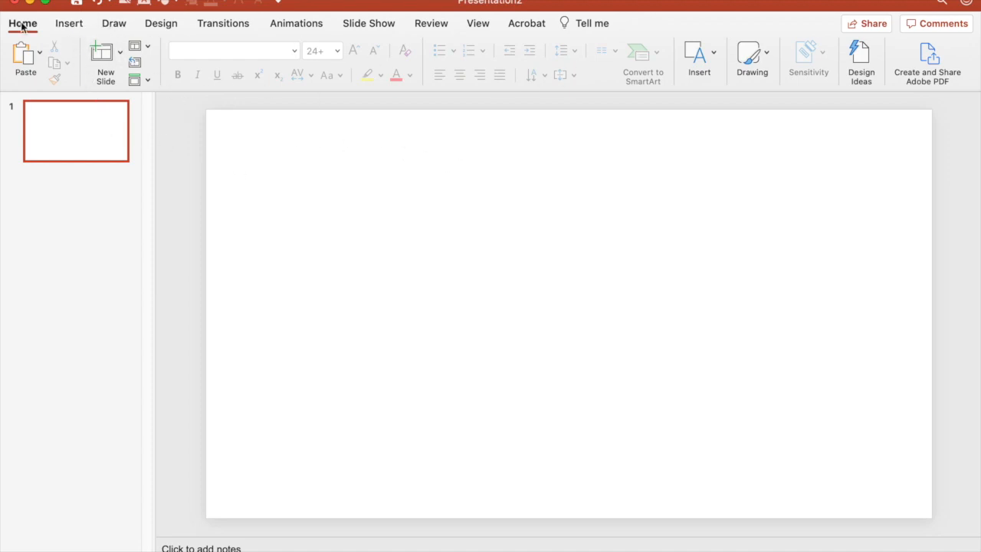
Step: Set a custom slide size of 8.5 by 11 inches in Page Setup
{"action": "left_click", "coordinate": [161, 23]}
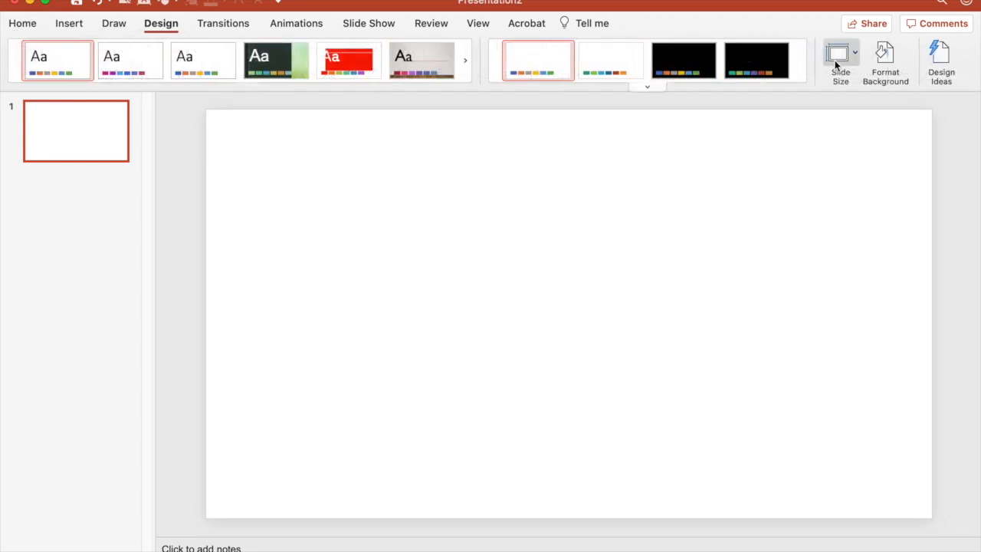
{"action": "left_click", "coordinate": [840, 57]}
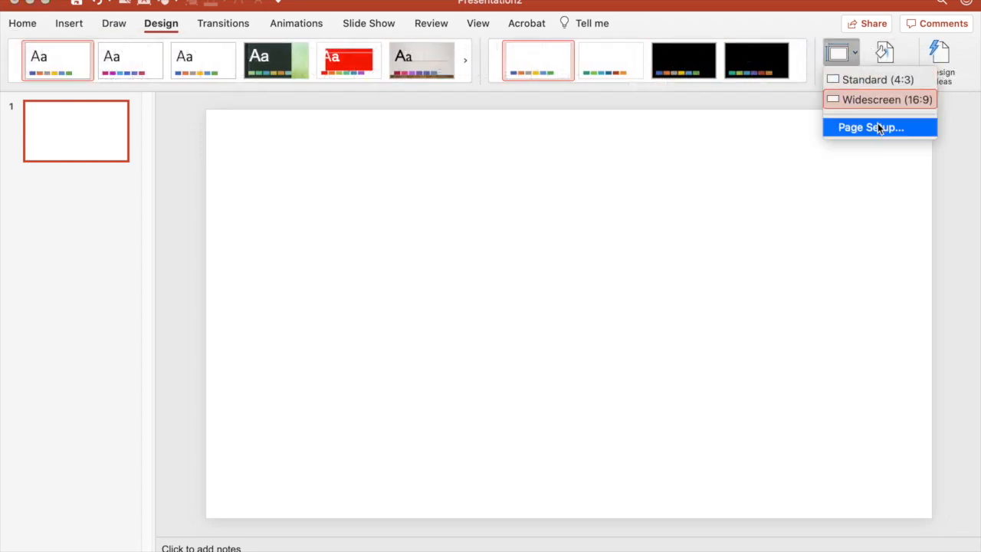
{"action": "left_click", "coordinate": [870, 127]}
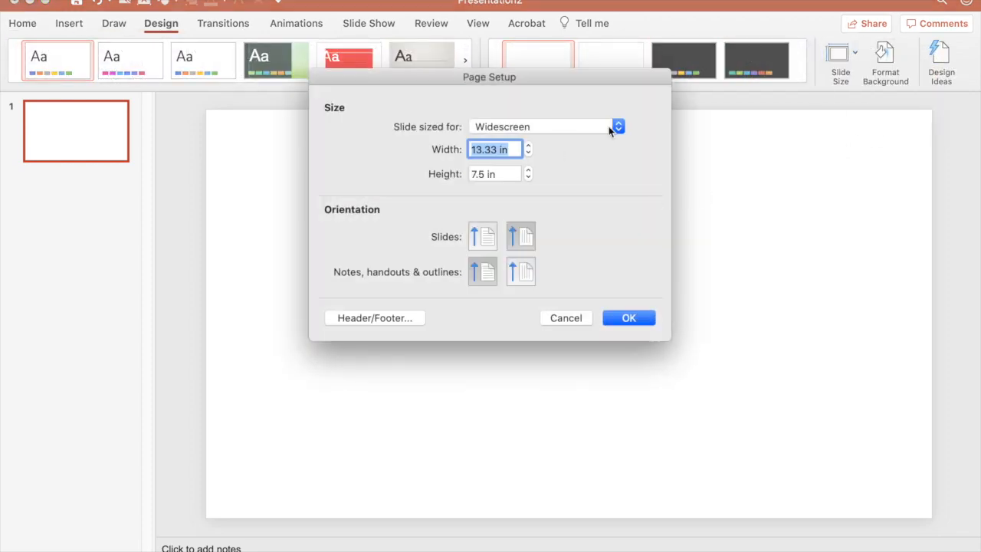
{"action": "left_click", "coordinate": [529, 152]}
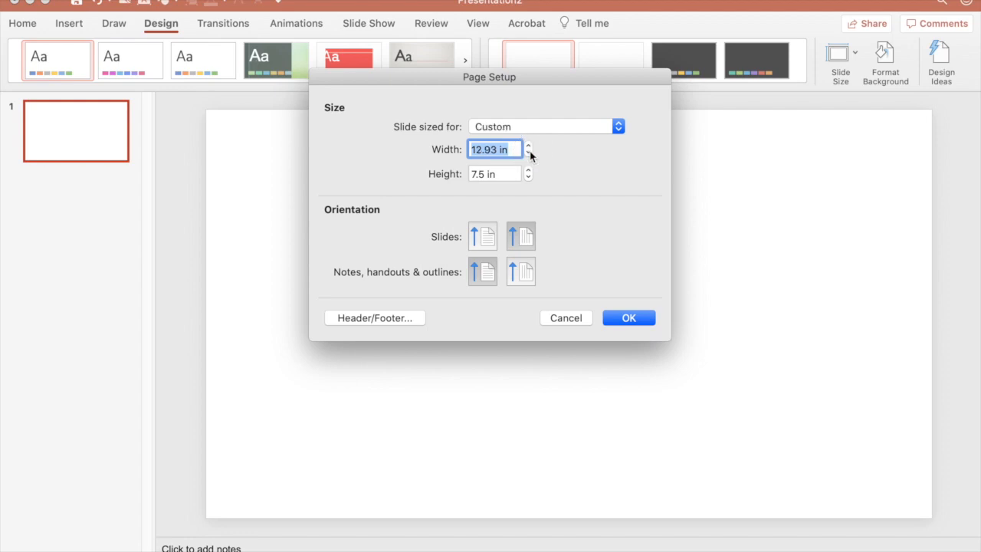
{"action": "type", "text": "8"}
{"action": "left_click", "coordinate": [495, 174]}
{"action": "type", "text": "11"}
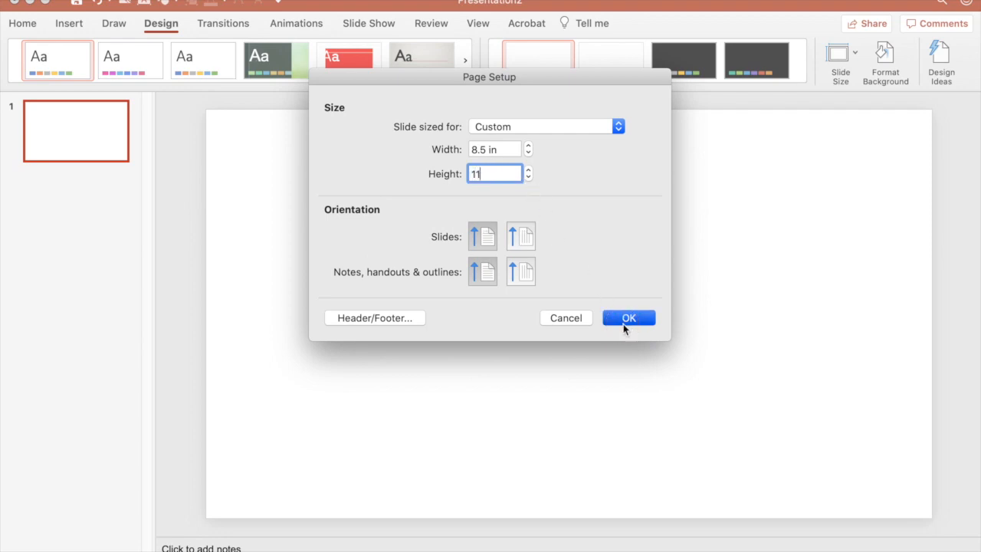
{"action": "left_click", "coordinate": [629, 317]}
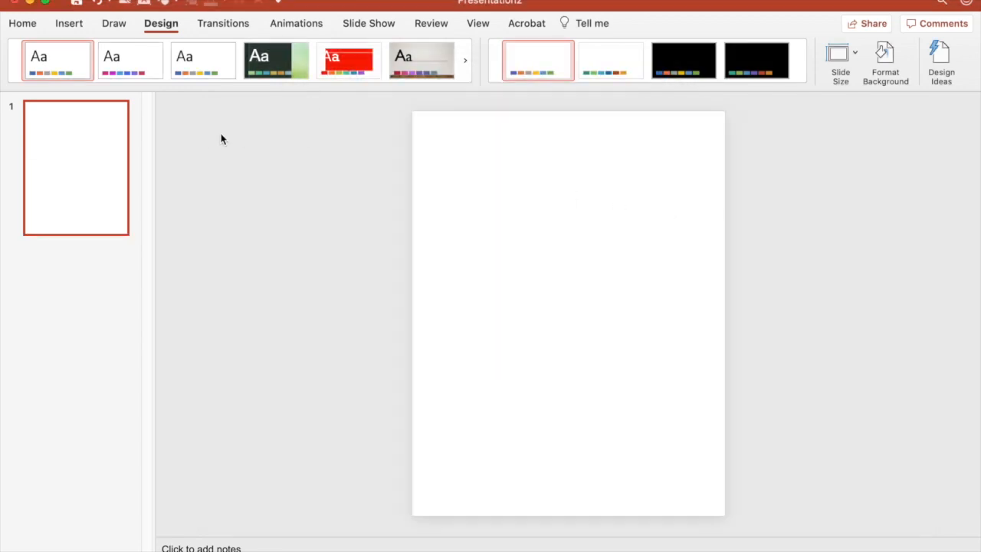
Step: Insert a 10-by-10 table and apply the plain, unshaded black-gridline table style
{"action": "left_click", "coordinate": [69, 23]}
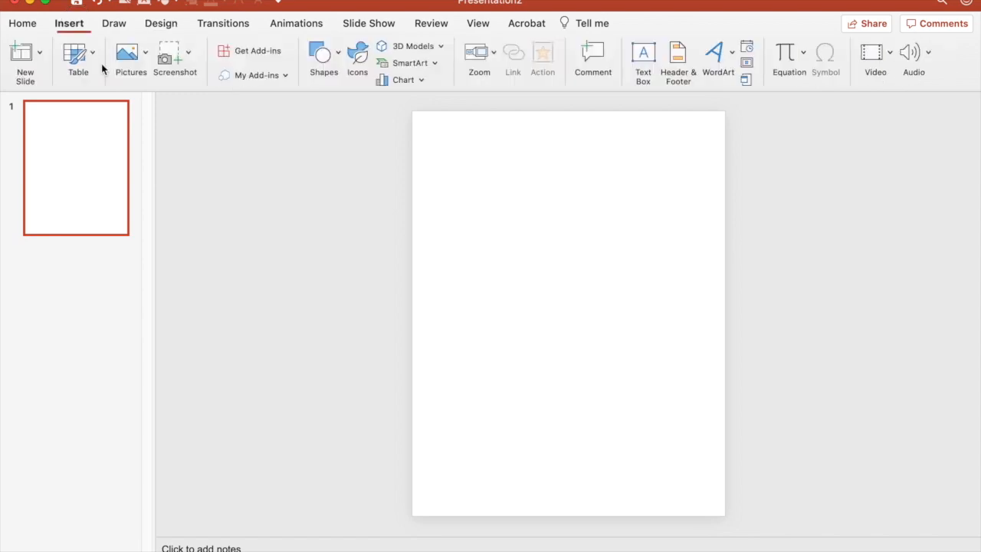
{"action": "left_click", "coordinate": [78, 57]}
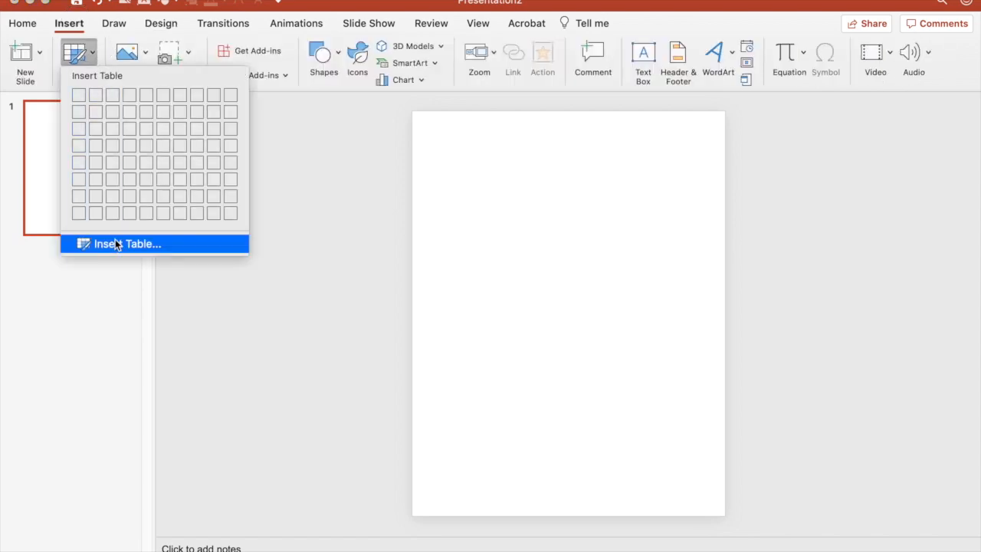
{"action": "left_click", "coordinate": [127, 243]}
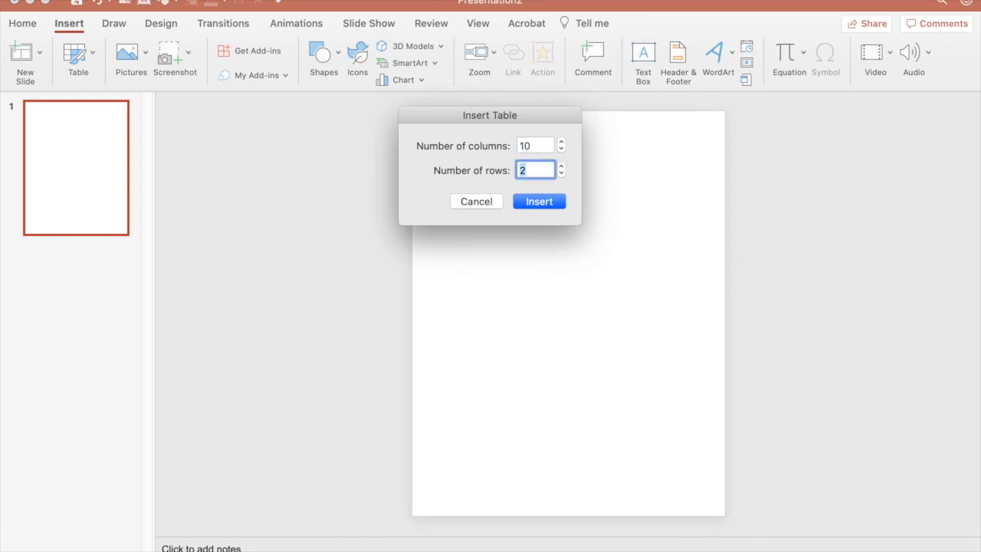
{"action": "type", "text": "10"}
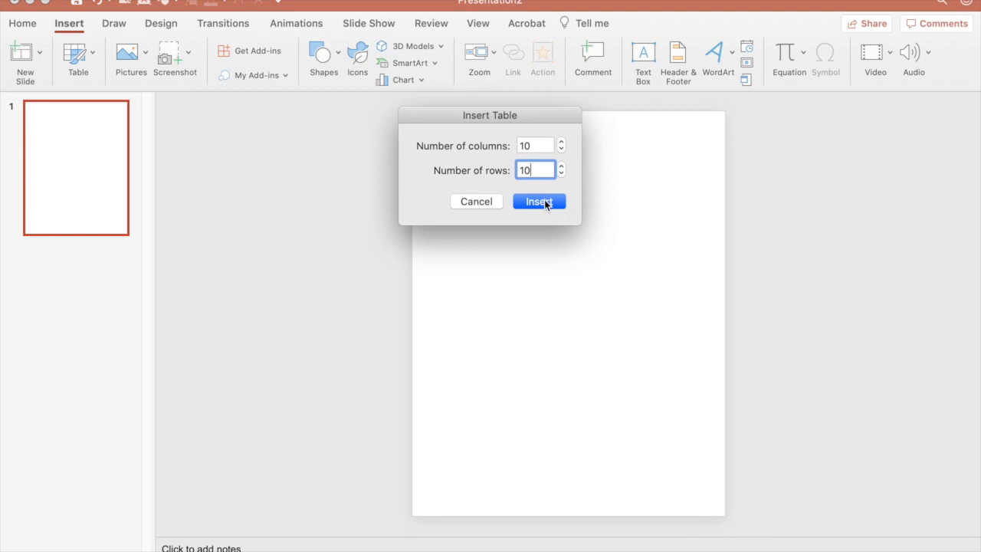
{"action": "left_click", "coordinate": [539, 201]}
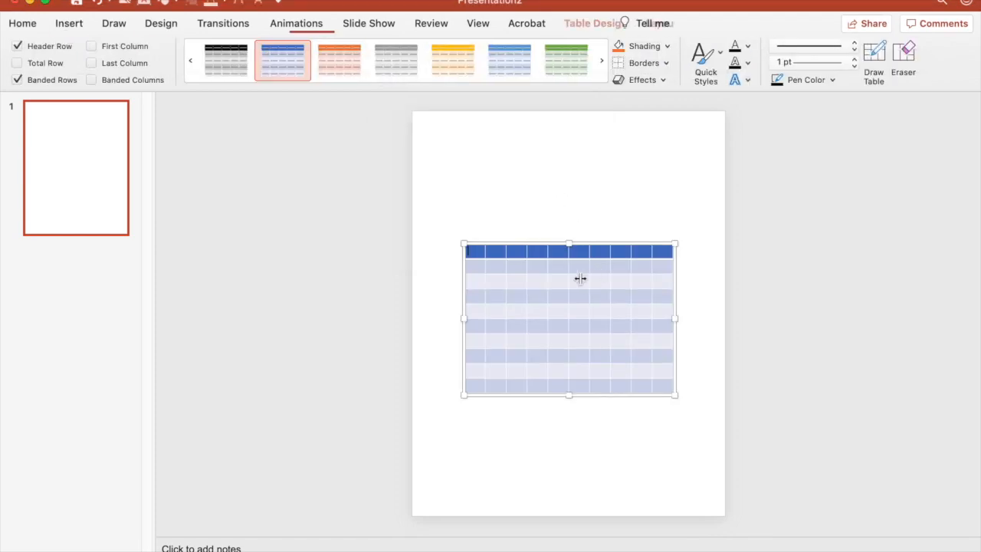
{"action": "left_click", "coordinate": [396, 60]}
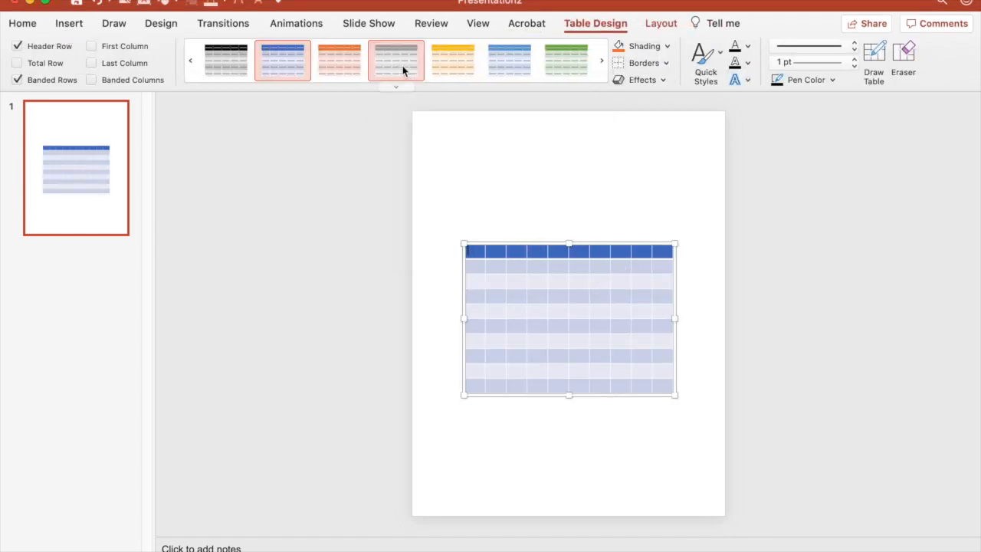
{"action": "left_click", "coordinate": [396, 86]}
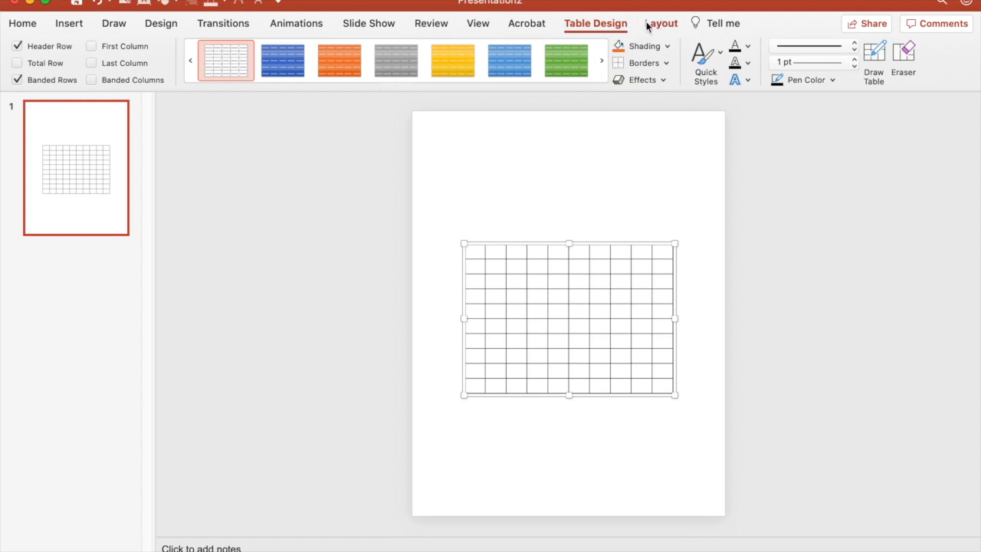
Step: Set the table's cells to 0.75 inches and centre the table on the slide
{"action": "left_click", "coordinate": [22, 23]}
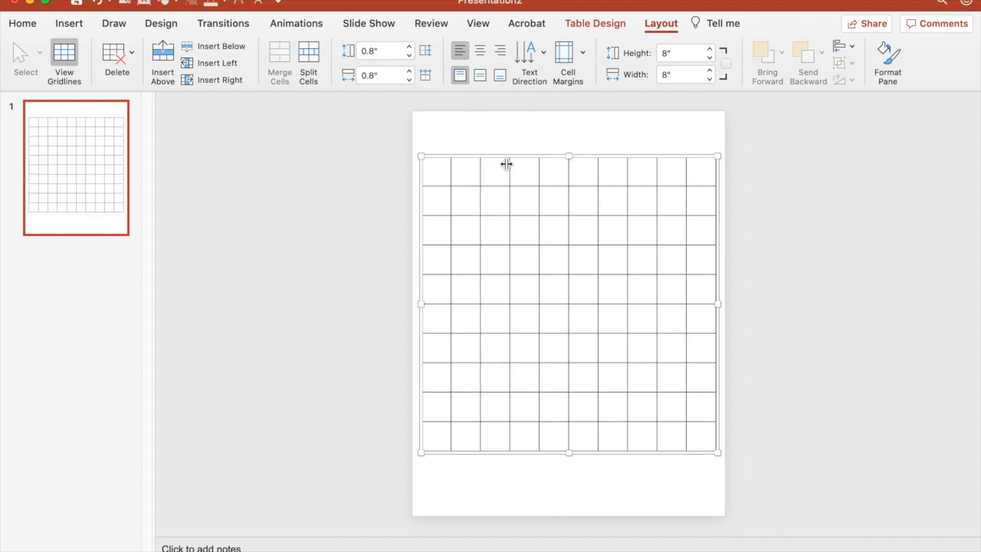
{"action": "left_click", "coordinate": [409, 47]}
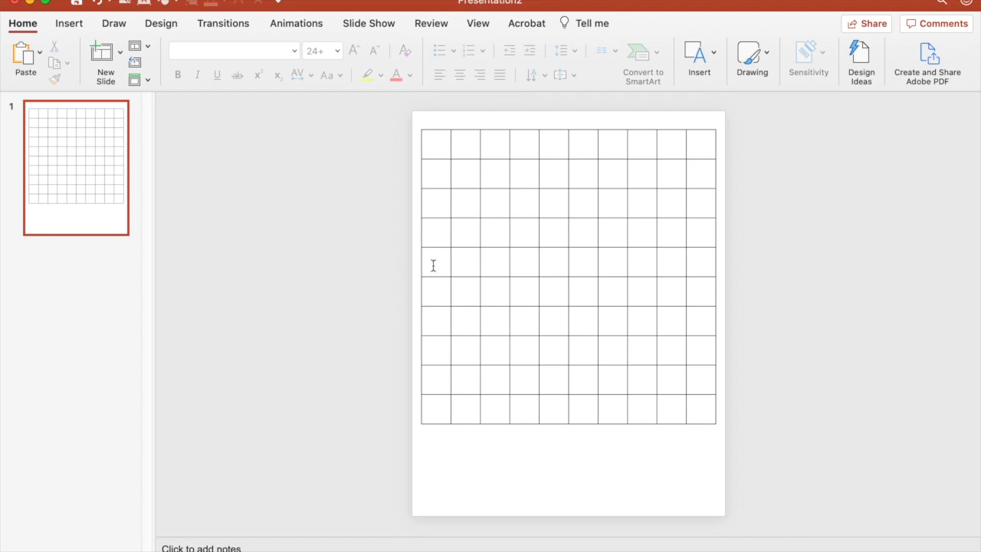
{"action": "left_click", "coordinate": [483, 166]}
{"action": "type", "text": "0.7\""}
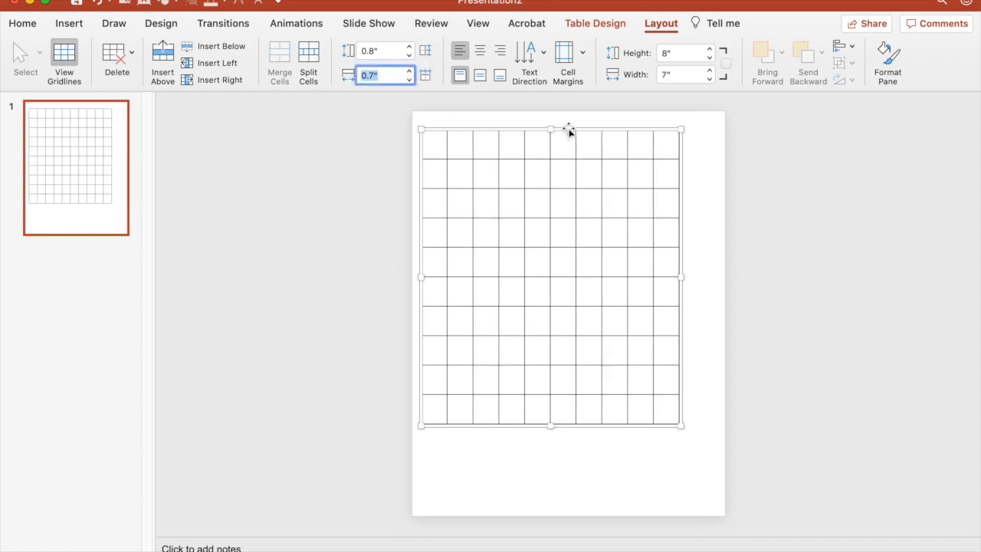
{"action": "left_click_drag", "start_coordinate": [567, 129], "coordinate": [592, 152]}
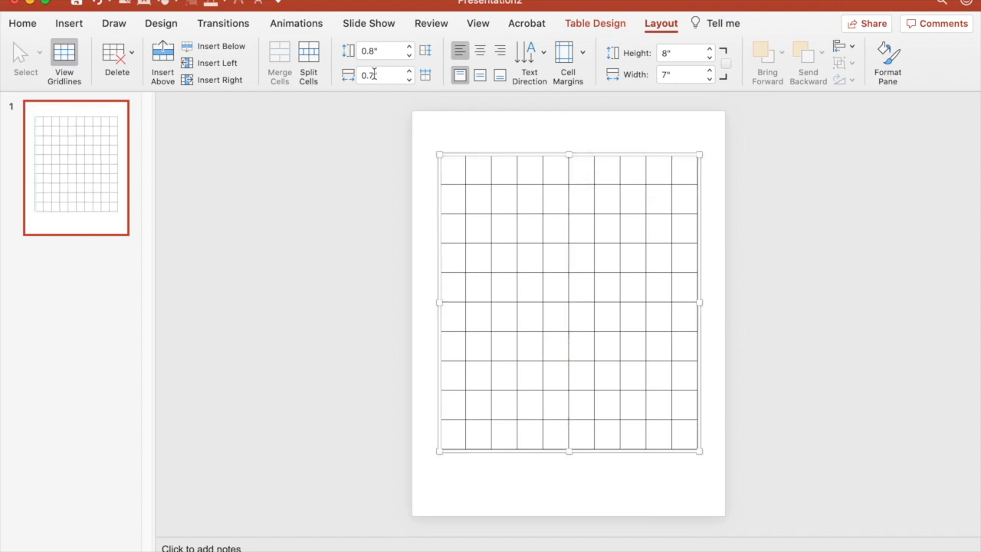
{"action": "type", "text": "0.75"}
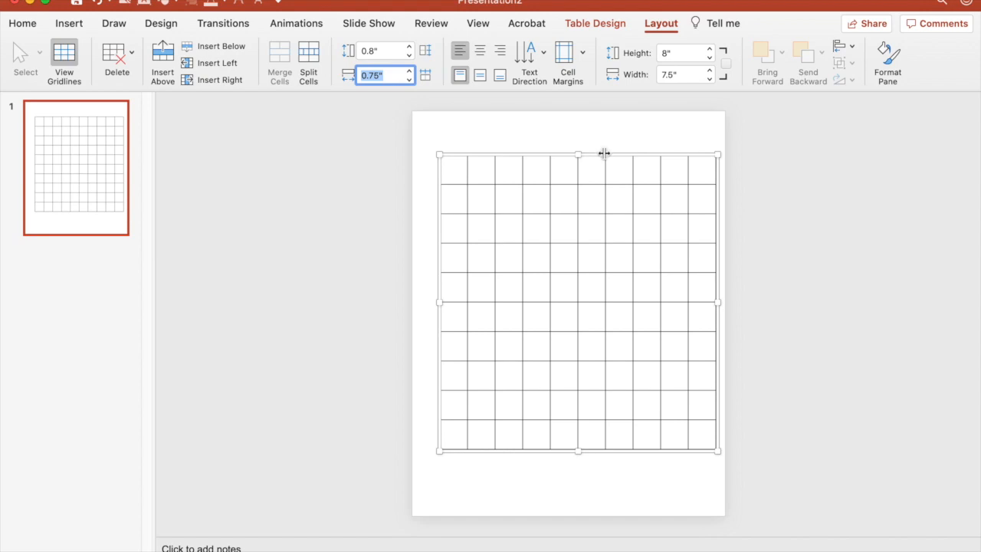
{"action": "left_click_drag", "start_coordinate": [579, 154], "coordinate": [593, 151]}
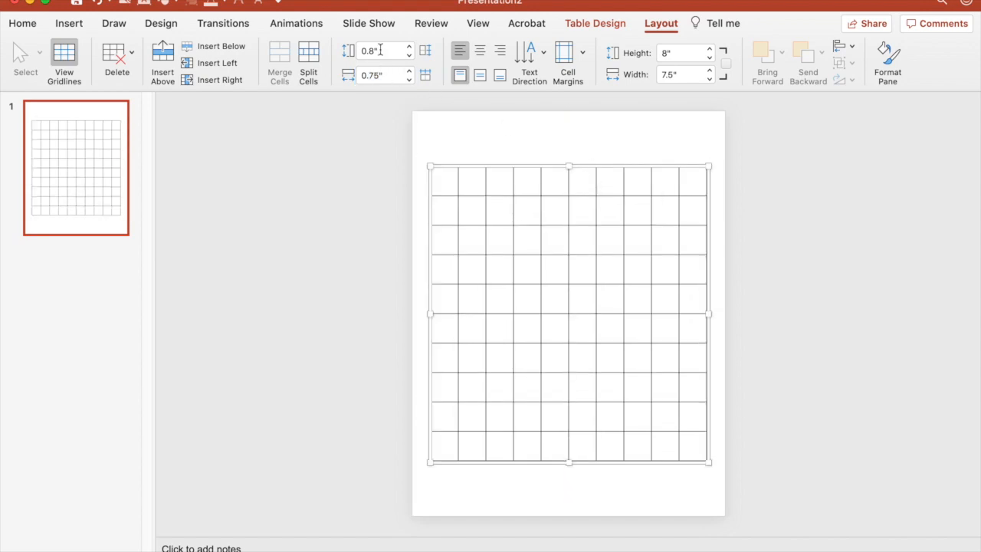
{"action": "left_click", "coordinate": [379, 51]}
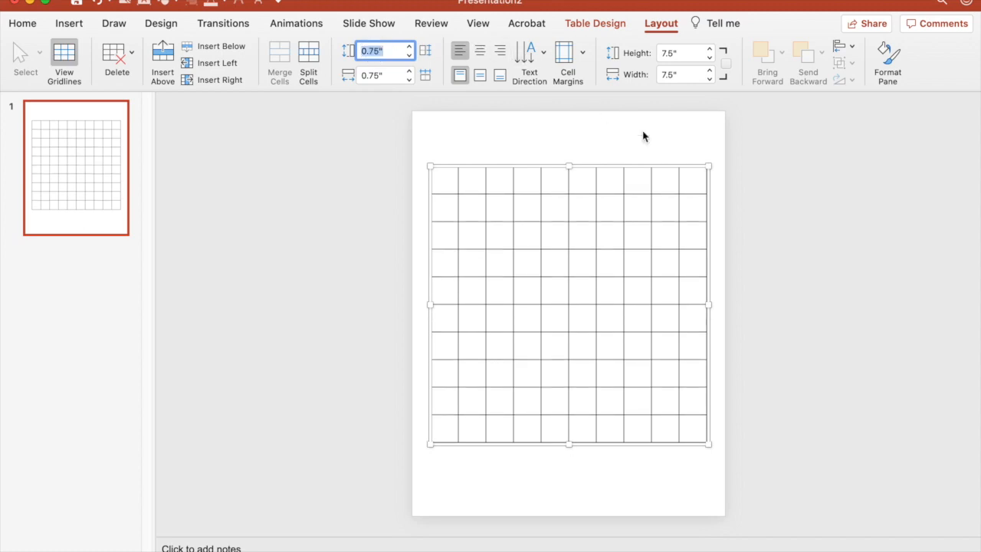
{"action": "left_click", "coordinate": [22, 23]}
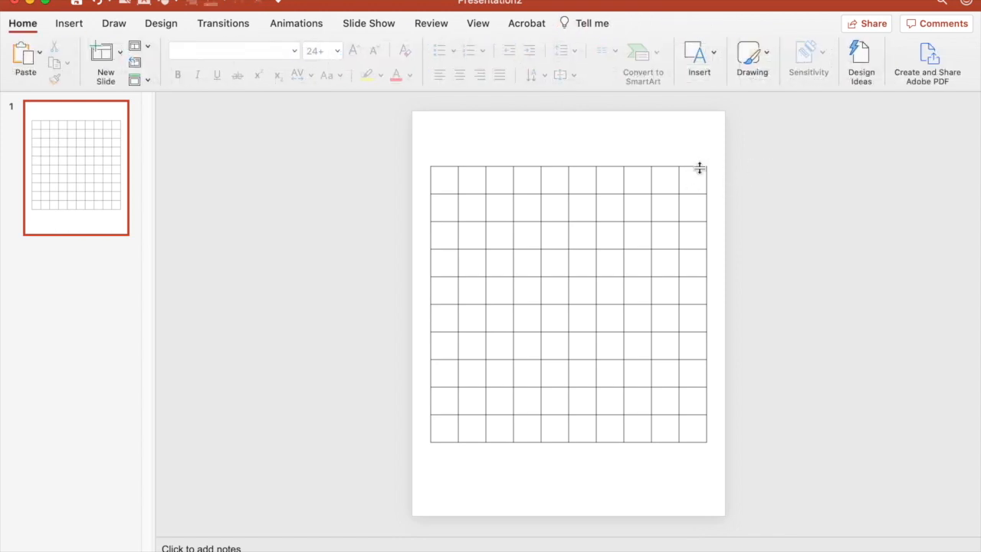
{"action": "left_click", "coordinate": [699, 168]}
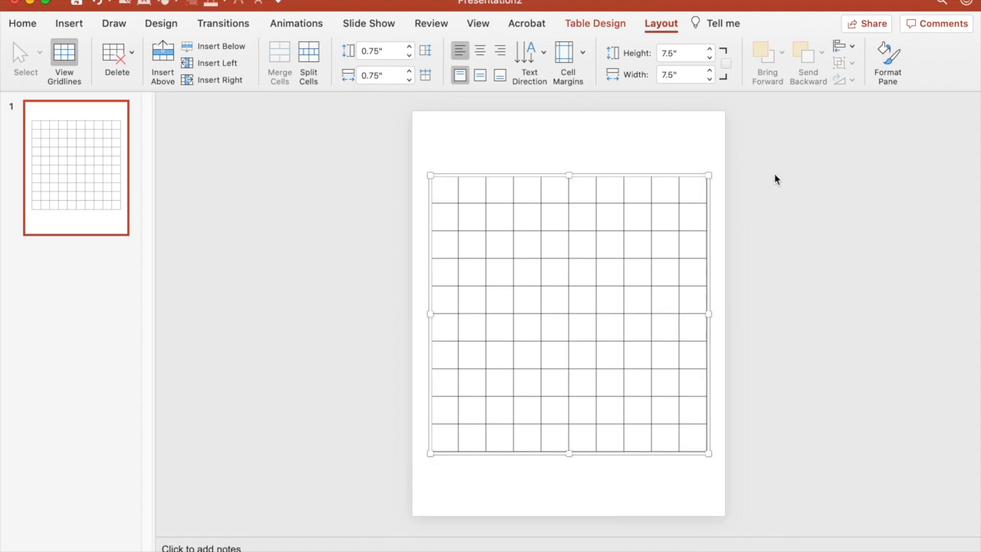
{"action": "left_click", "coordinate": [22, 23]}
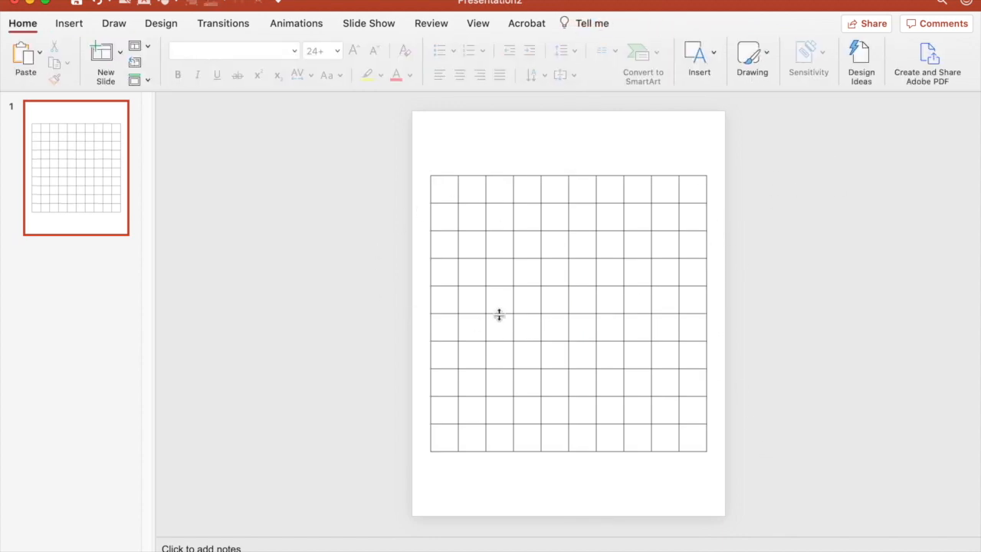
{"action": "mouse_move", "coordinate": [546, 276]}
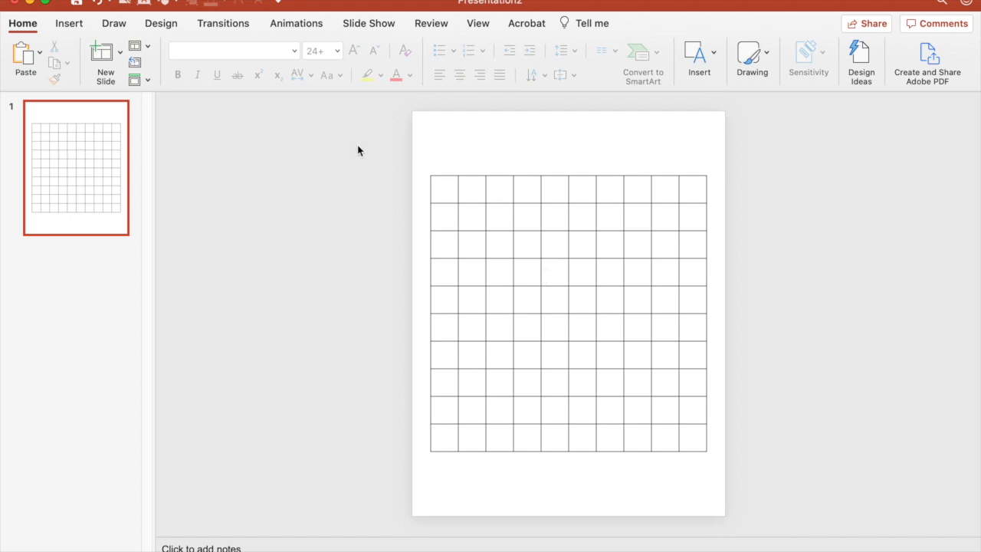
{"action": "mouse_move", "coordinate": [350, 239]}
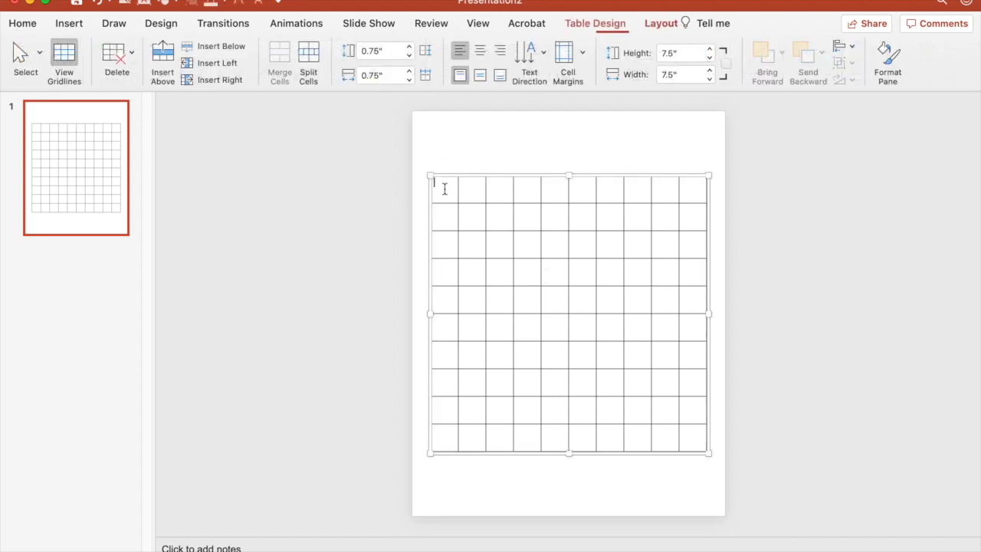
Step: Format the first cell as bold Century Gothic, enlarged and centred
{"action": "left_click", "coordinate": [660, 23]}
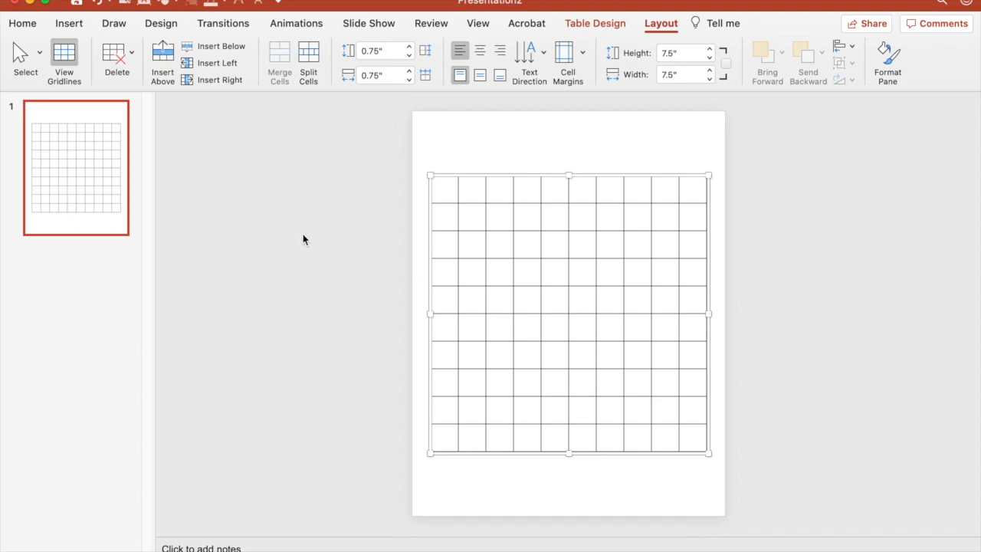
{"action": "left_click", "coordinate": [22, 23]}
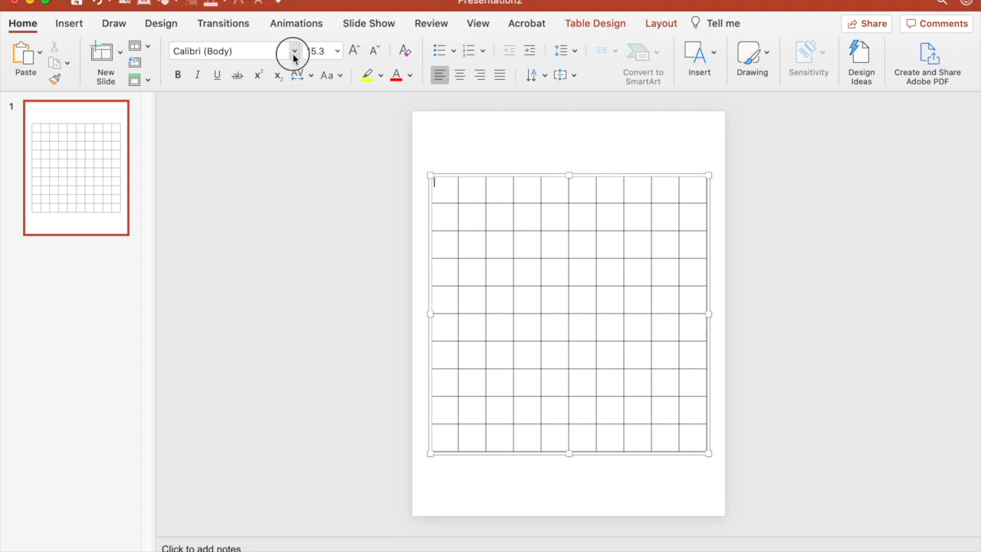
{"action": "left_click", "coordinate": [293, 51]}
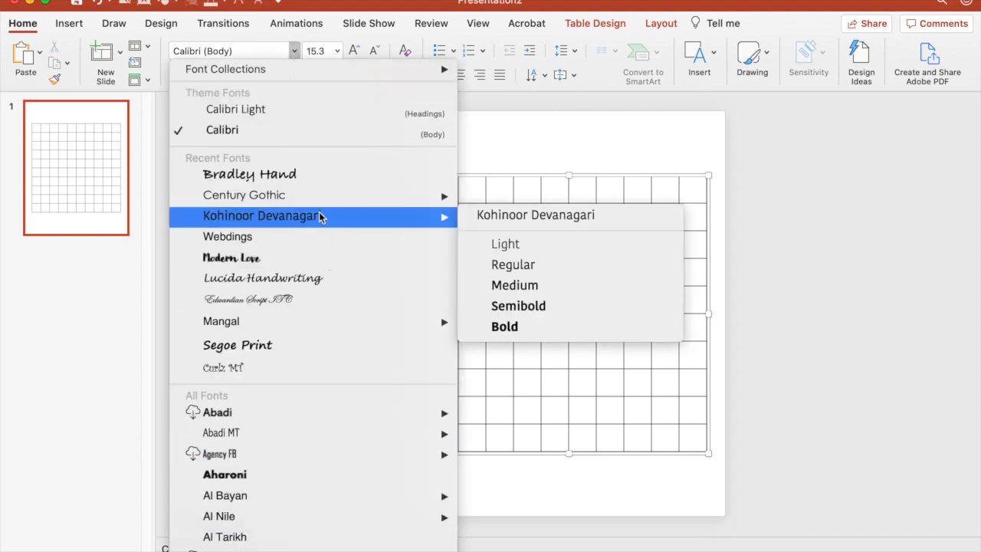
{"action": "mouse_move", "coordinate": [243, 194]}
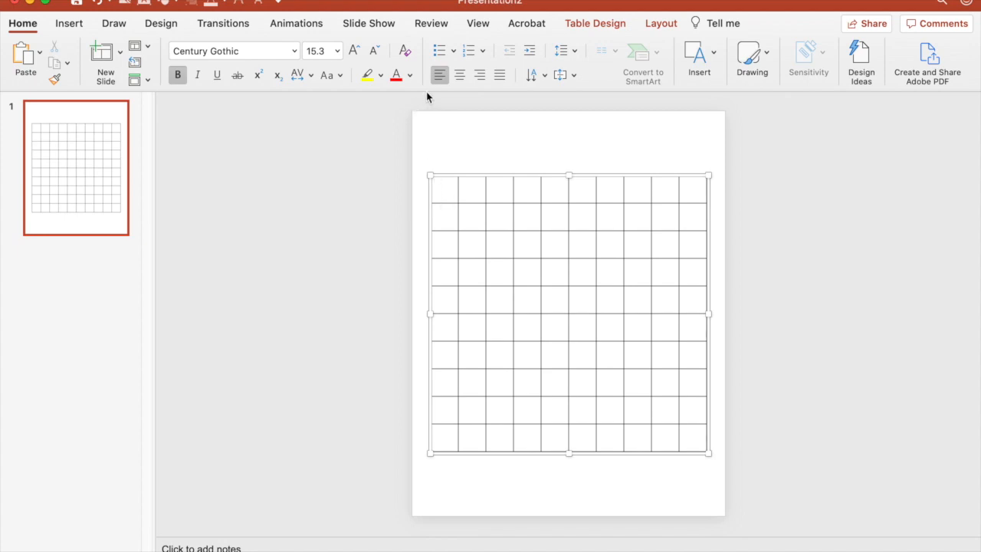
{"action": "left_click", "coordinate": [353, 50]}
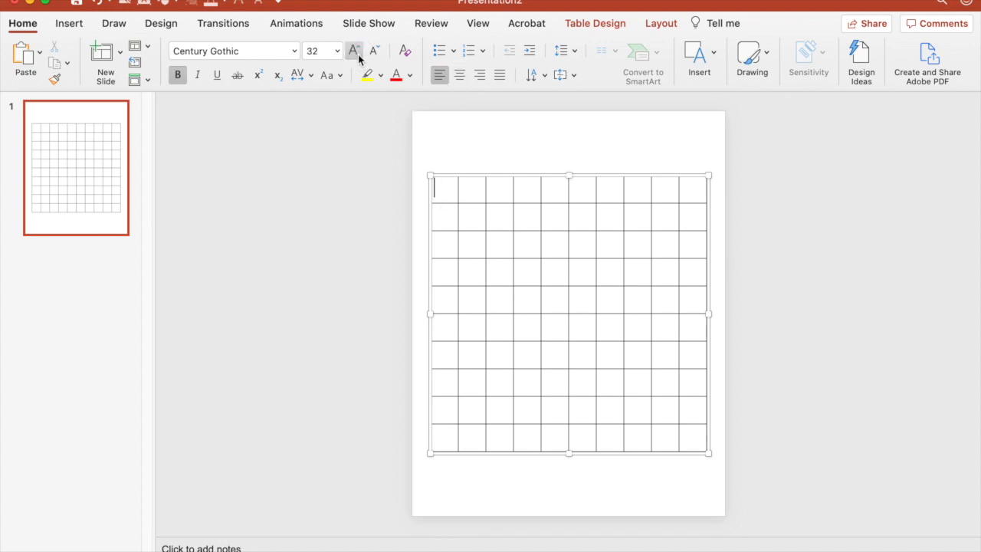
{"action": "left_click", "coordinate": [354, 50]}
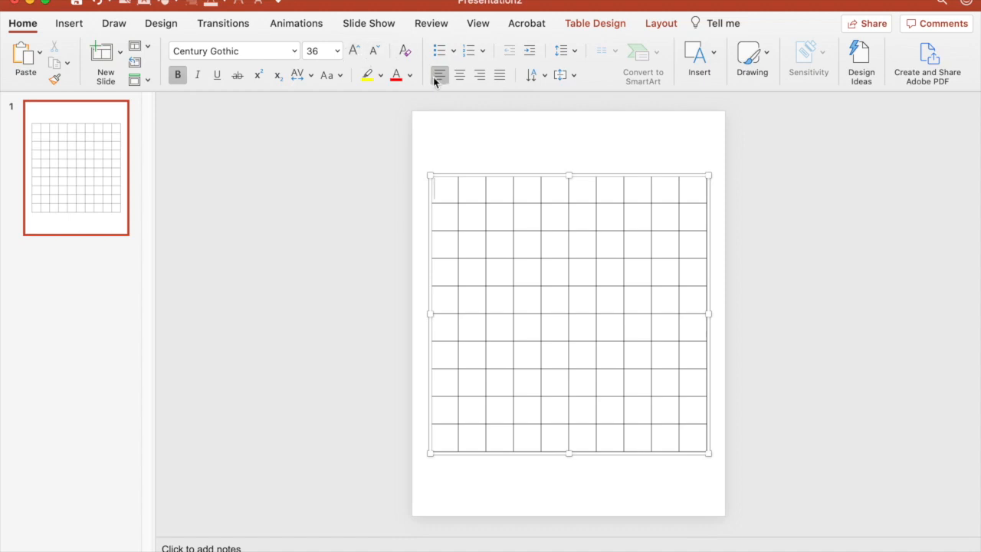
{"action": "left_click", "coordinate": [575, 74]}
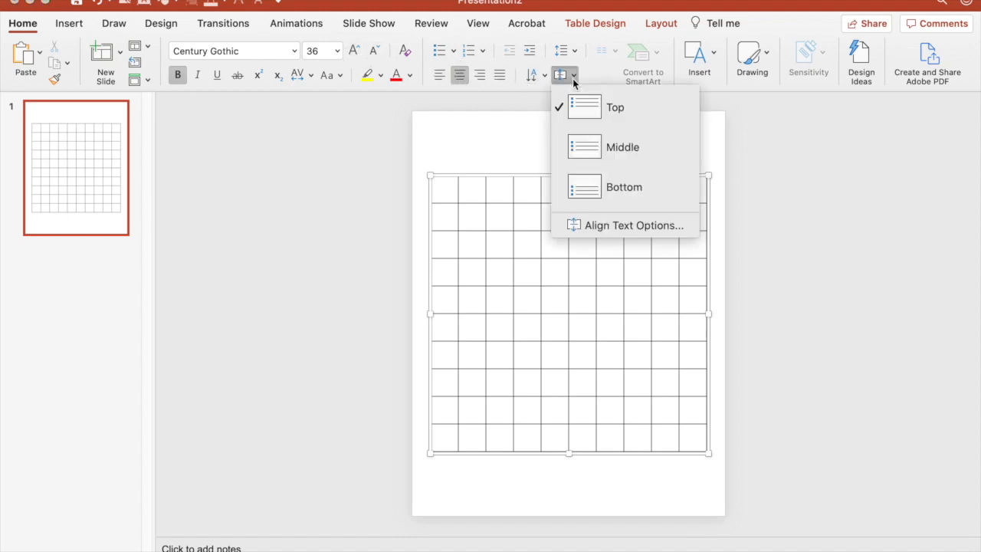
{"action": "left_click", "coordinate": [448, 192]}
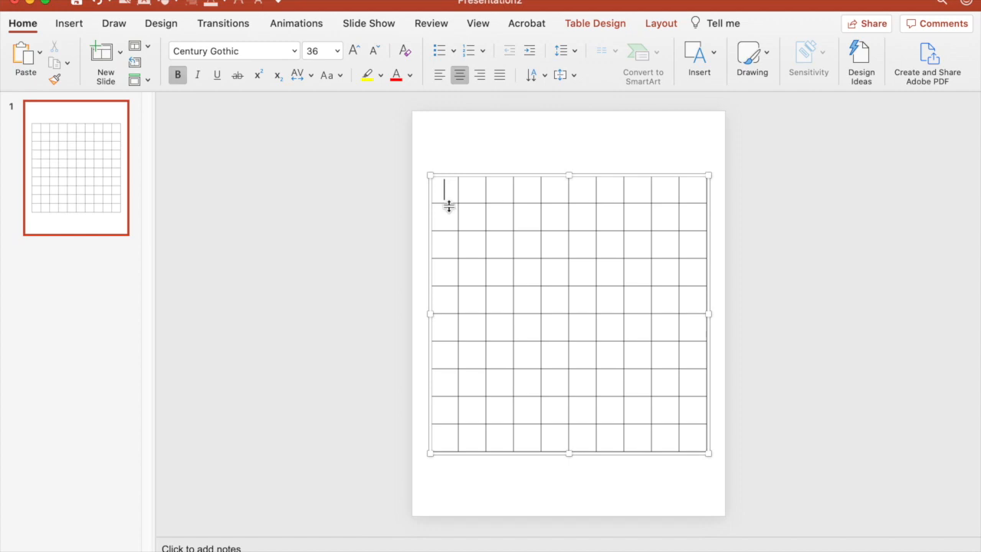
Step: Type 1 in the first cell and fill the top row with 2 through 10
{"action": "type", "text": "1"}
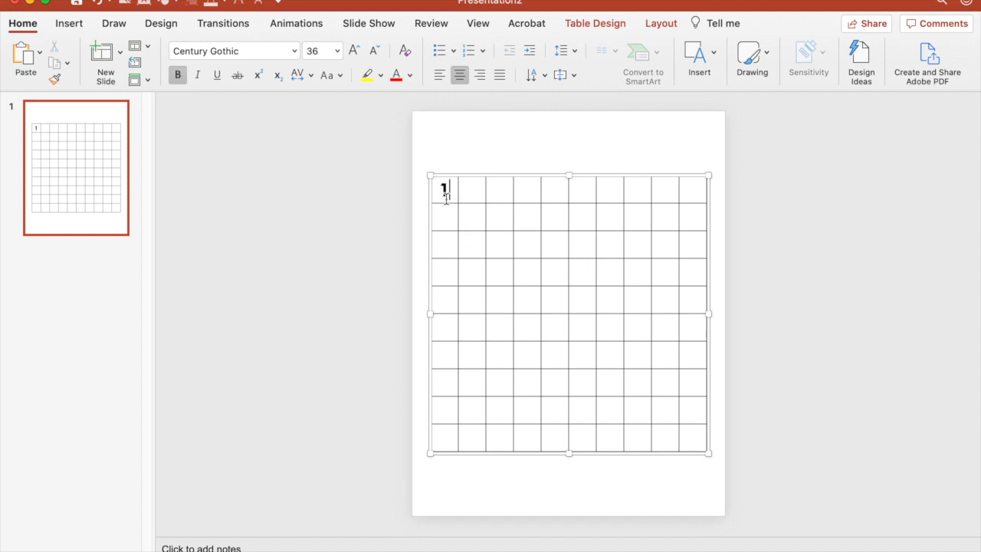
{"action": "left_click", "coordinate": [472, 189]}
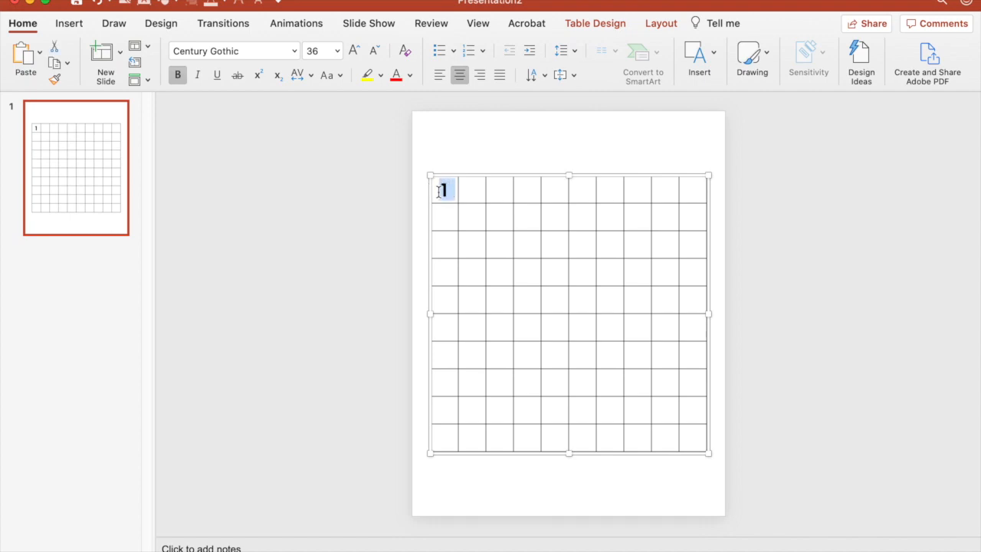
{"action": "left_click_drag", "start_coordinate": [443, 191], "coordinate": [681, 191]}
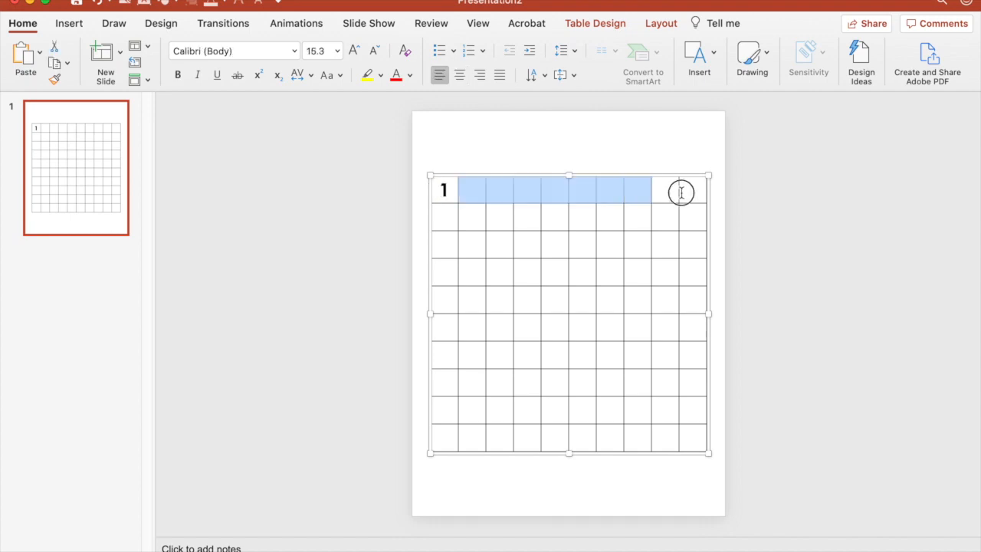
{"action": "type", "text": "1"}
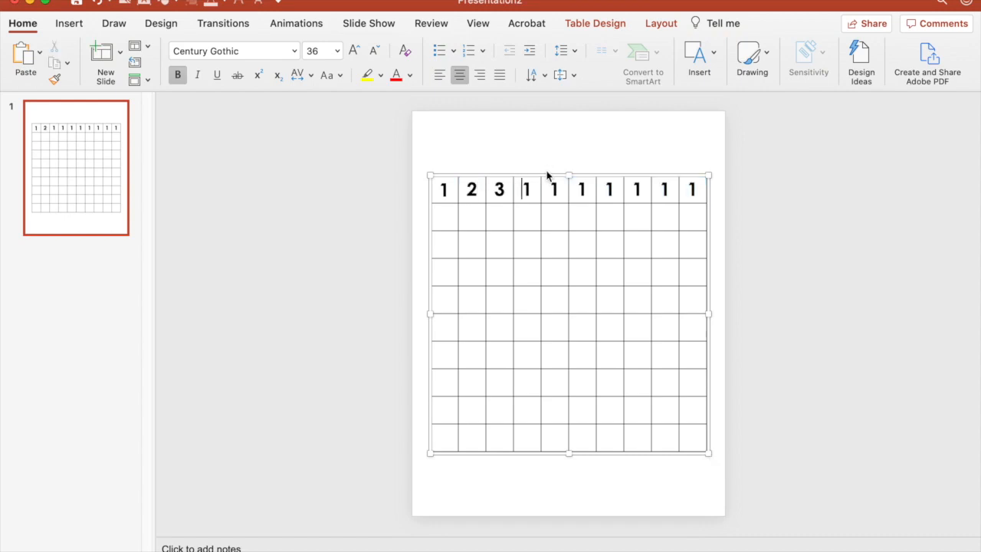
{"action": "type", "text": "4"}
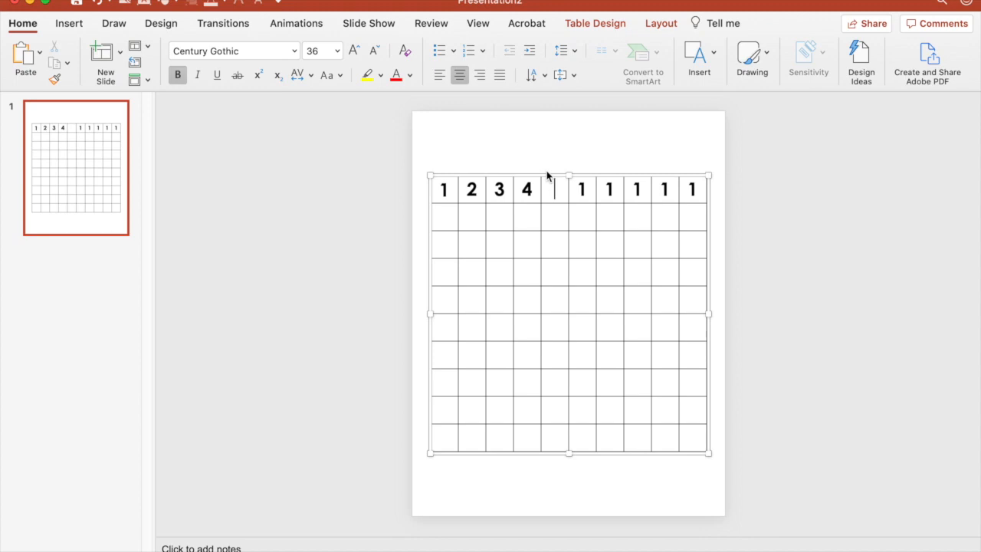
{"action": "type", "text": "567"}
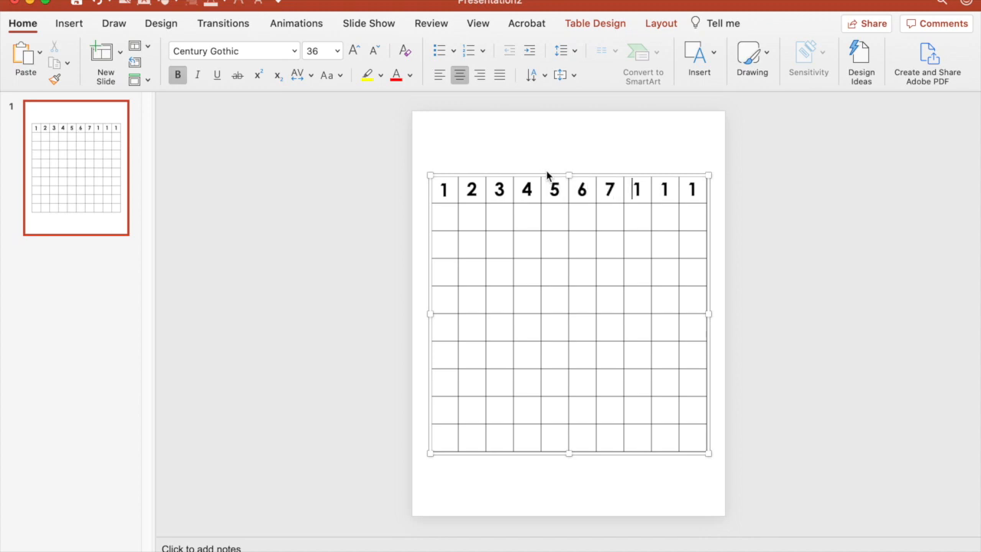
{"action": "type", "text": "8"}
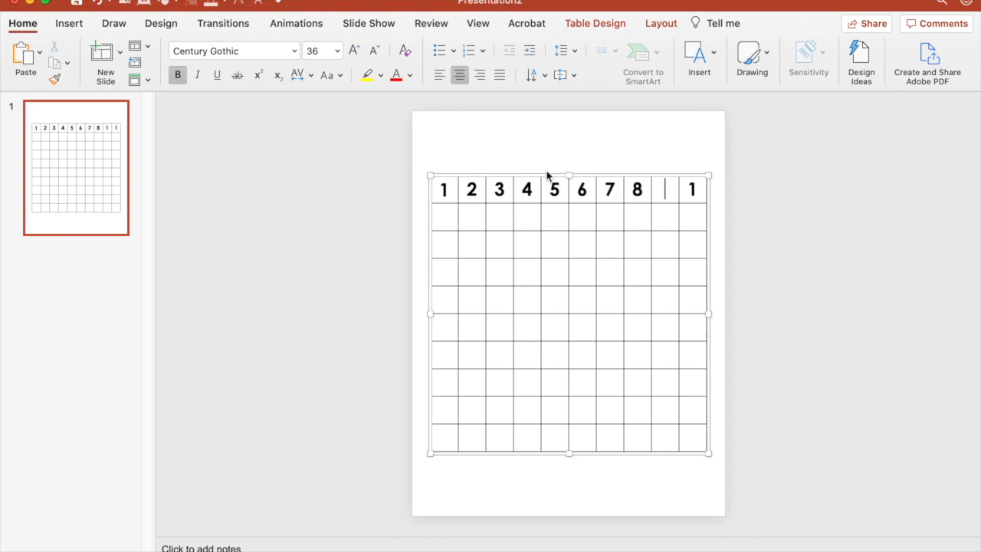
{"action": "type", "text": "9"}
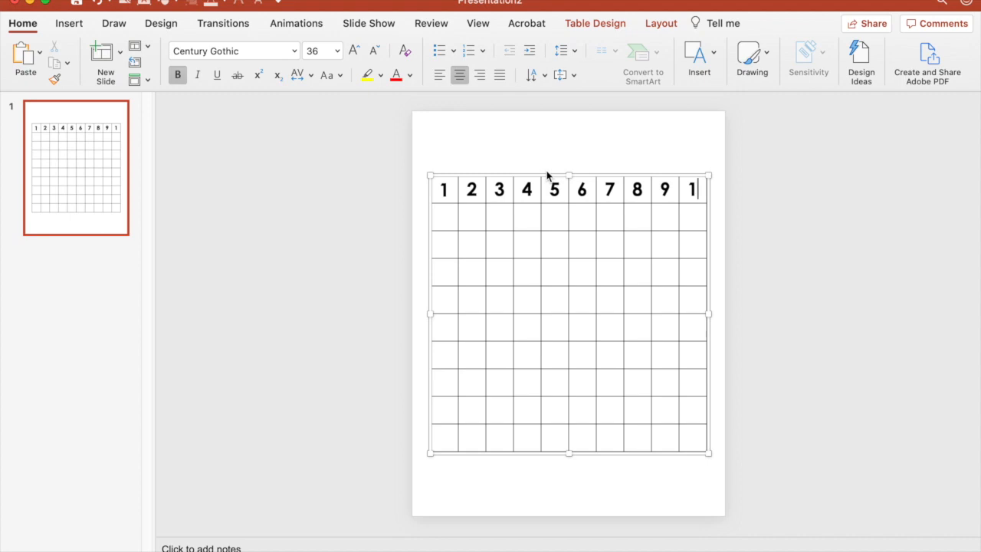
{"action": "type", "text": "0"}
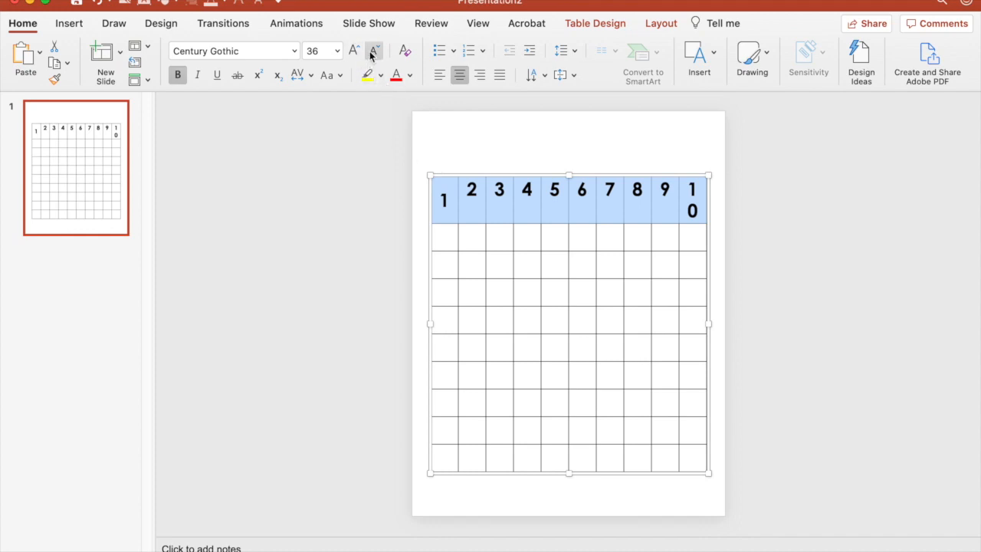
Step: Centre the top-row numbers vertically and adjust their font size to 34 pt
{"action": "left_click", "coordinate": [373, 50]}
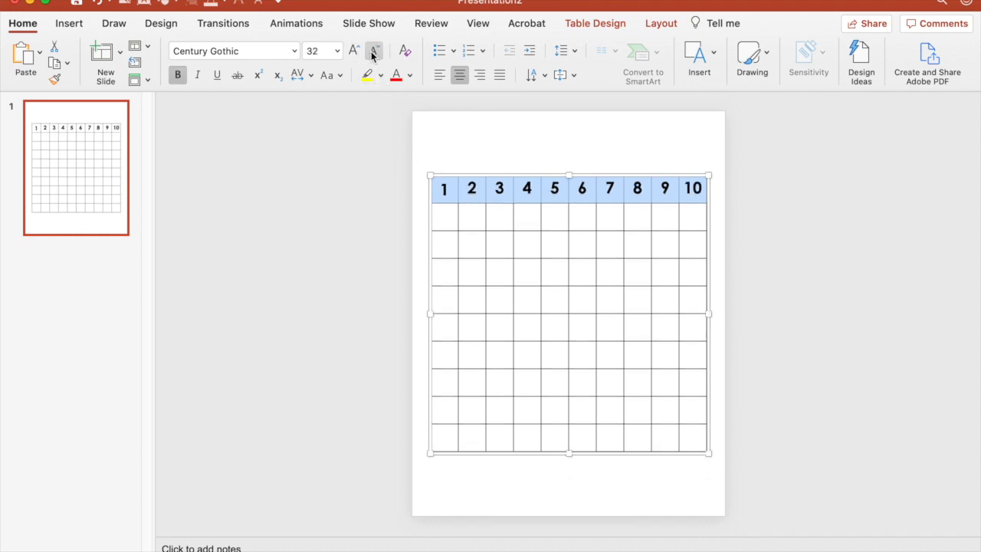
{"action": "left_click", "coordinate": [561, 74]}
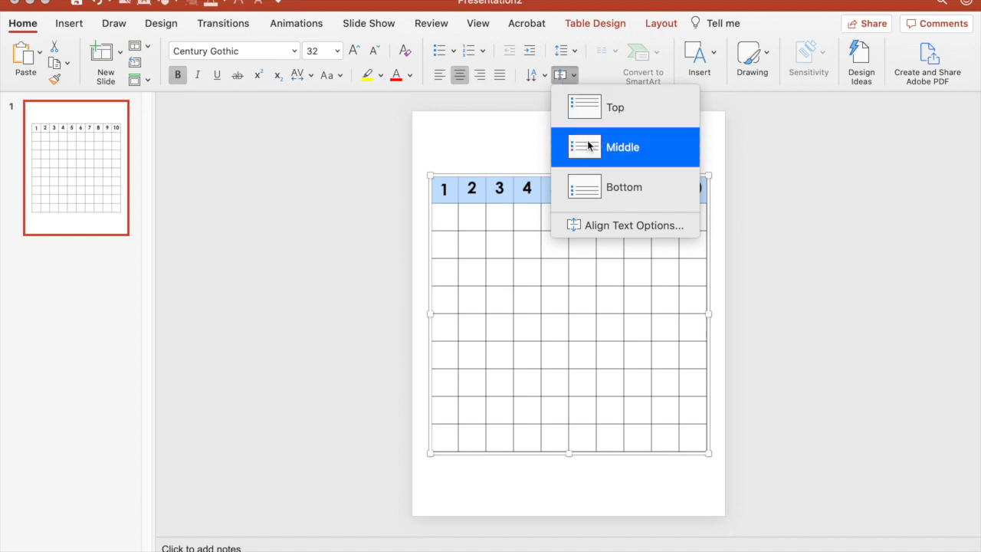
{"action": "left_click", "coordinate": [623, 146]}
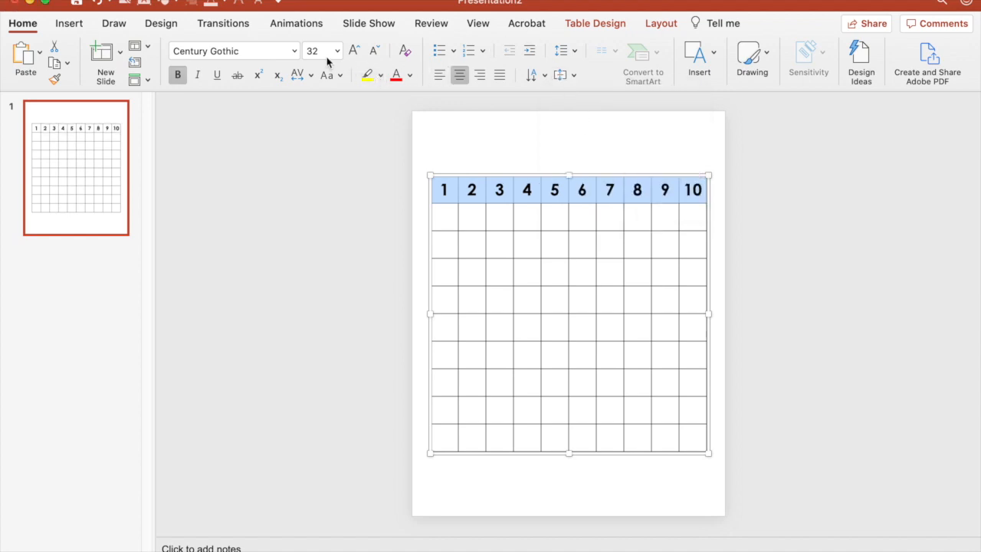
{"action": "mouse_move", "coordinate": [320, 51]}
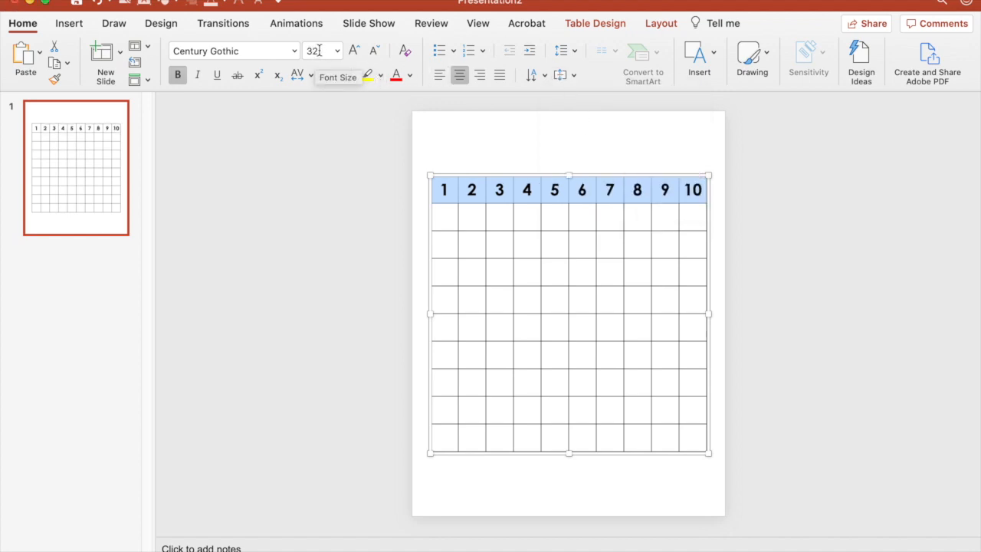
{"action": "triple_click", "coordinate": [315, 50]}
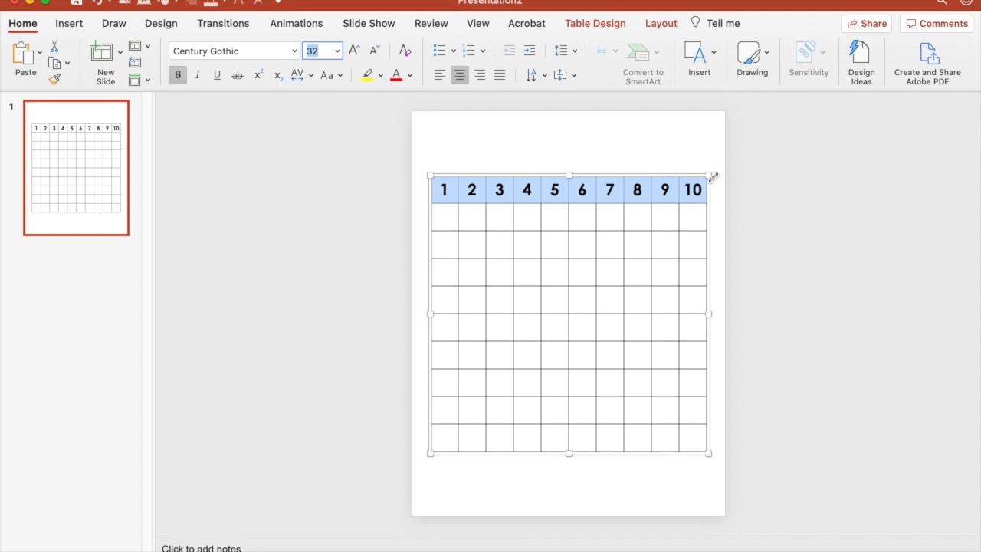
{"action": "left_click", "coordinate": [353, 51]}
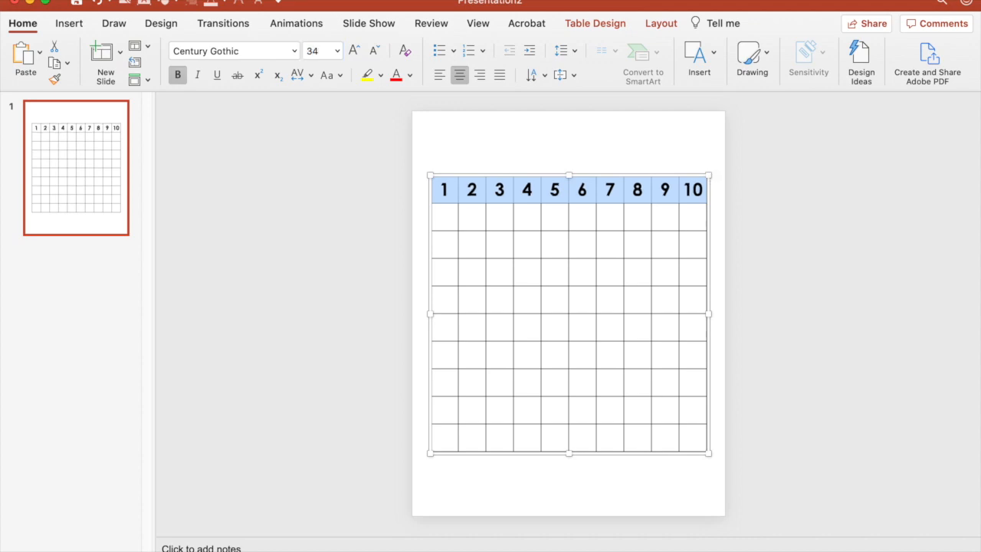
{"action": "left_click", "coordinate": [353, 50]}
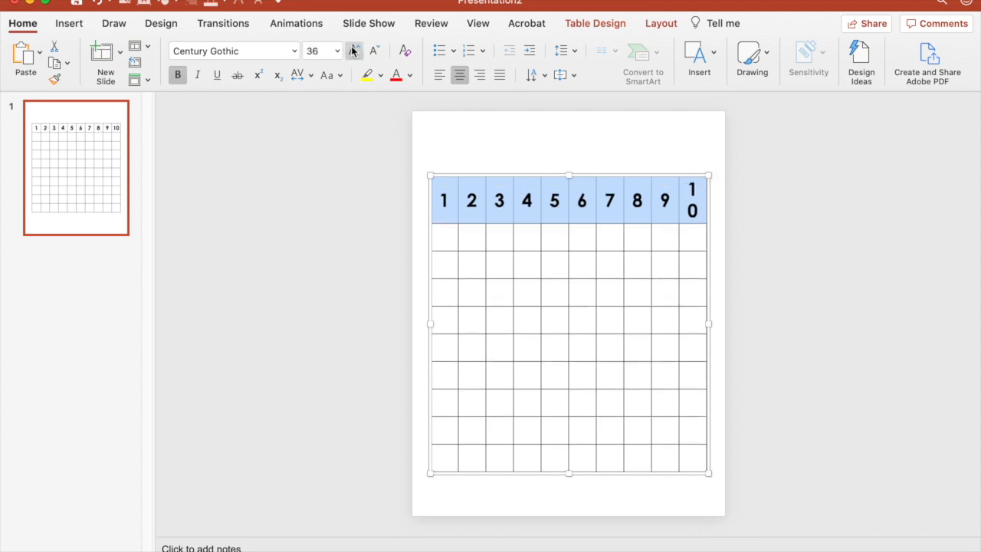
{"action": "left_click", "coordinate": [375, 50]}
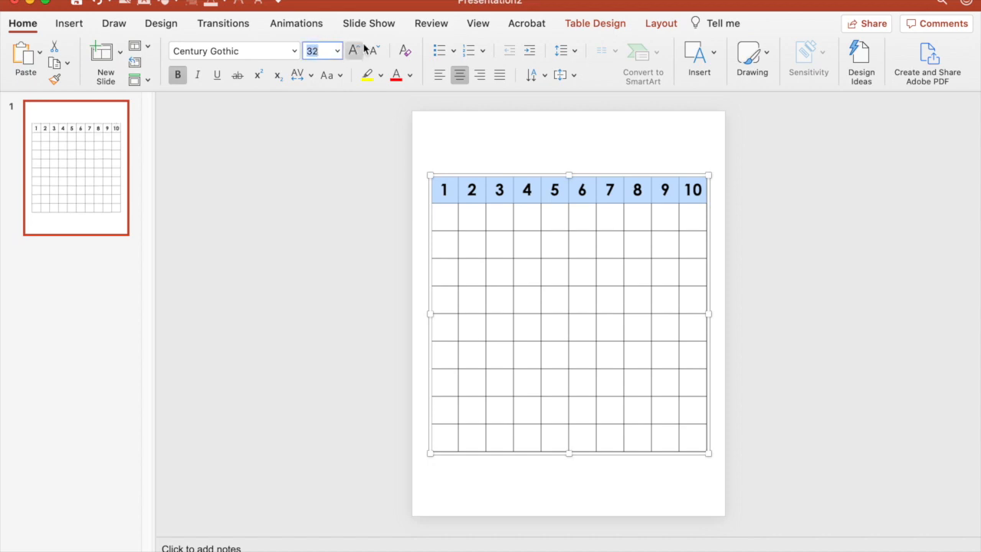
{"action": "left_click", "coordinate": [353, 51]}
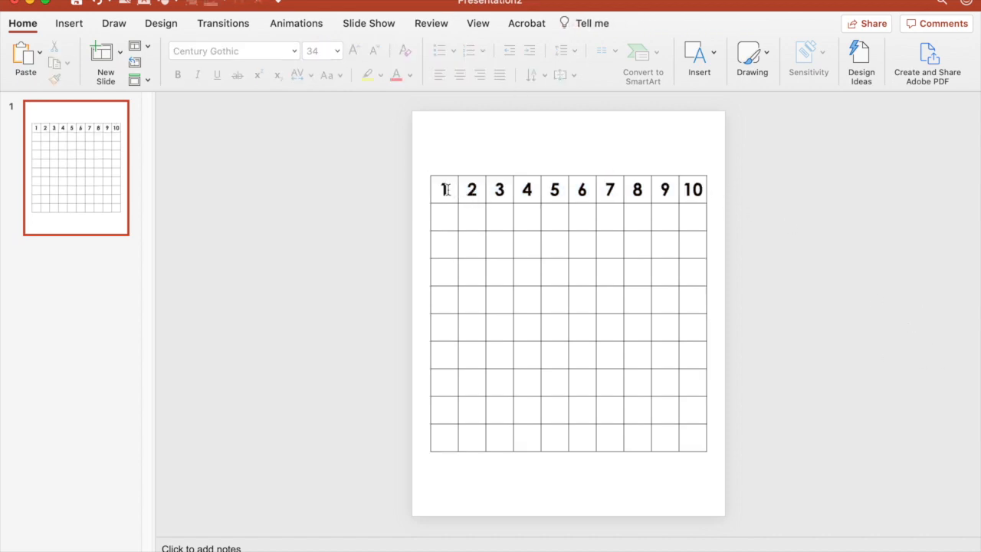
Step: Select the top row of numbers 1–10 for copying
{"action": "left_click_drag", "start_coordinate": [444, 190], "coordinate": [692, 189]}
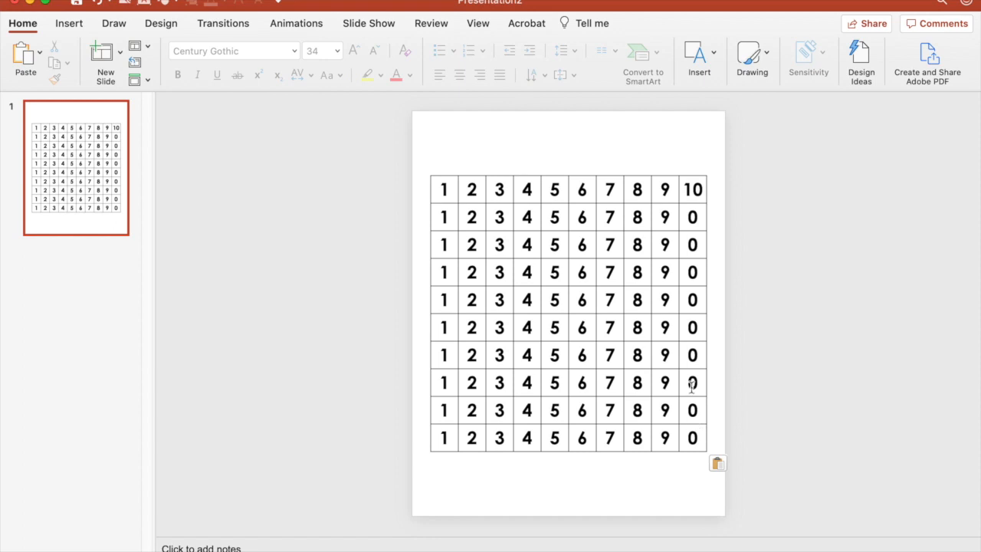
Step: Shrink the 100 in the bottom-right cell until it fits on one line
{"action": "left_click", "coordinate": [692, 438]}
{"action": "type", "text": "100"}
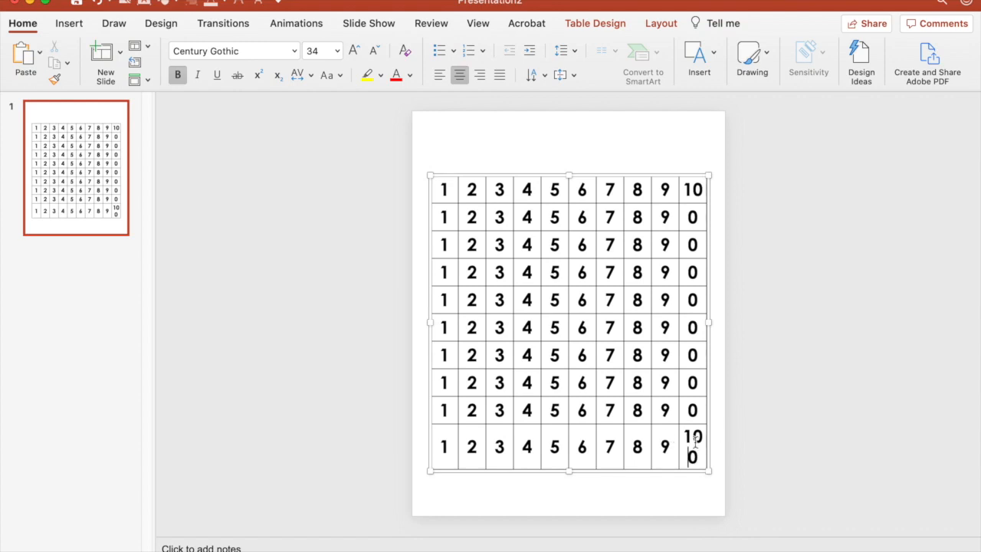
{"action": "double_click", "coordinate": [692, 446]}
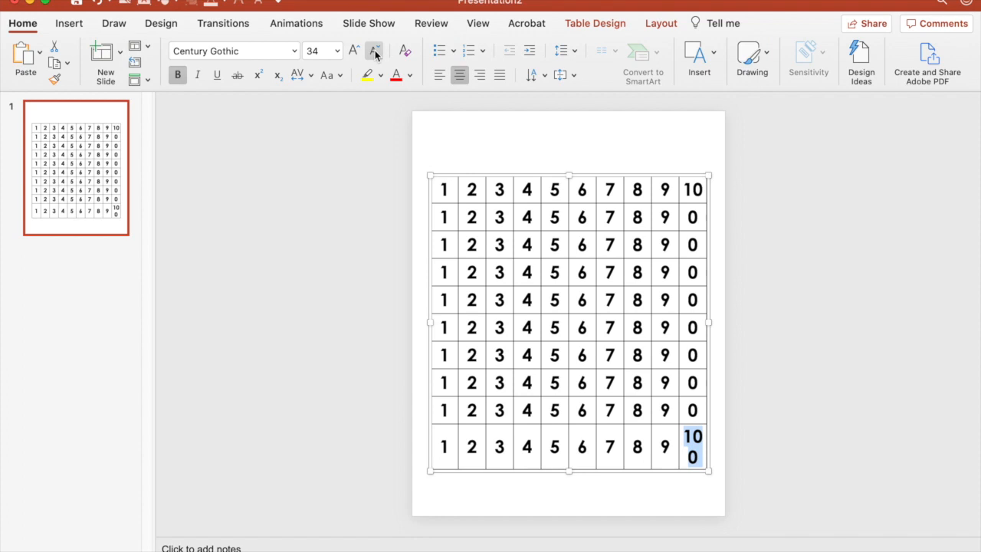
{"action": "left_click", "coordinate": [375, 51]}
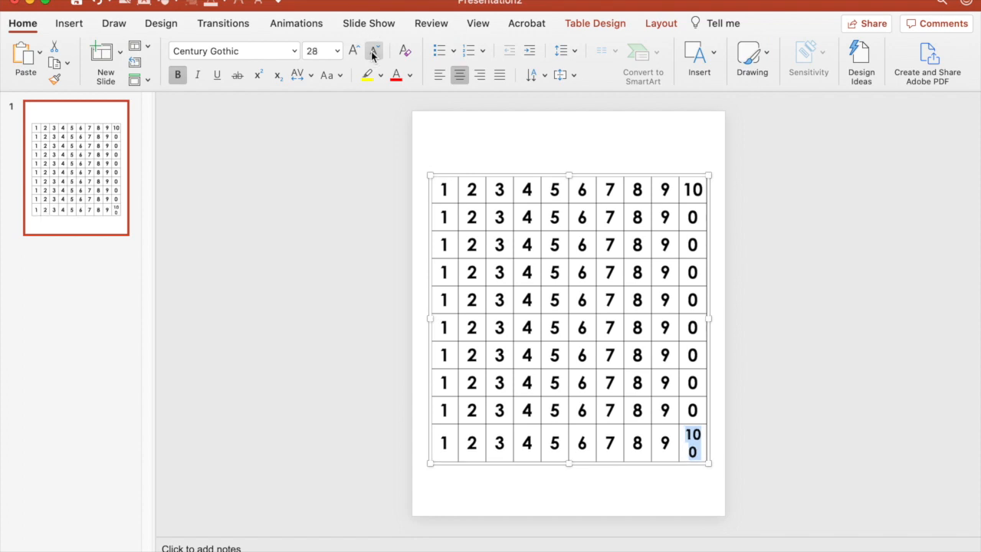
{"action": "left_click", "coordinate": [374, 50]}
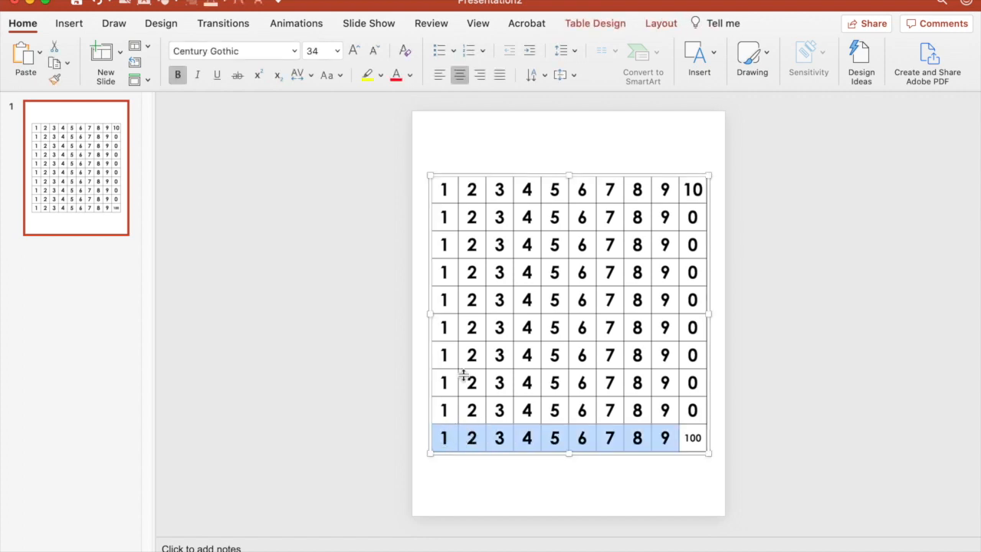
Step: Adjust the font size of the chart's other rows down to 28 pt
{"action": "left_click", "coordinate": [374, 49]}
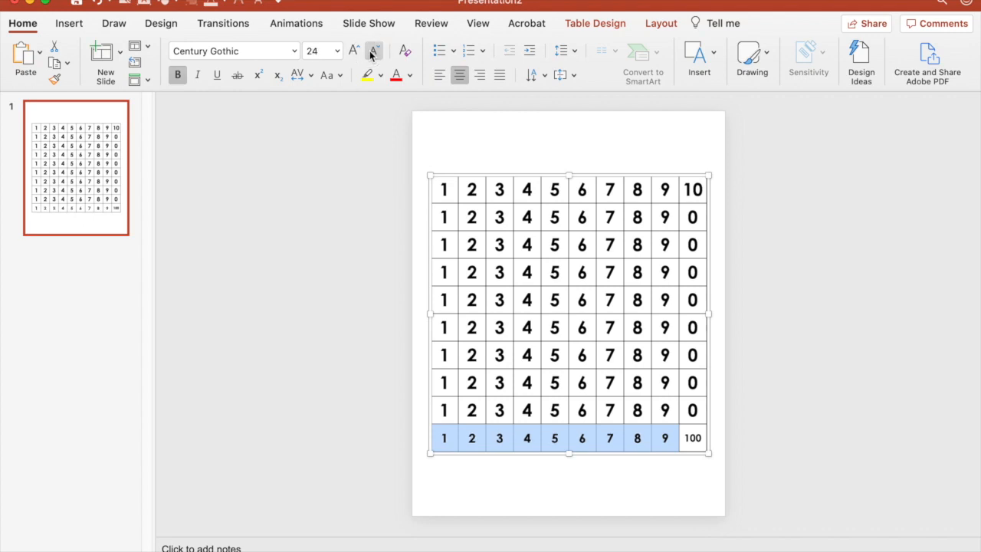
{"action": "left_click", "coordinate": [354, 50]}
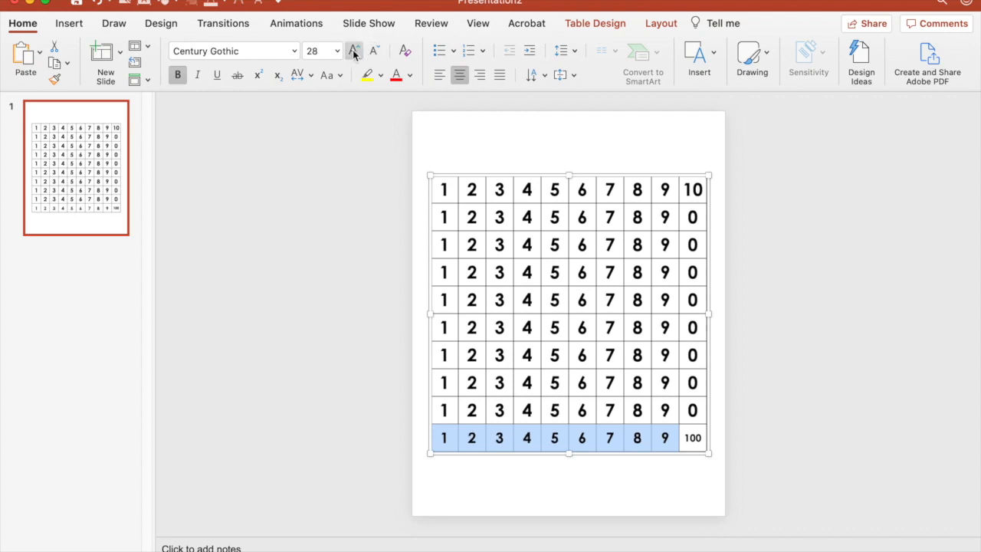
{"action": "left_click", "coordinate": [354, 50]}
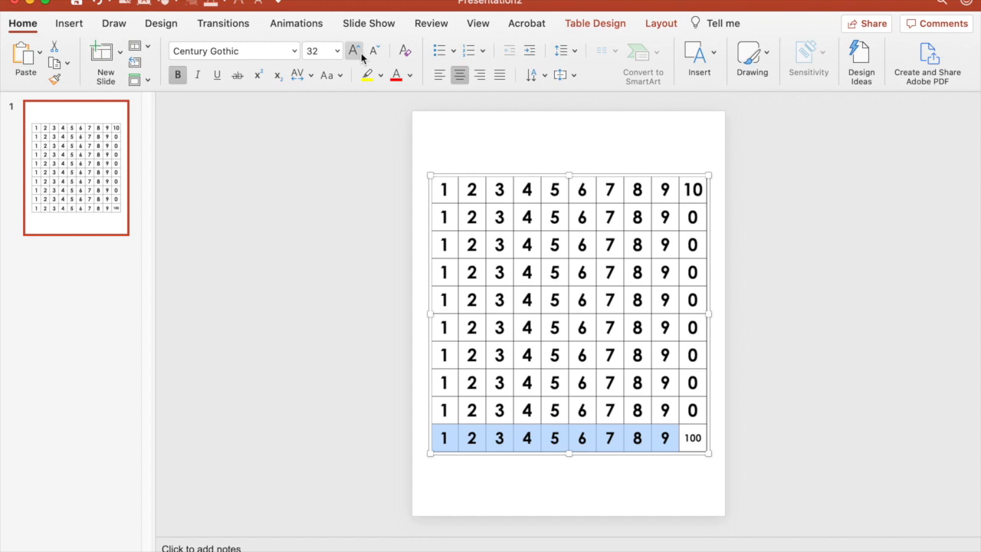
{"action": "left_click", "coordinate": [374, 50]}
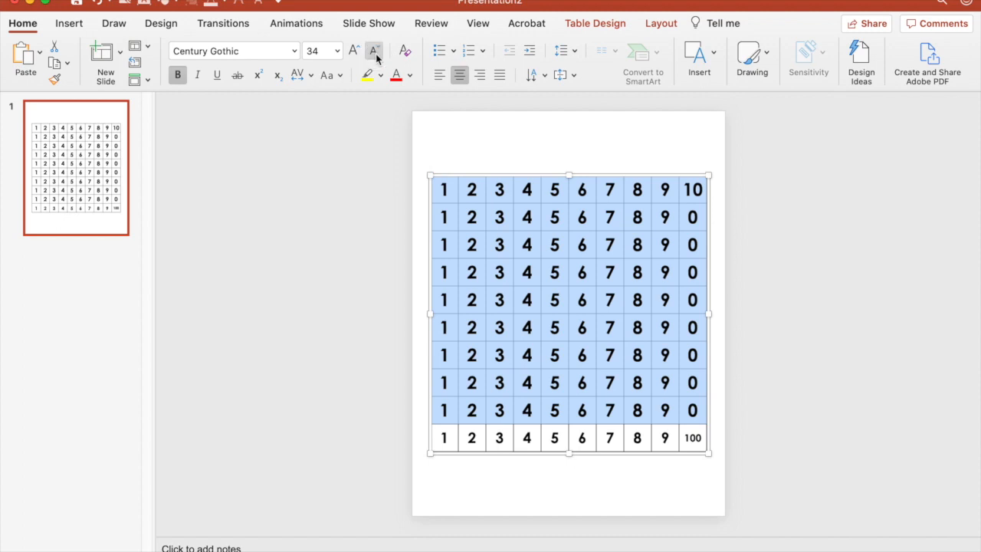
{"action": "left_click", "coordinate": [373, 50]}
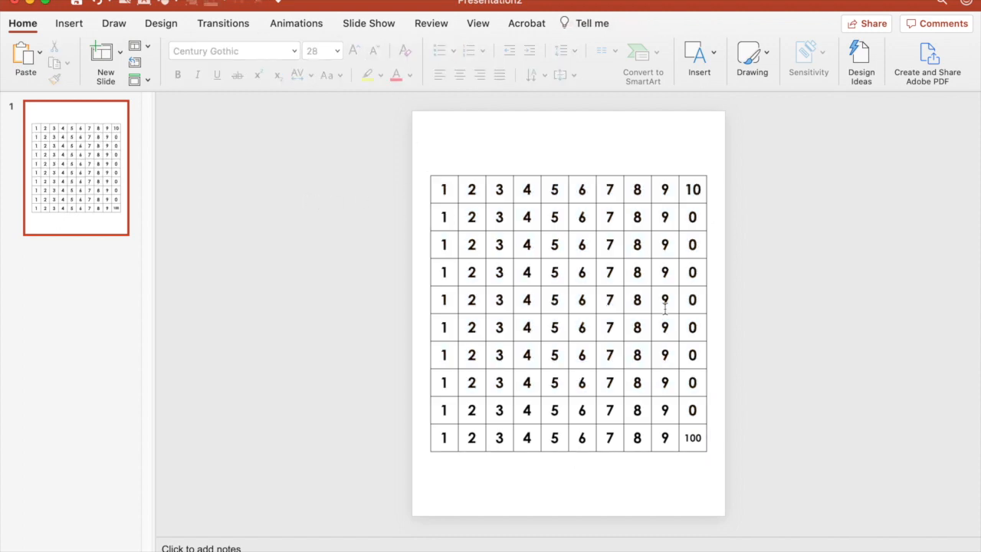
{"action": "mouse_move", "coordinate": [594, 217]}
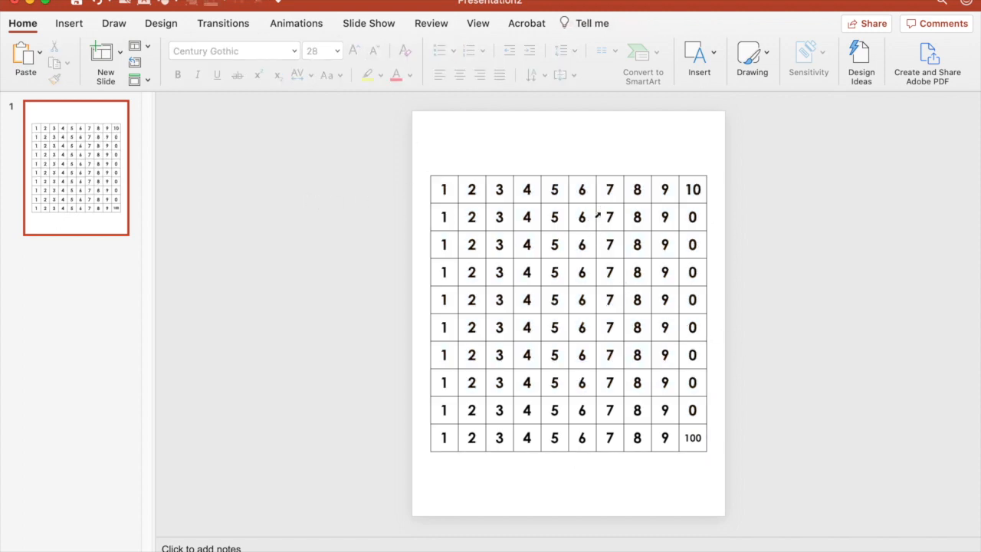
{"action": "mouse_move", "coordinate": [590, 401]}
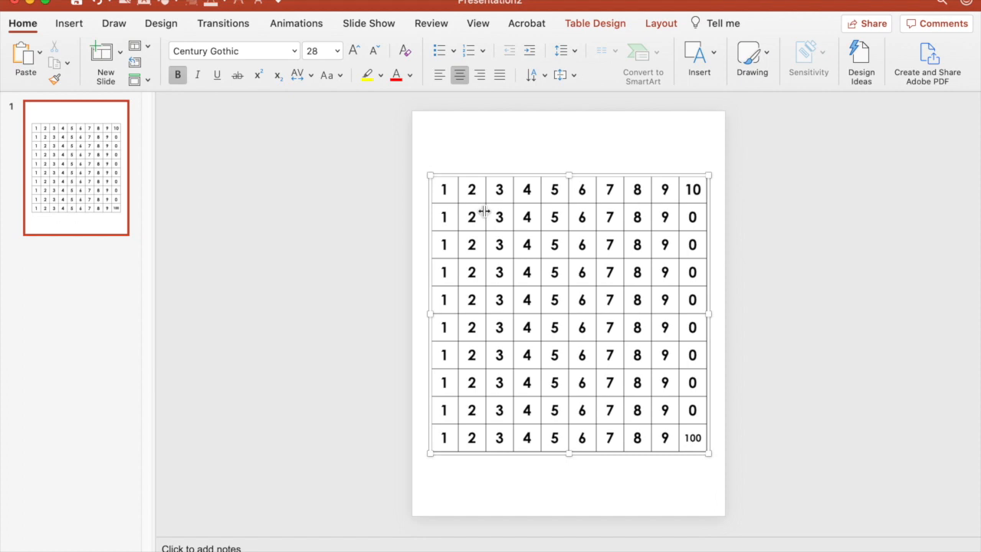
Step: Type leading digits into the cells so the rows read 11–20 through 91–100
{"action": "left_click", "coordinate": [444, 217]}
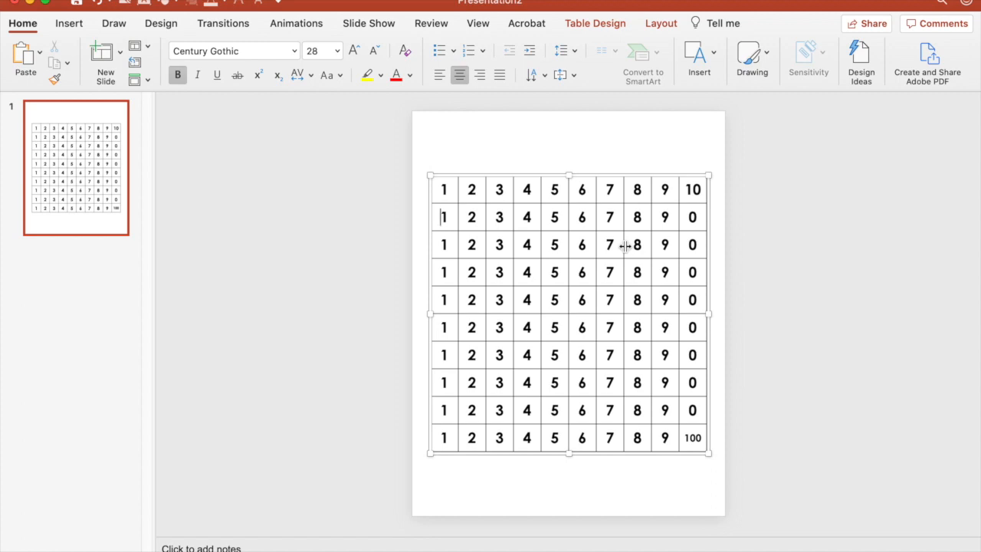
{"action": "type", "text": "1"}
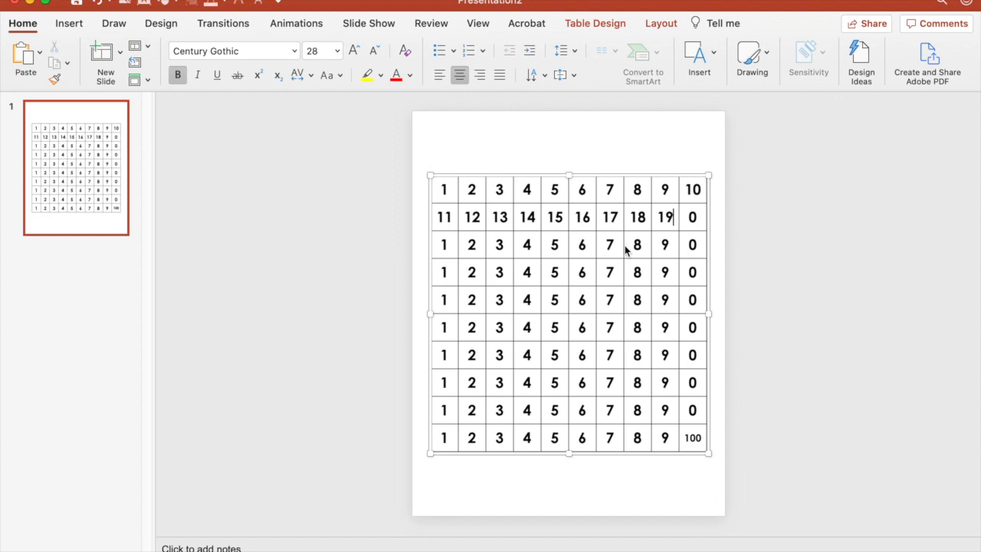
{"action": "type", "text": "2"}
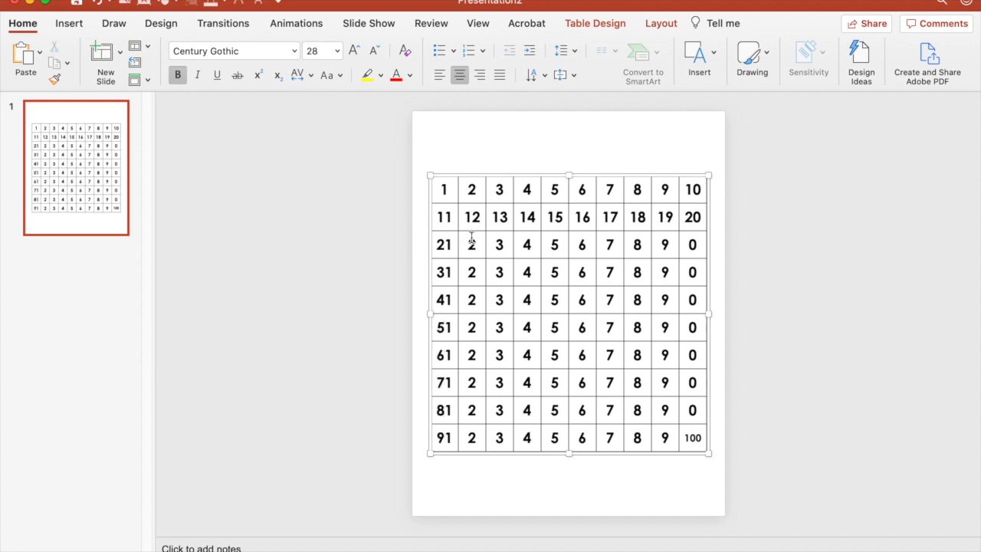
{"action": "type", "text": "2"}
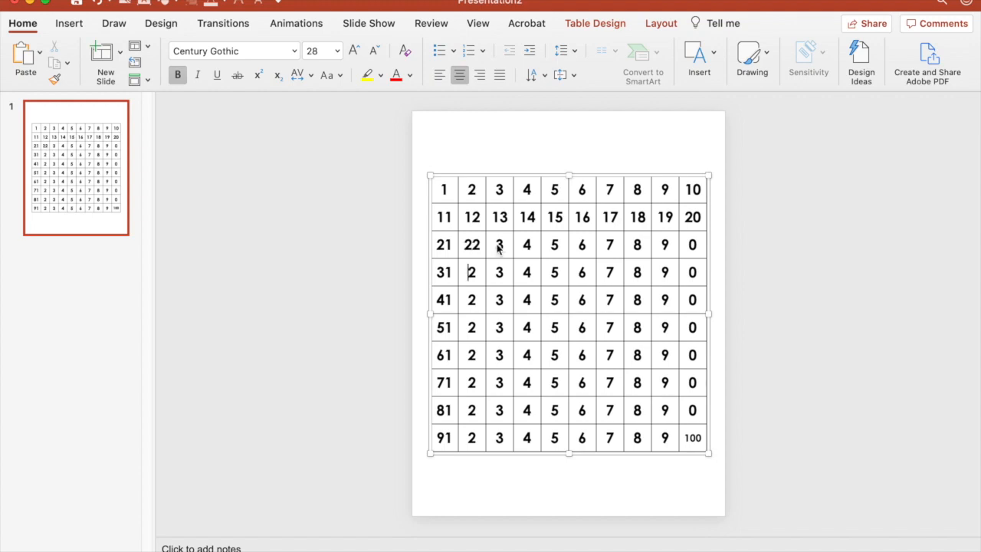
{"action": "type", "text": "2"}
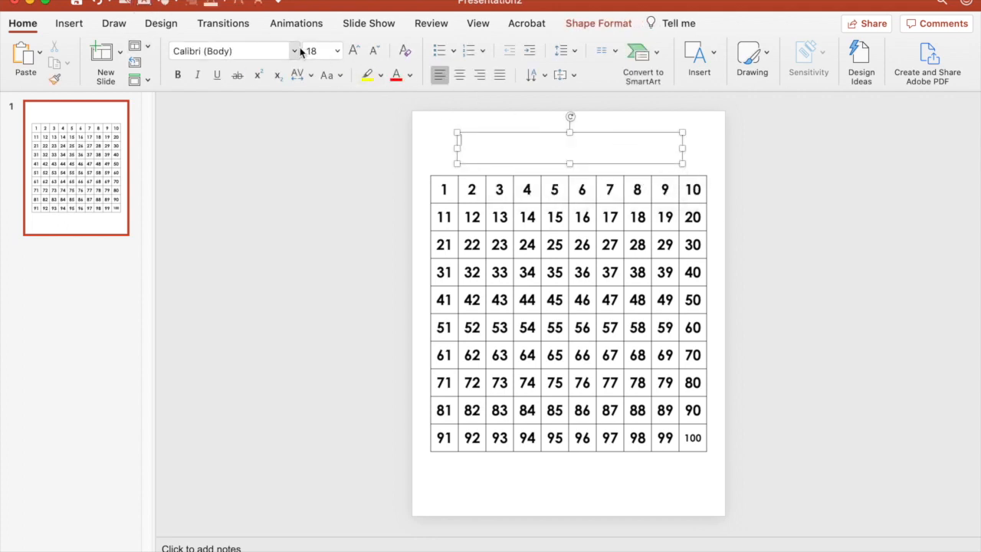
{"action": "left_click", "coordinate": [295, 51]}
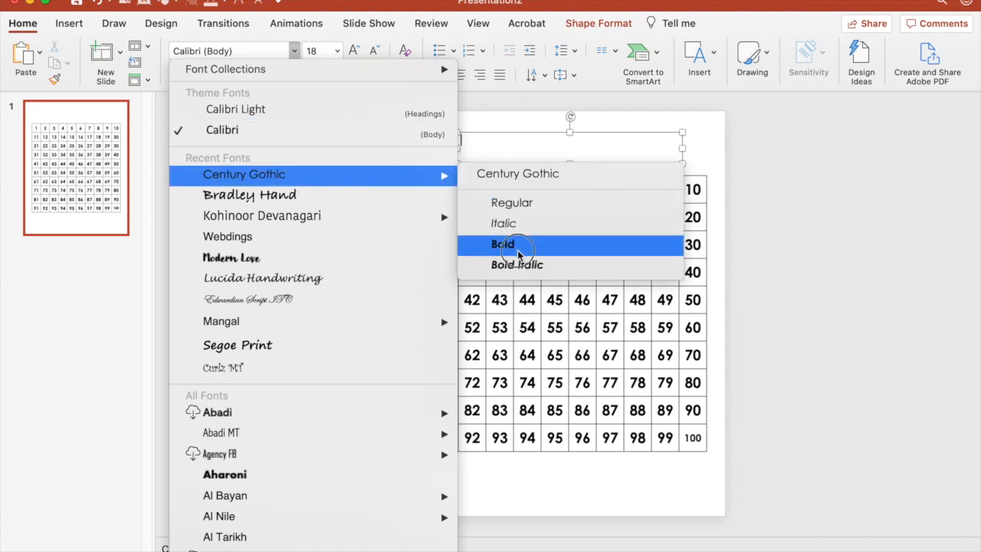
{"action": "left_click", "coordinate": [503, 244]}
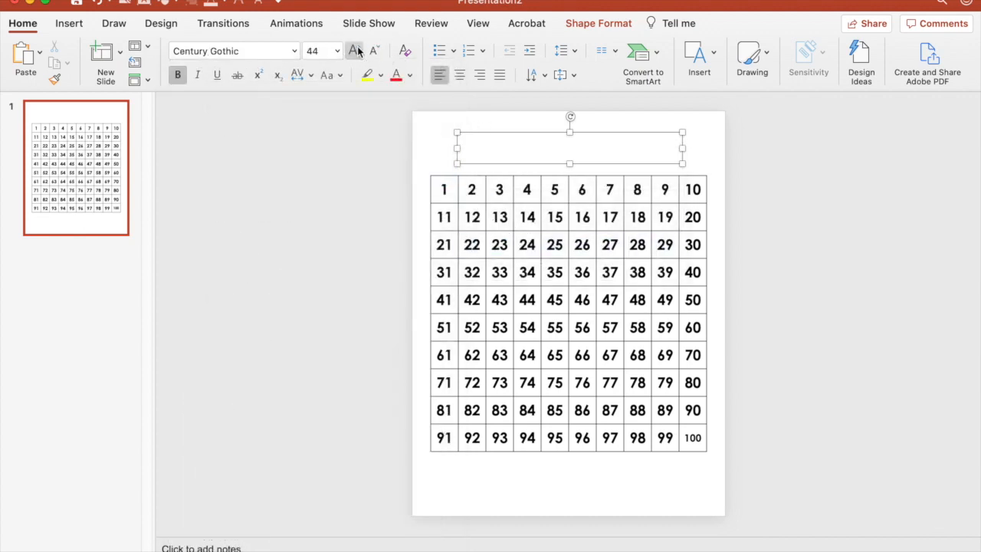
{"action": "type", "text": "Hundreds"}
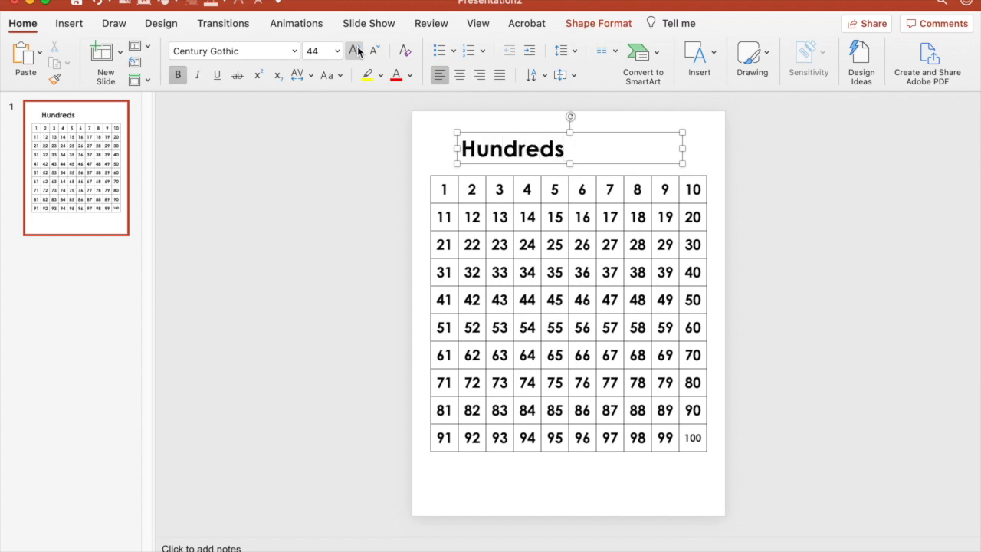
{"action": "type", "text": "Chart"}
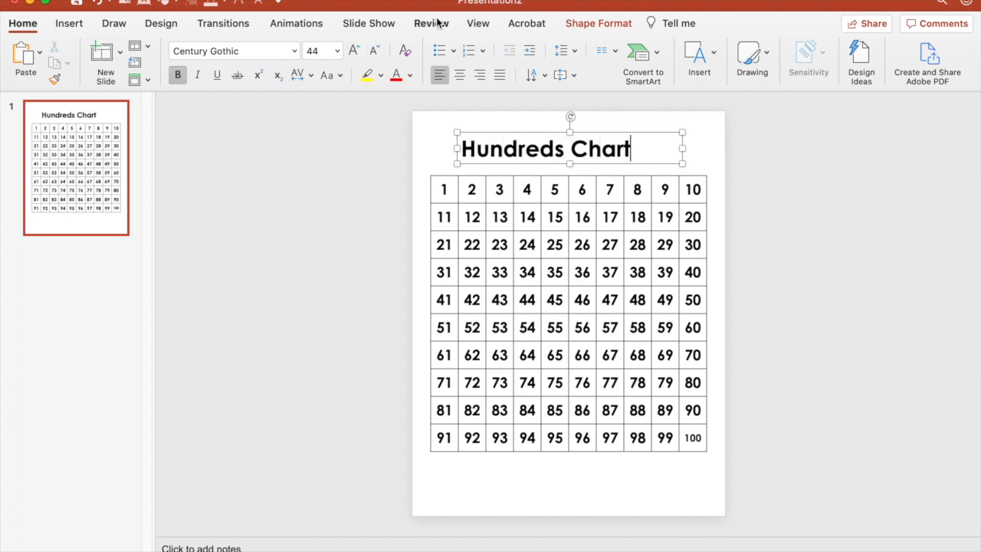
{"action": "left_click", "coordinate": [560, 75]}
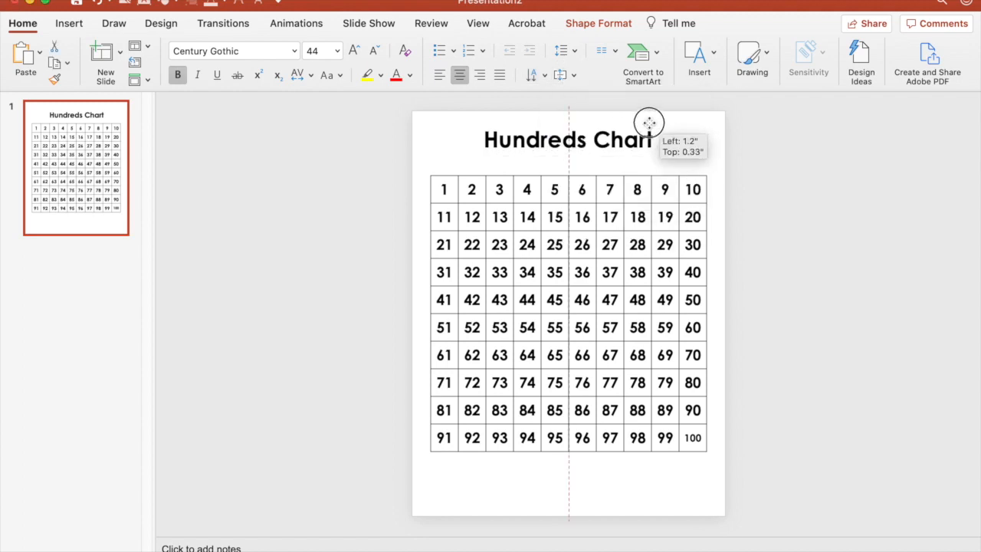
{"action": "left_click_drag", "start_coordinate": [648, 123], "coordinate": [648, 127]}
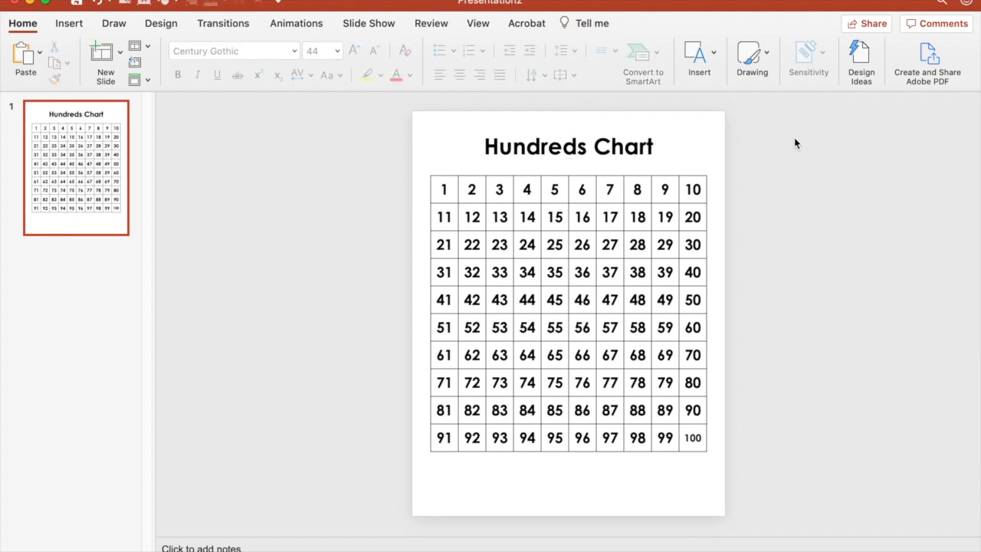
{"action": "mouse_move", "coordinate": [176, 190]}
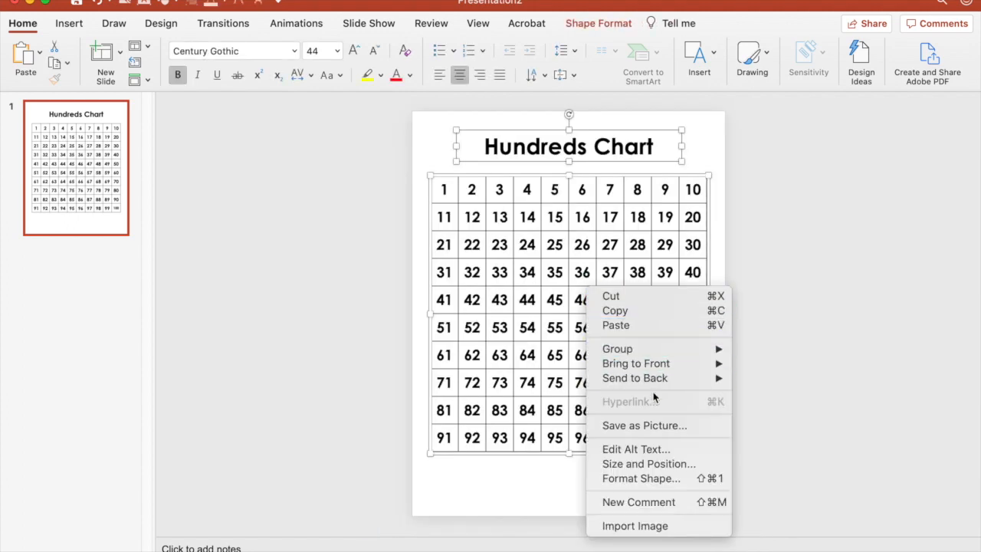
Step: Export the title and table as a PNG, replacing the default name with 'Template'
{"action": "left_click", "coordinate": [263, 133]}
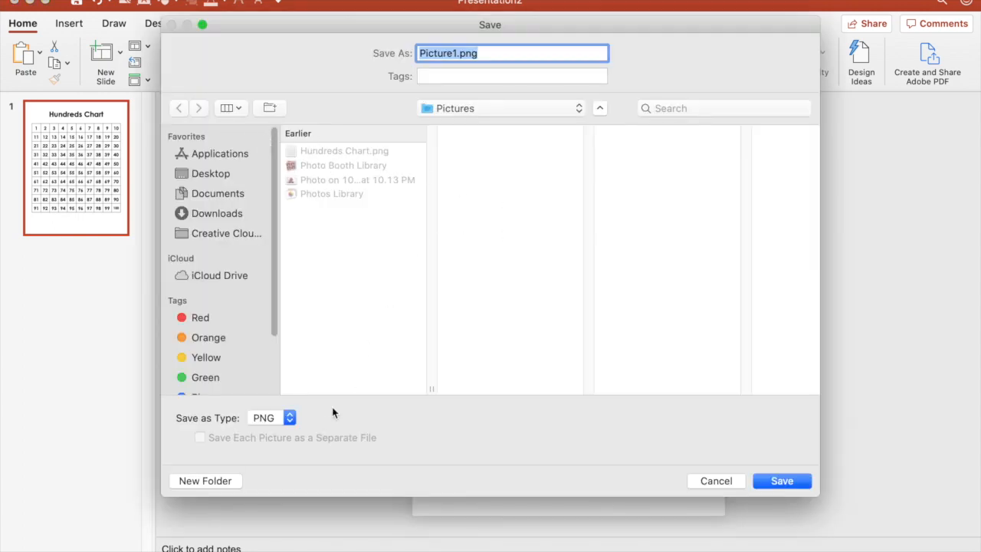
{"action": "left_click", "coordinate": [456, 53]}
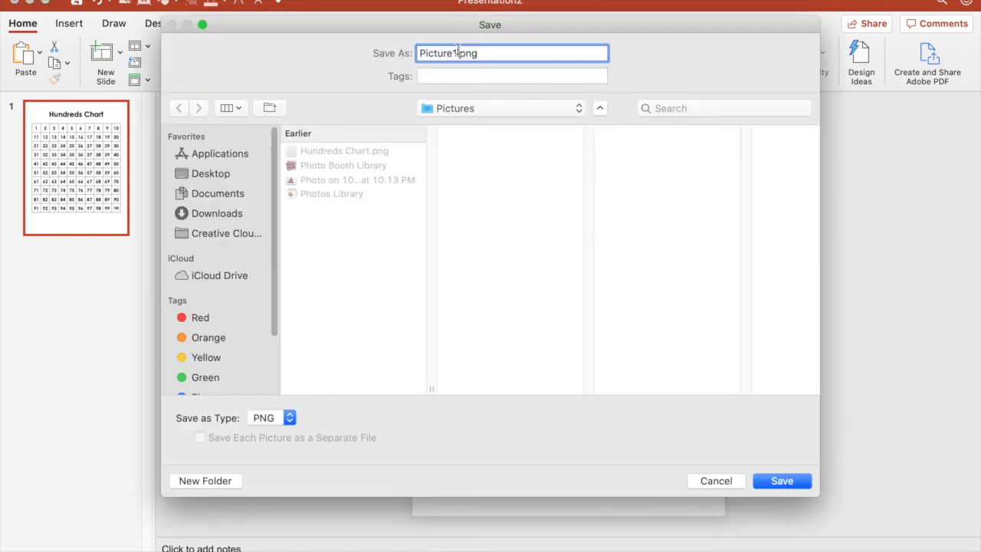
{"action": "key", "text": "Backspace"}
{"action": "type", "text": "Hundreds Chart"}
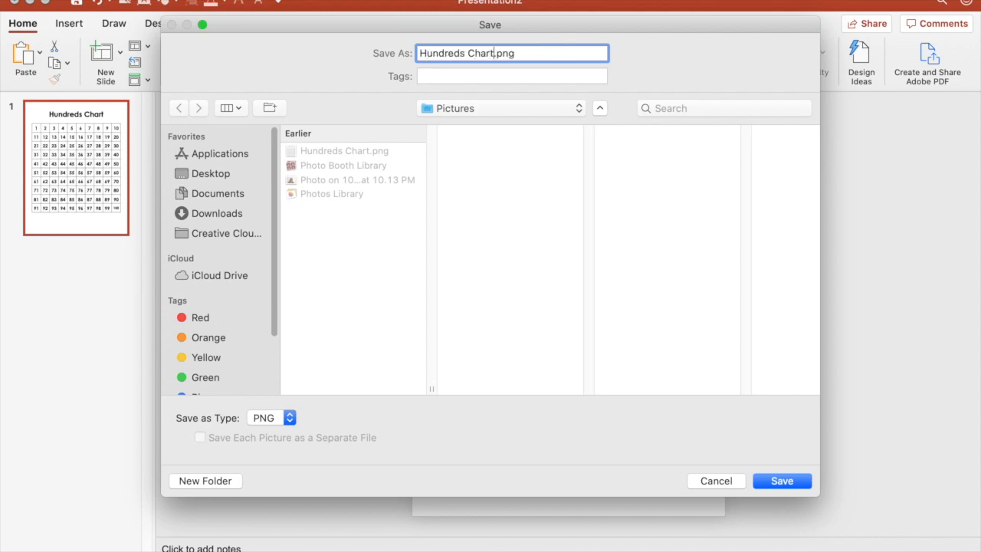
{"action": "type", "text": "Template"}
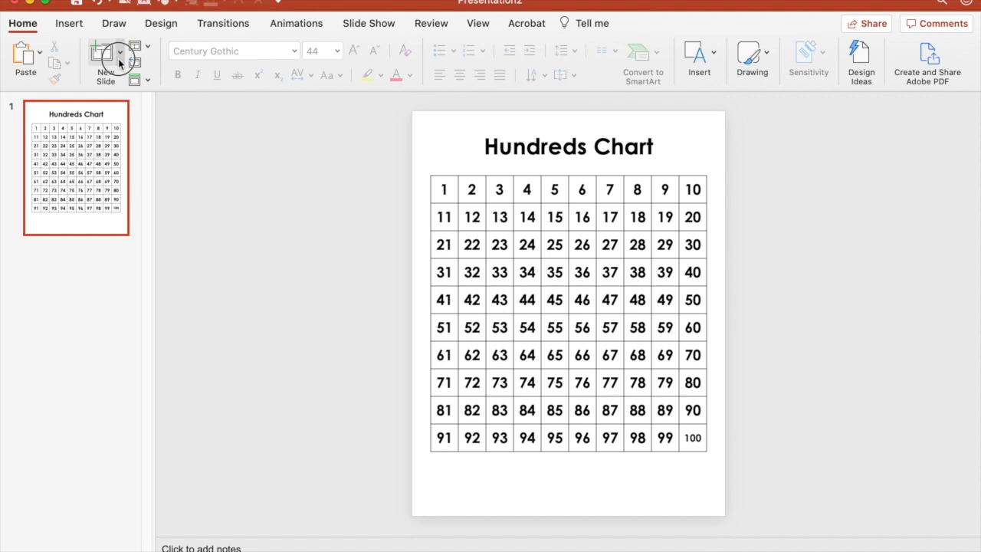
Step: Add slide 2 holding the pasted Hundreds Chart title and grid, then return to slide 1
{"action": "left_click", "coordinate": [105, 61]}
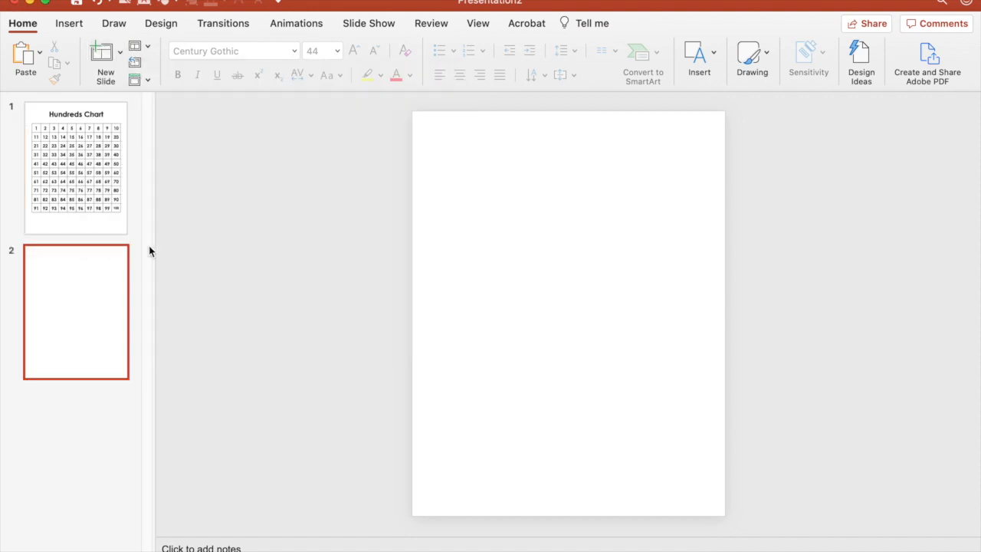
{"action": "mouse_move", "coordinate": [144, 288]}
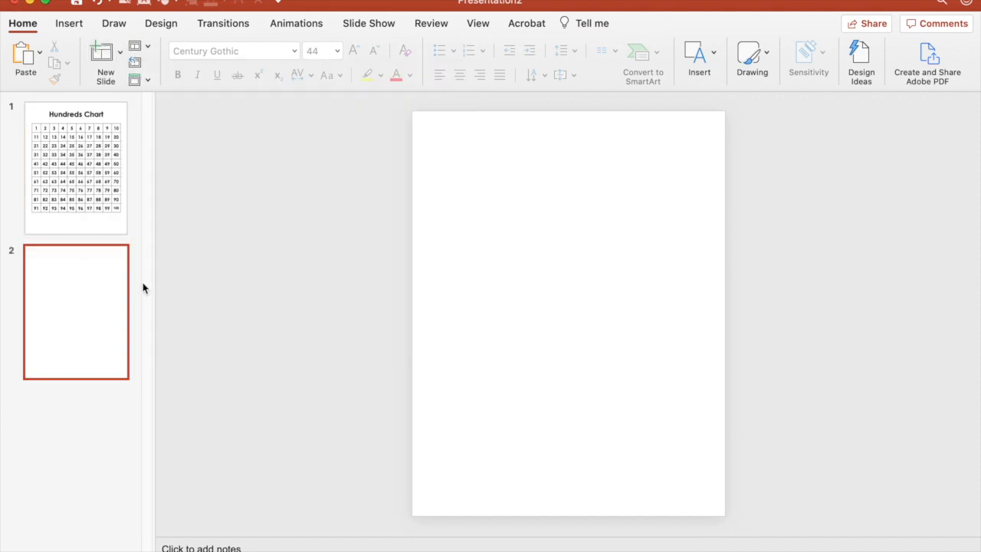
{"action": "mouse_move", "coordinate": [105, 296]}
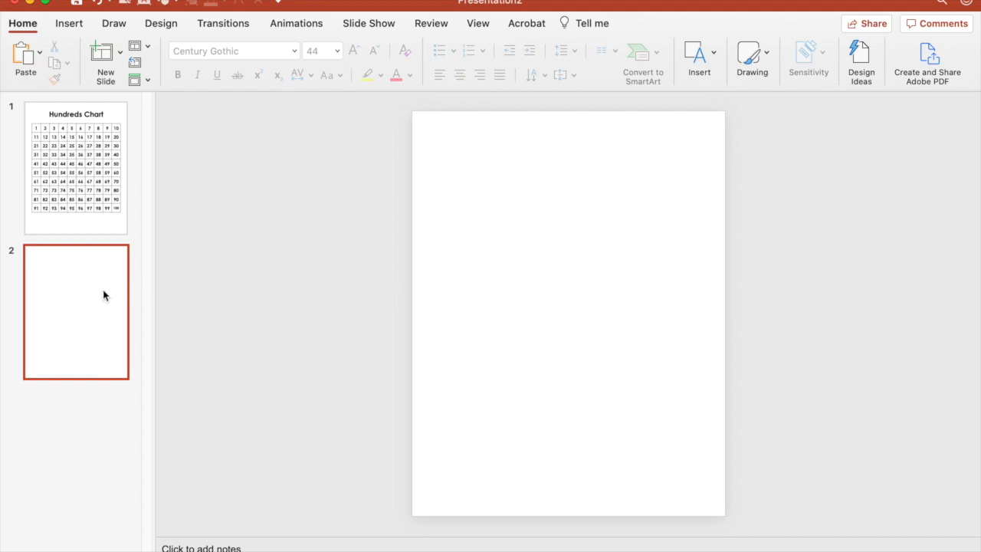
{"action": "mouse_move", "coordinate": [125, 6]}
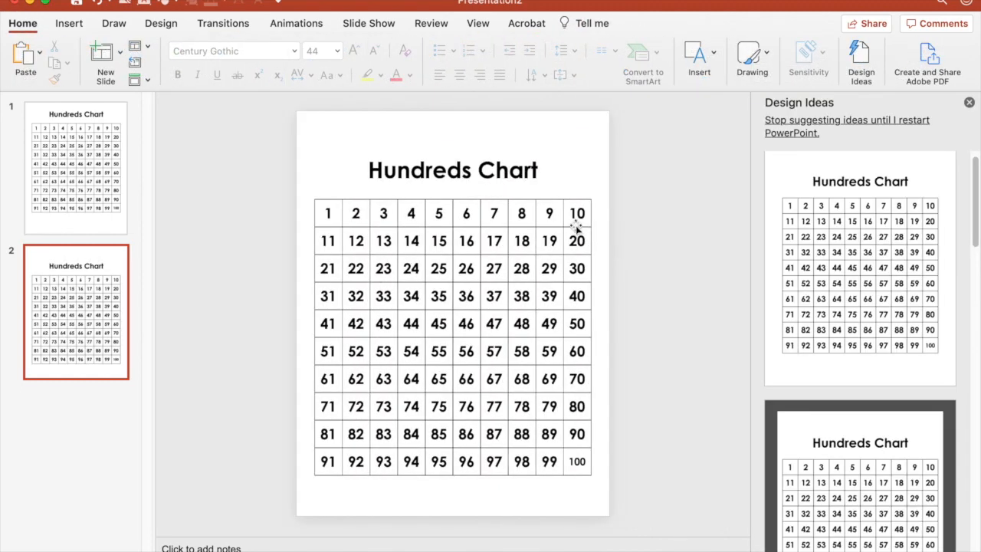
{"action": "left_click", "coordinate": [969, 102]}
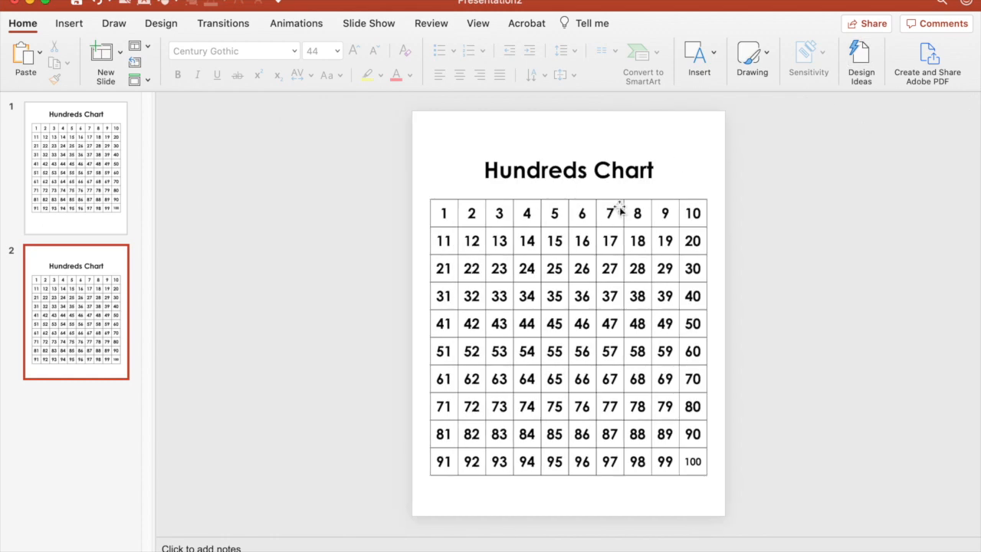
{"action": "left_click", "coordinate": [76, 166]}
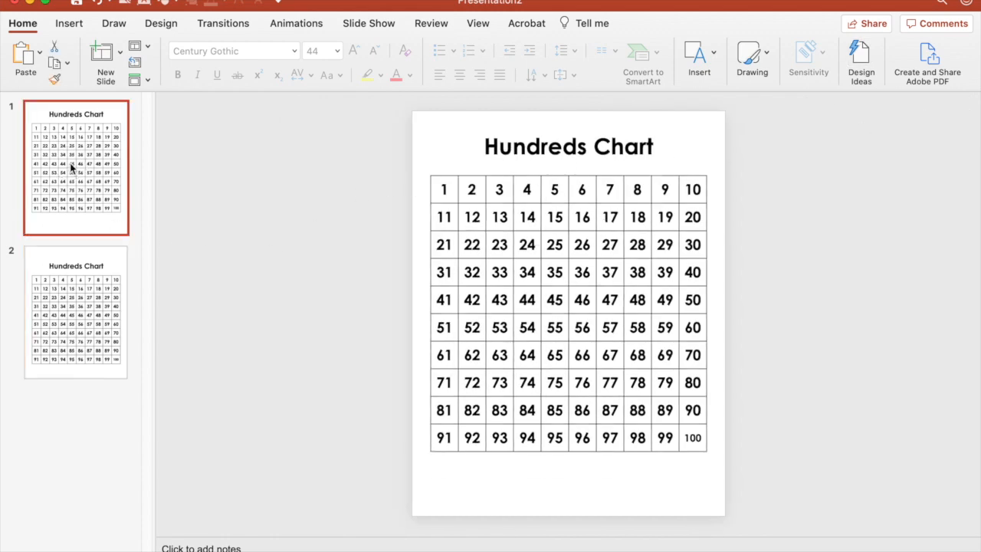
{"action": "mouse_move", "coordinate": [92, 175]}
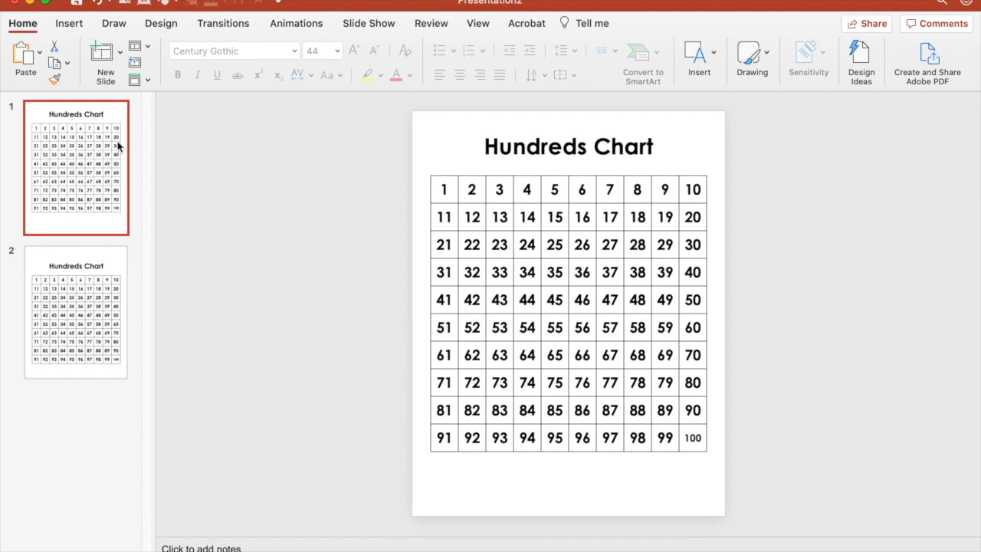
{"action": "mouse_move", "coordinate": [119, 142]}
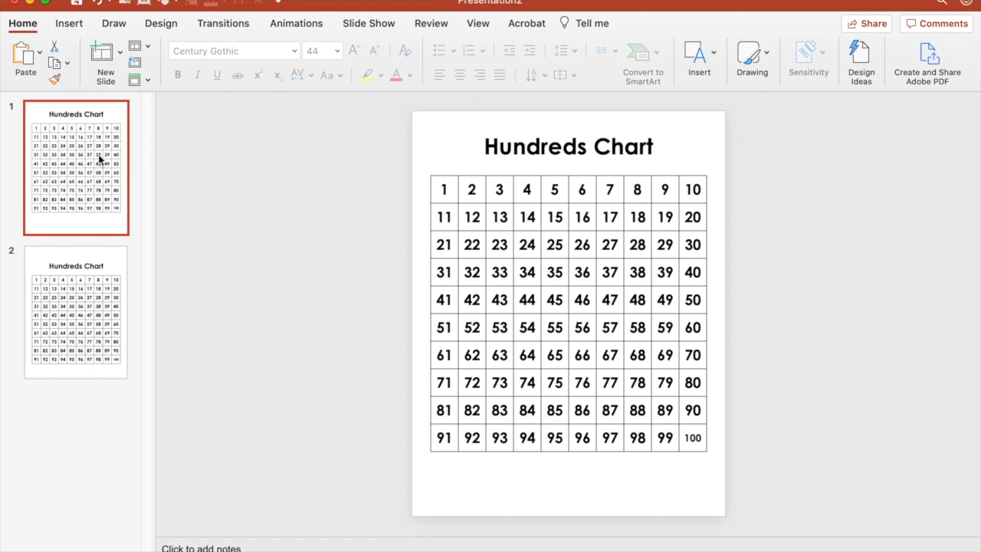
{"action": "mouse_move", "coordinate": [100, 161]}
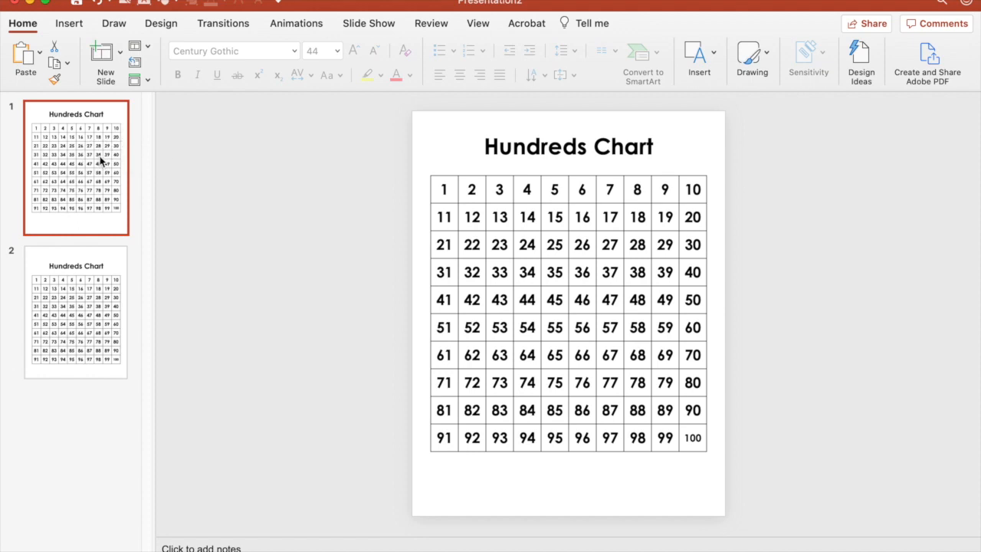
{"action": "mouse_move", "coordinate": [345, 161]}
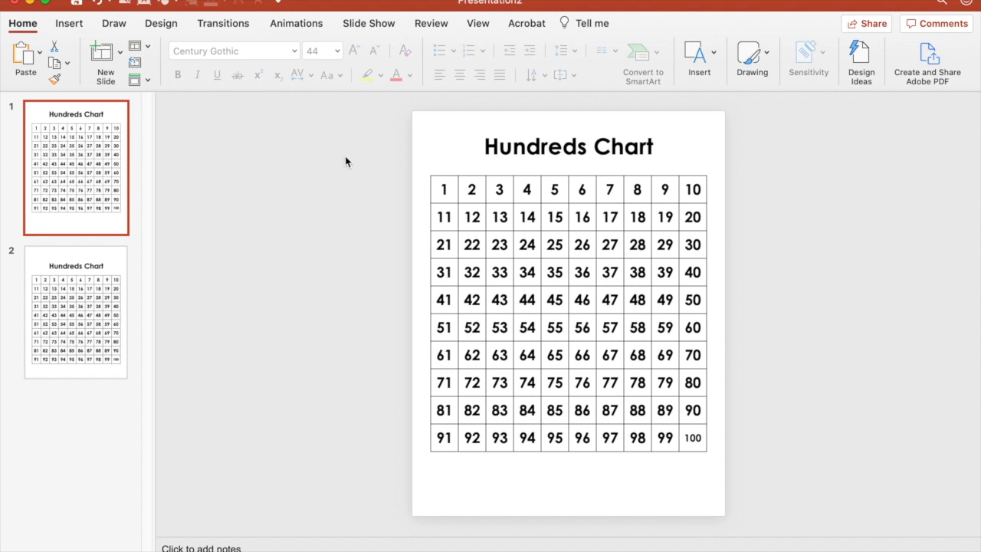
{"action": "mouse_move", "coordinate": [354, 160]}
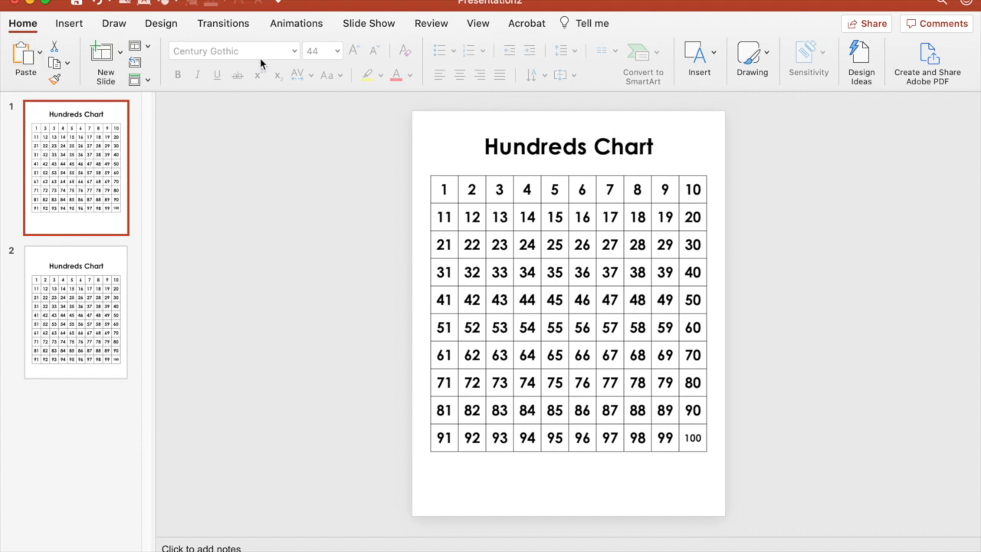
Step: Insert the school building icon from an icon search for 'school'
{"action": "left_click", "coordinate": [69, 23]}
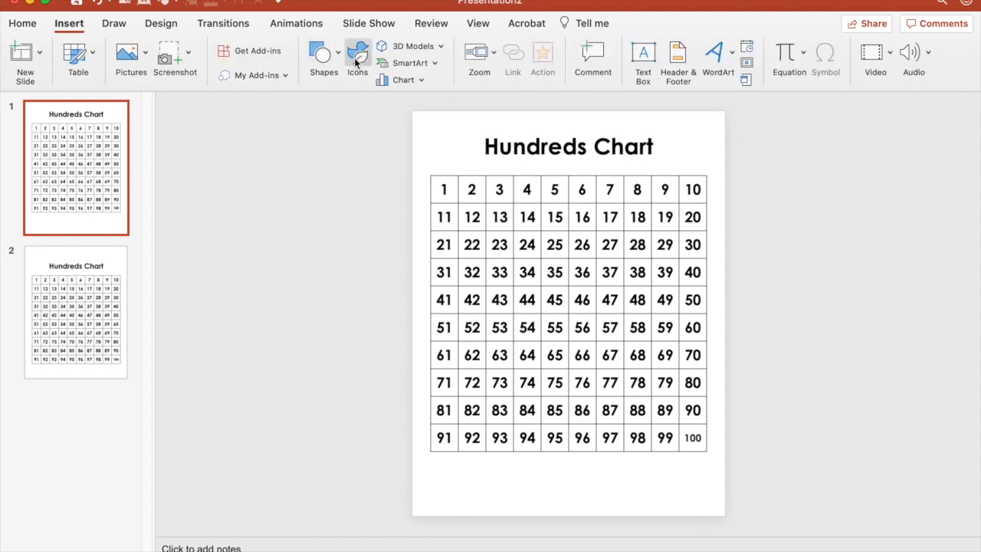
{"action": "left_click", "coordinate": [357, 57]}
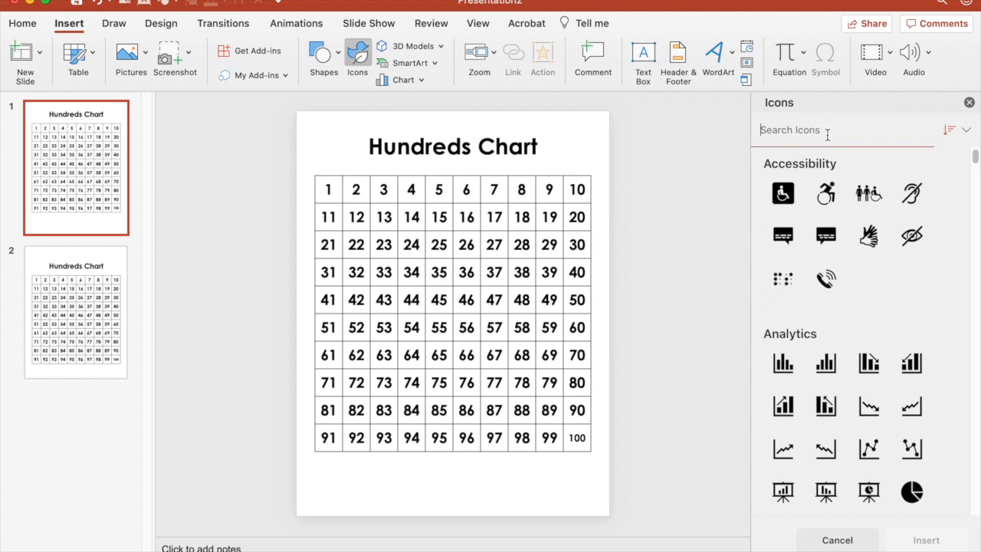
{"action": "type", "text": "school"}
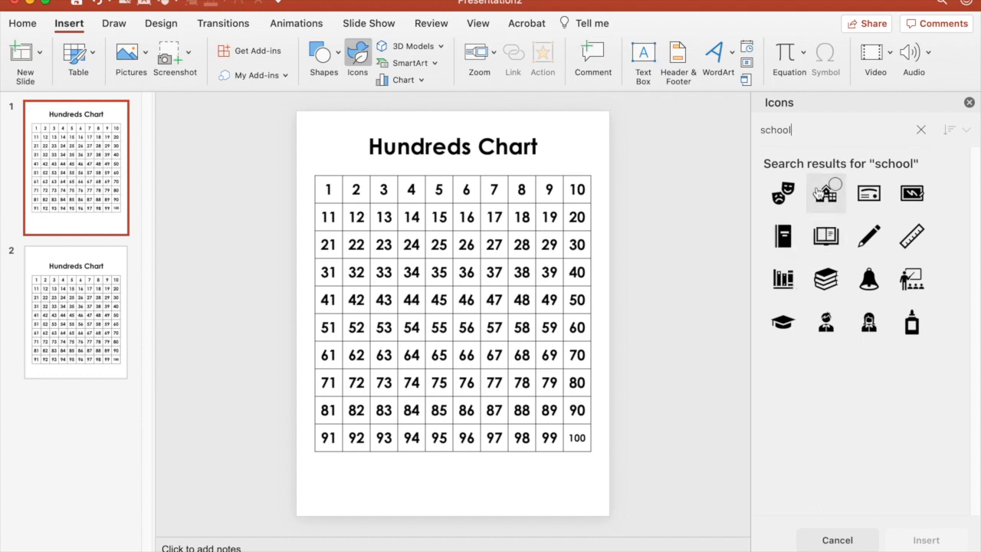
{"action": "left_click", "coordinate": [826, 192]}
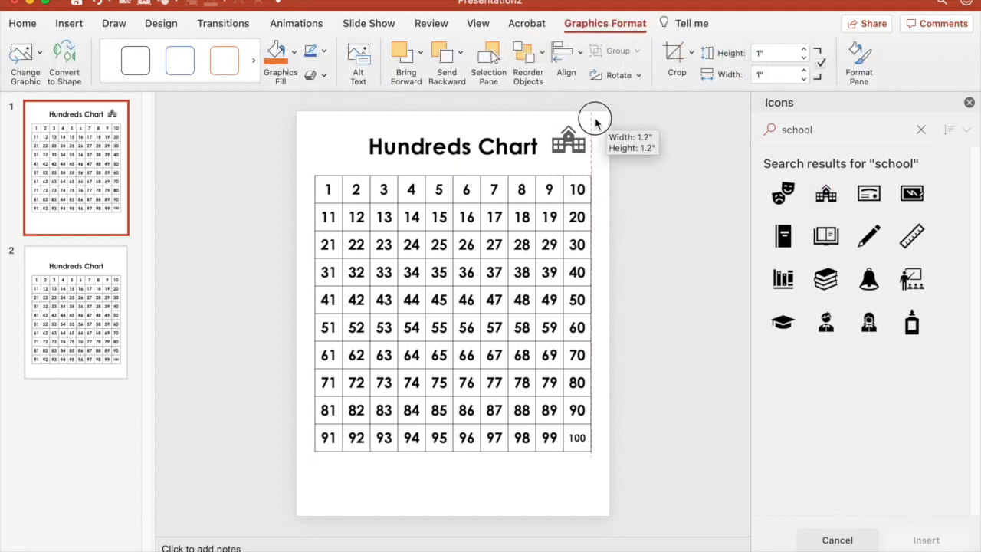
Step: Size the school icon beside the title and fill it blue
{"action": "left_click_drag", "start_coordinate": [592, 116], "coordinate": [592, 117]}
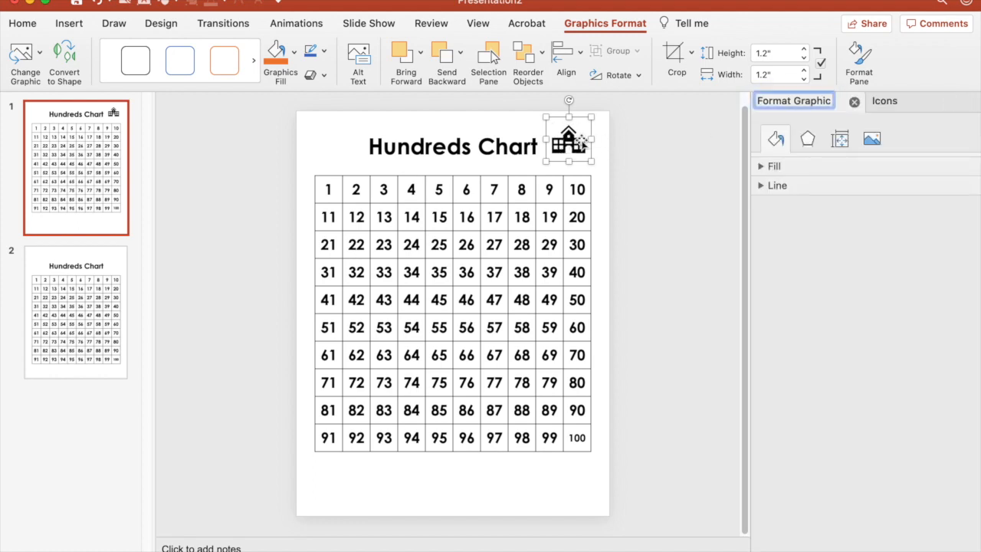
{"action": "left_click", "coordinate": [953, 292]}
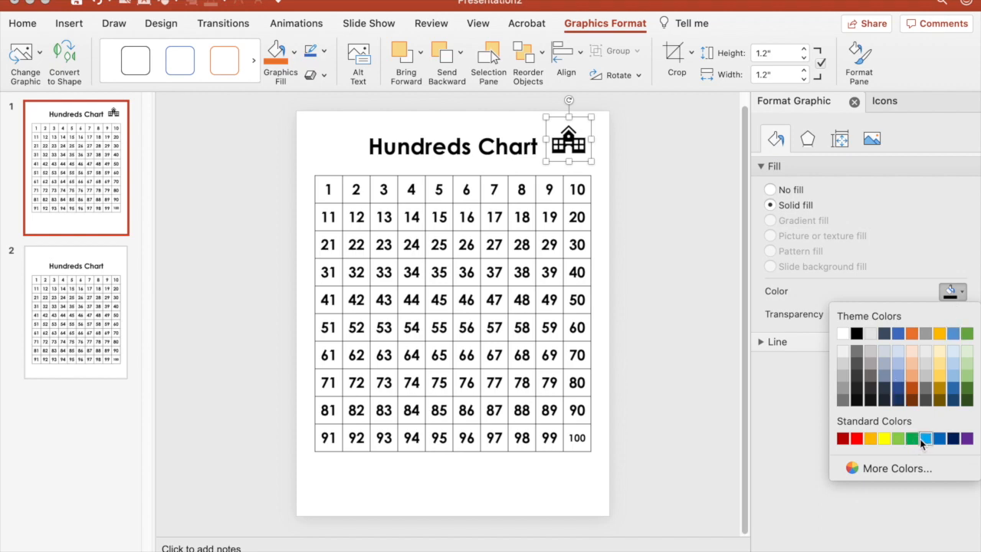
{"action": "left_click", "coordinate": [926, 437]}
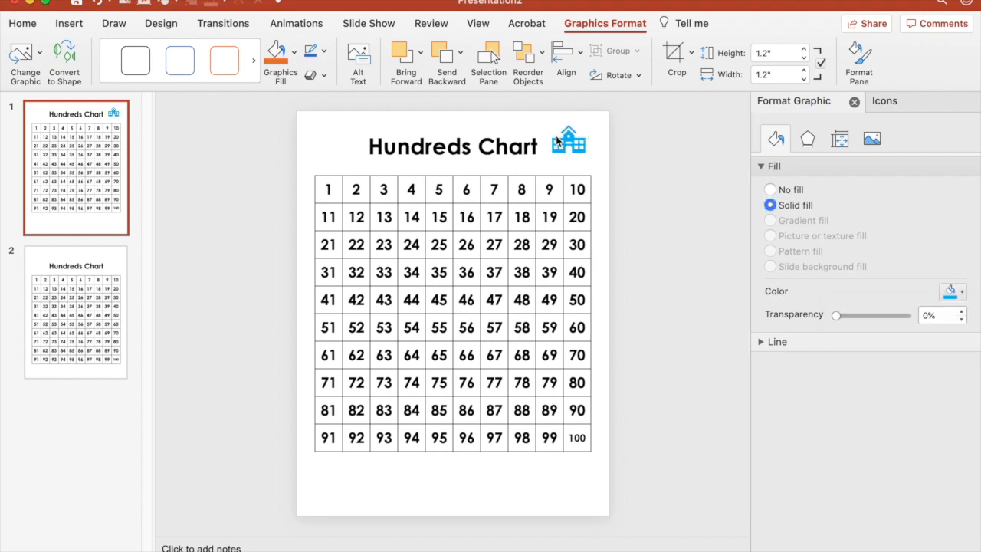
{"action": "left_click", "coordinate": [568, 141]}
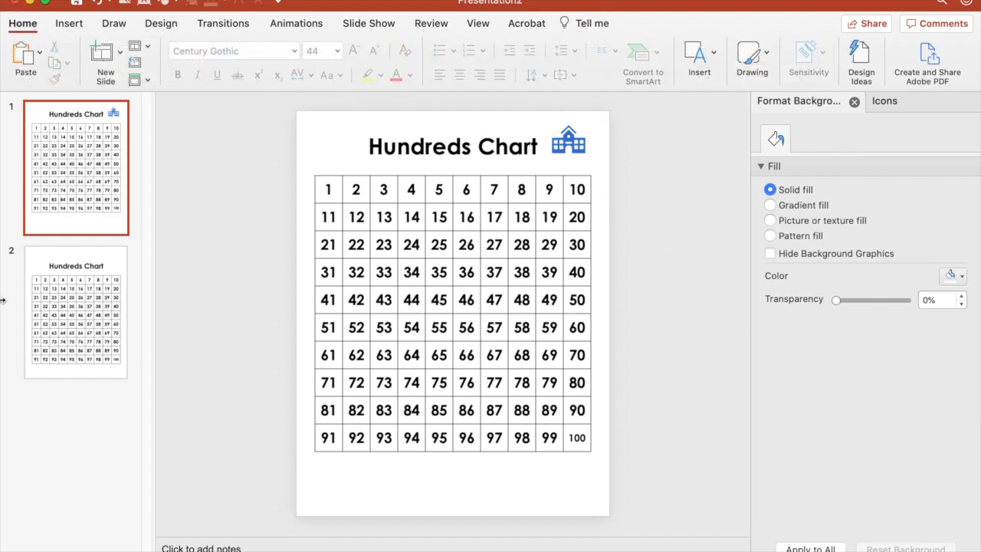
Step: Duplicate the slide and insert an apple icon from an 'apple' icon search
{"action": "left_click", "coordinate": [76, 310]}
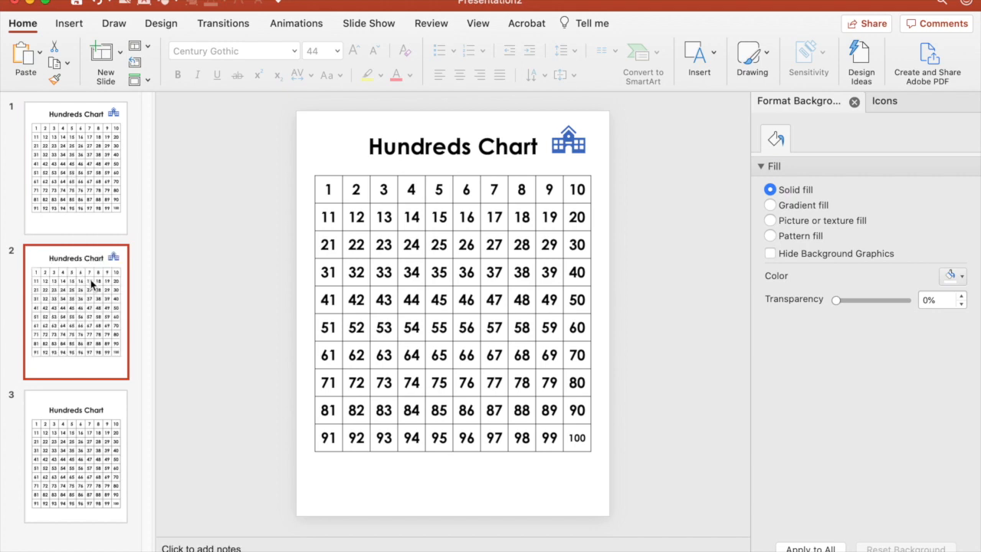
{"action": "left_click", "coordinate": [569, 140]}
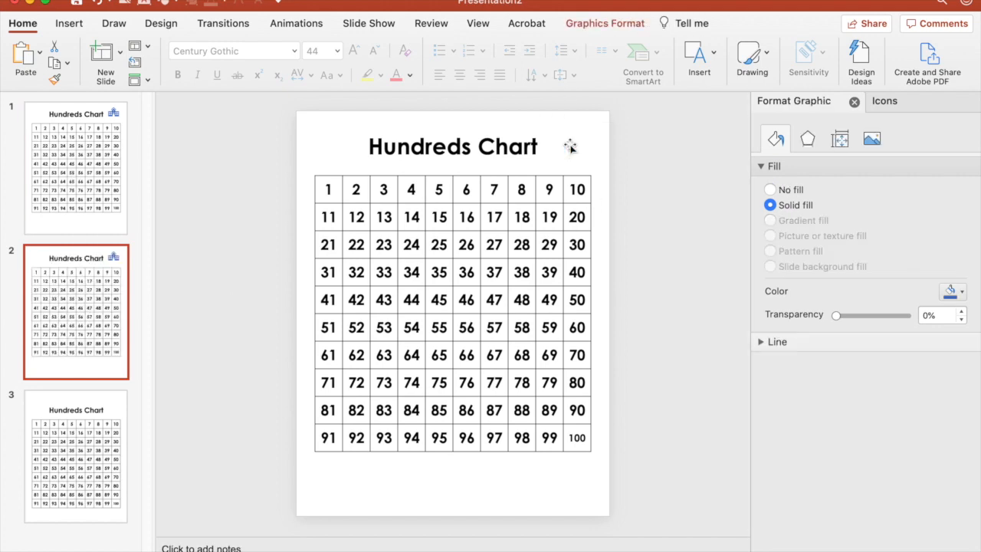
{"action": "type", "text": "school"}
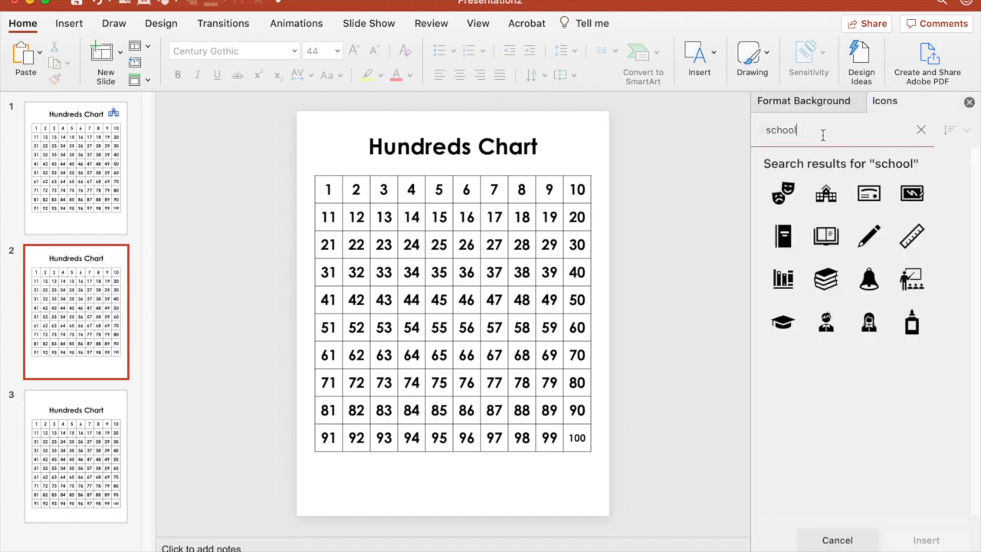
{"action": "type", "text": "apple"}
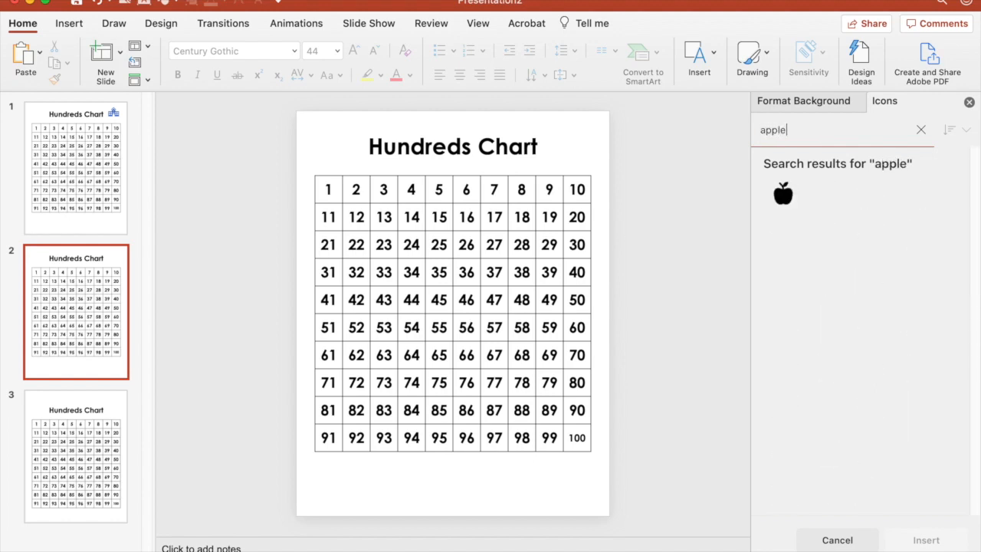
{"action": "left_click", "coordinate": [783, 193]}
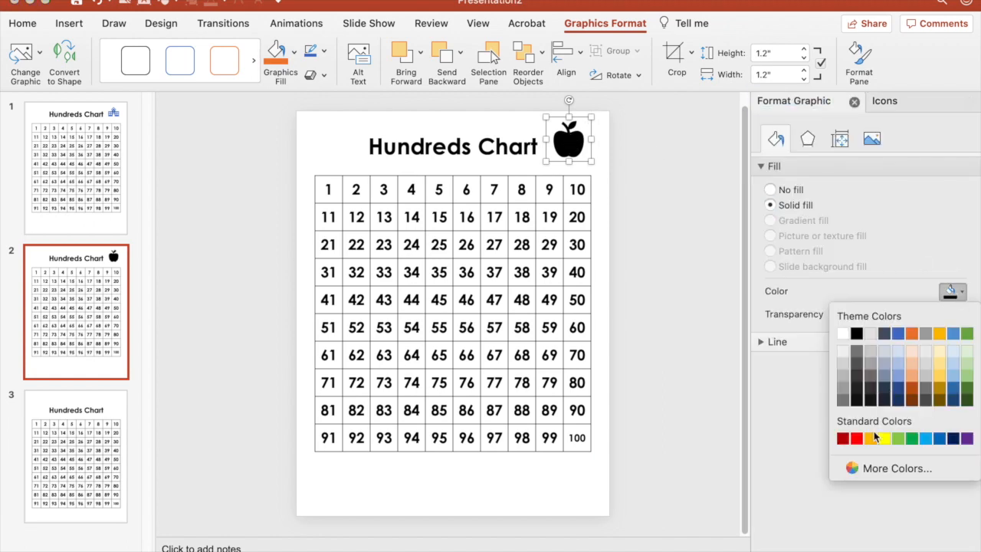
Step: Colour the right apple red and the left apple green
{"action": "left_click", "coordinate": [856, 438]}
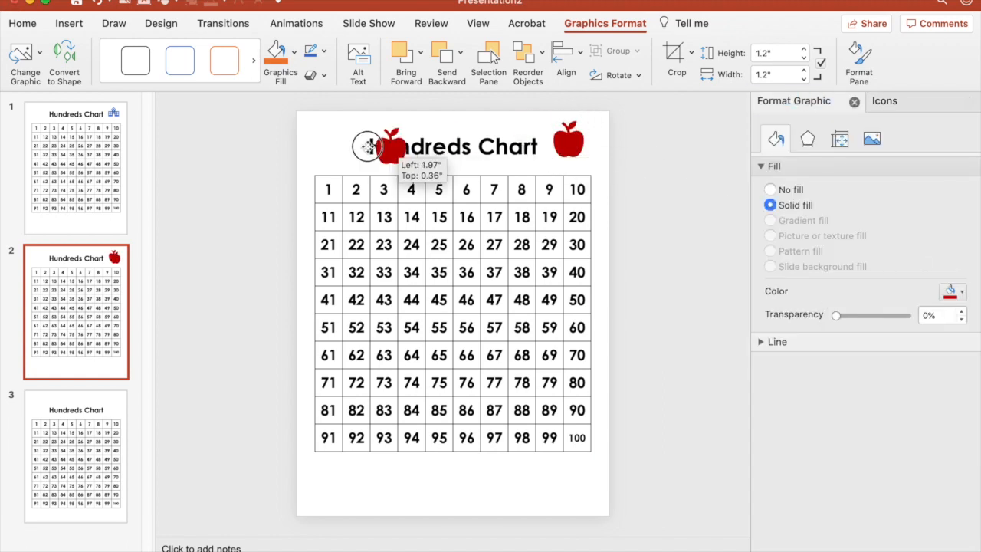
{"action": "left_click", "coordinate": [952, 292]}
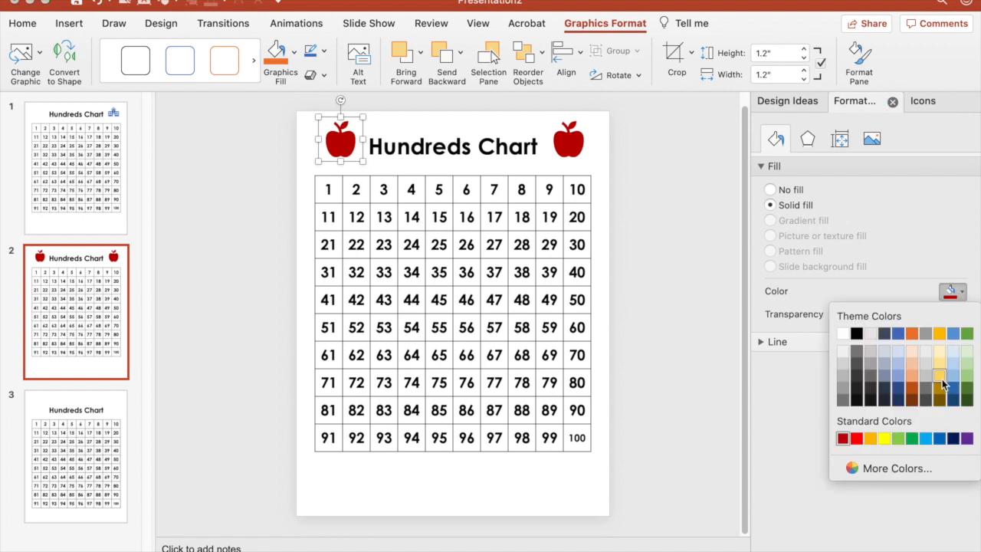
{"action": "left_click", "coordinate": [941, 376]}
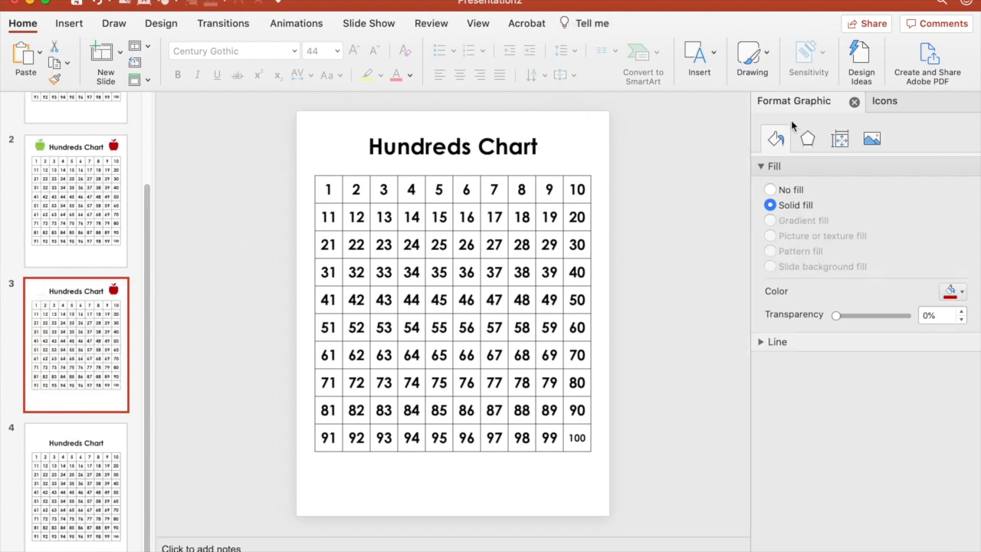
Step: Insert a pumpkin icon from a 'pum' search beside slide 3's title and open its fill colours
{"action": "type", "text": "pumpkin"}
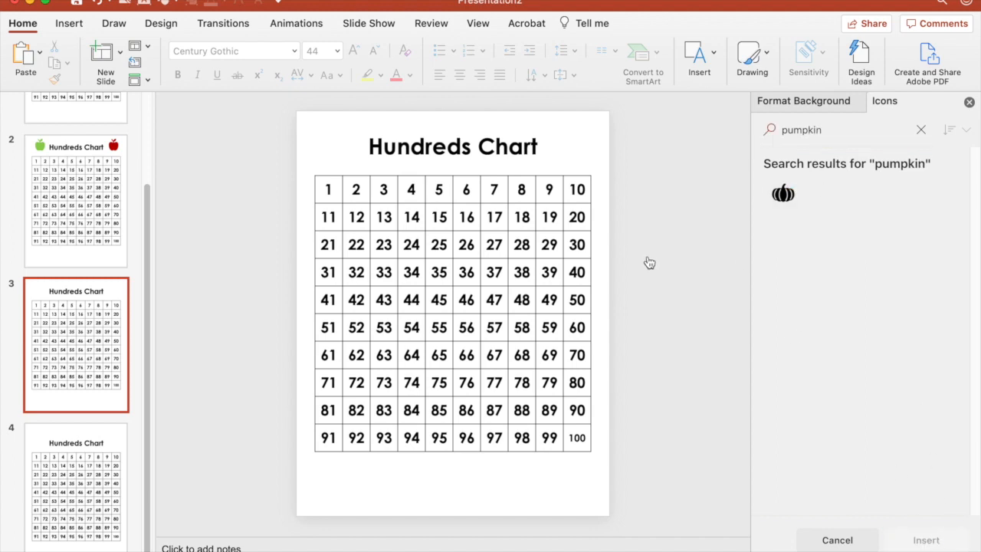
{"action": "left_click", "coordinate": [783, 193]}
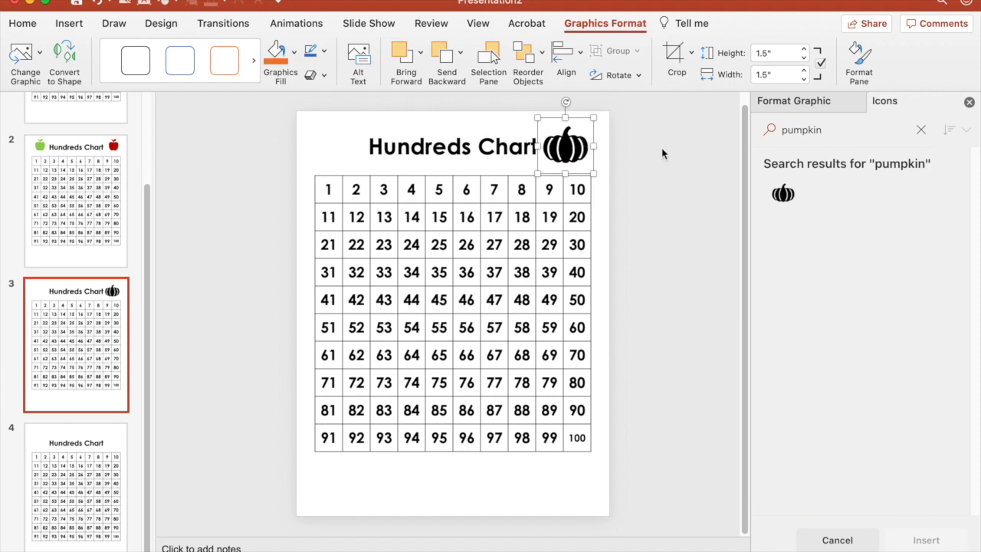
{"action": "left_click", "coordinate": [793, 100]}
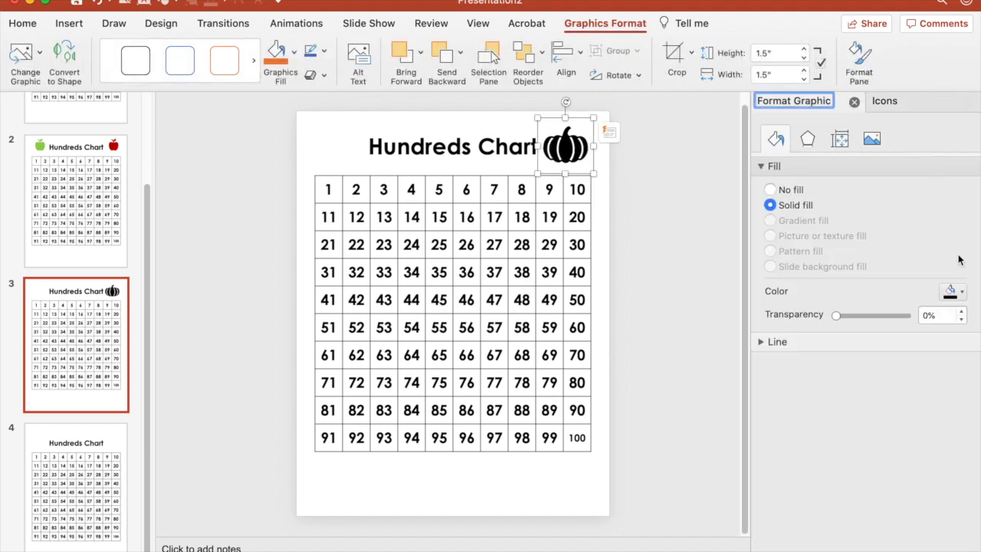
{"action": "left_click", "coordinate": [963, 291]}
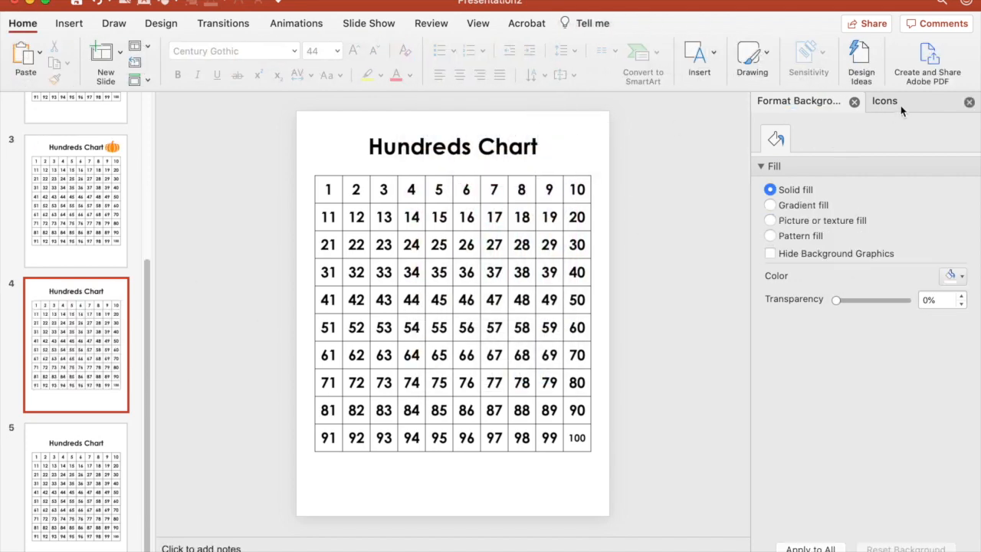
Step: Add Thanksgiving turkey and cornucopia icons, colour the turkey brown, then select slide 5's cornucopia
{"action": "type", "text": "thanks"}
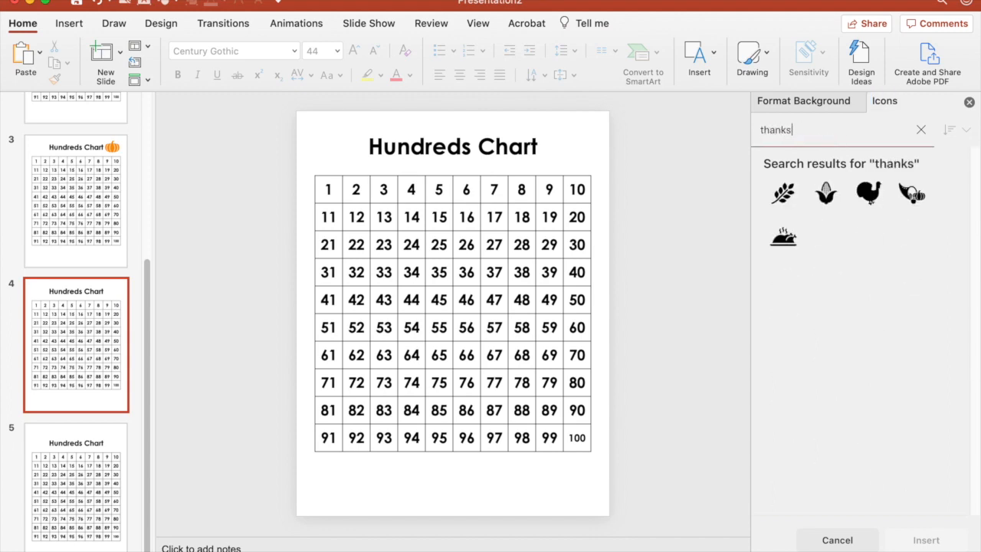
{"action": "key", "text": "Backspace"}
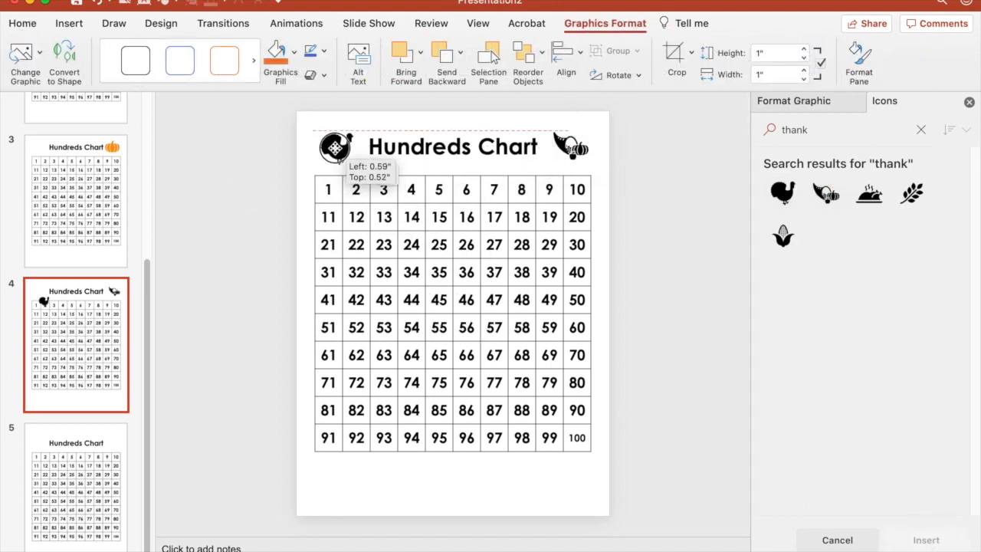
{"action": "left_click", "coordinate": [953, 291]}
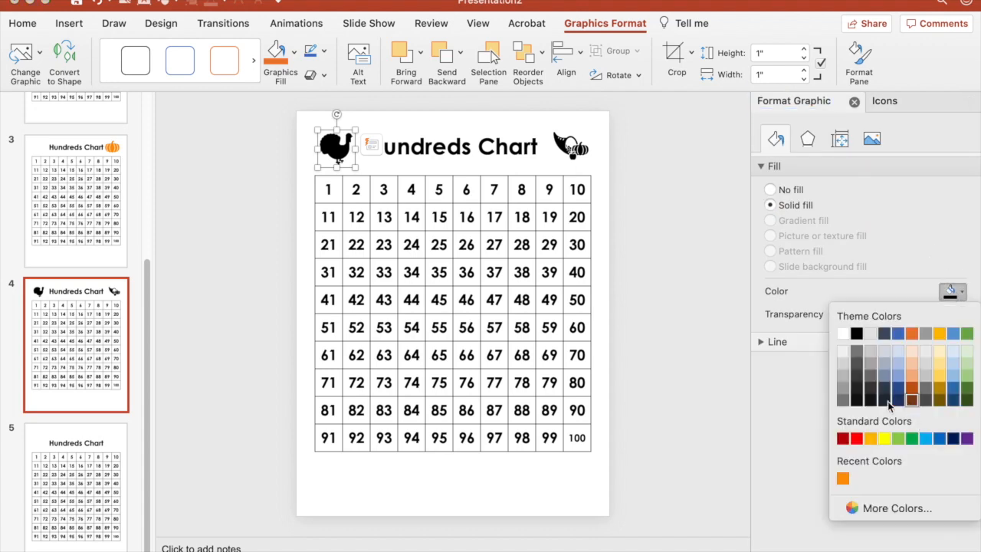
{"action": "left_click", "coordinate": [912, 399]}
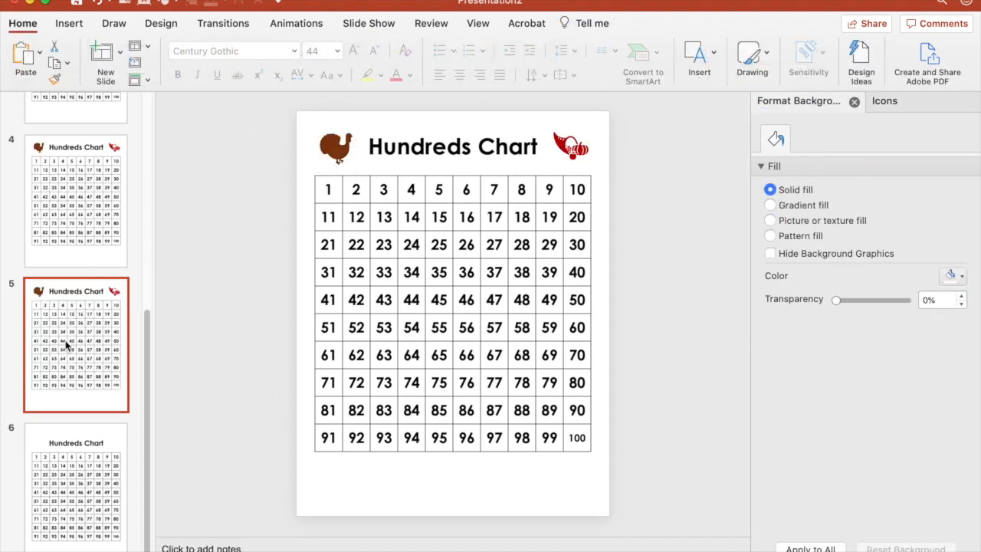
{"action": "left_click", "coordinate": [571, 139]}
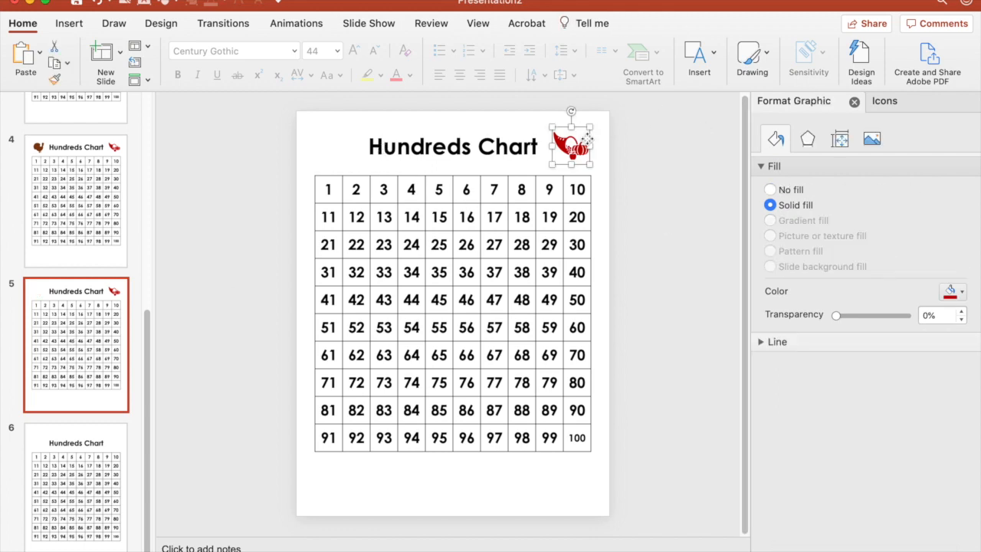
Step: Insert the stockings icon from a 'christmas' icon search and open its fill colours
{"action": "left_click", "coordinate": [885, 101]}
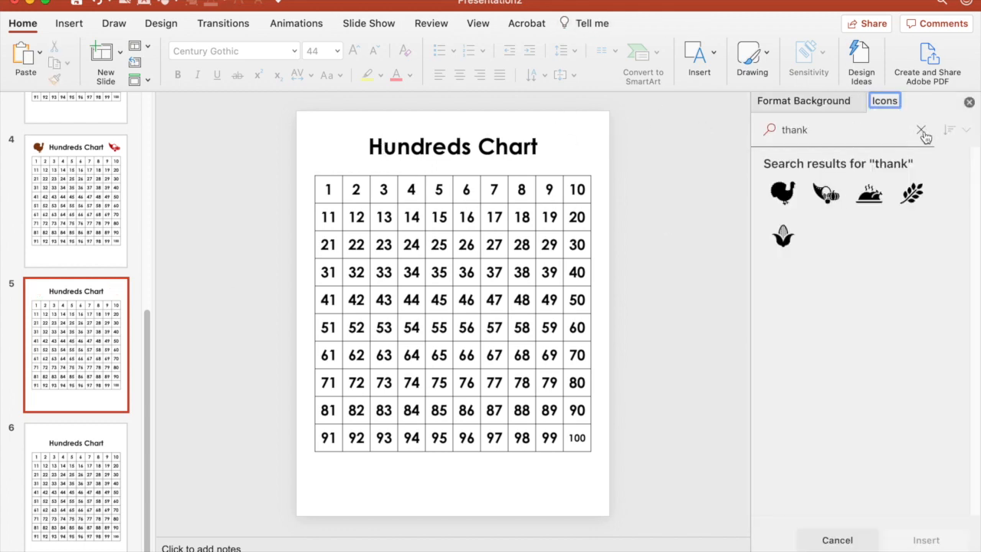
{"action": "left_click", "coordinate": [922, 130]}
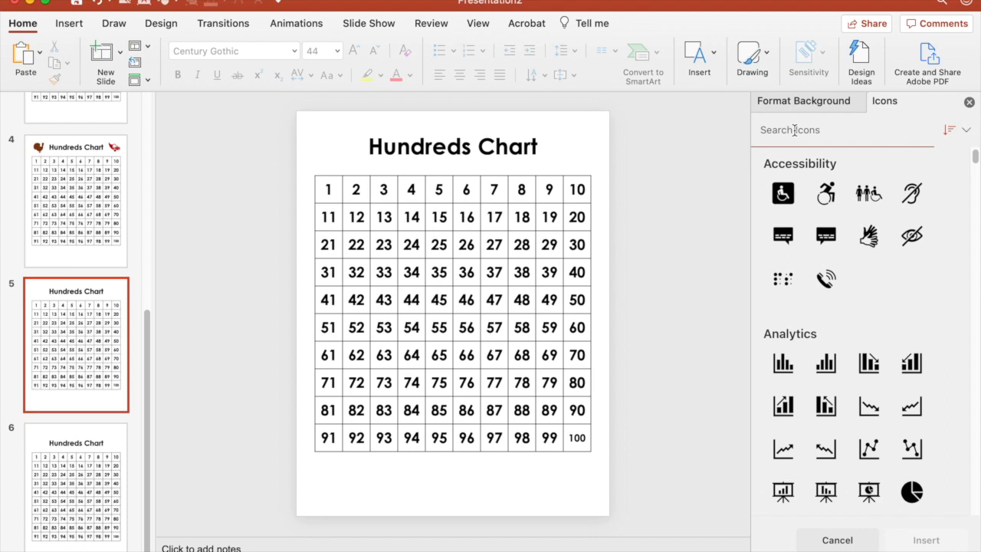
{"action": "left_click", "coordinate": [790, 130]}
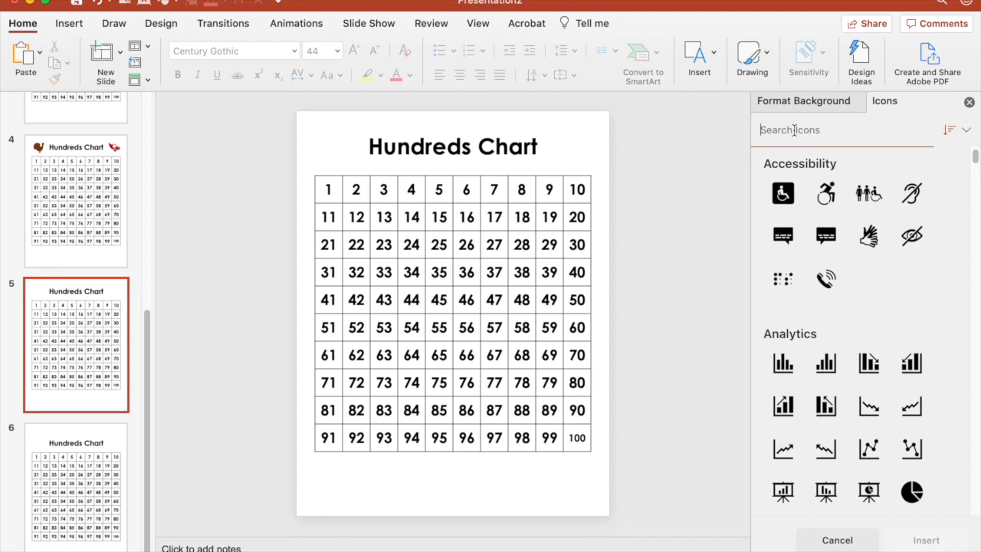
{"action": "type", "text": "christmas"}
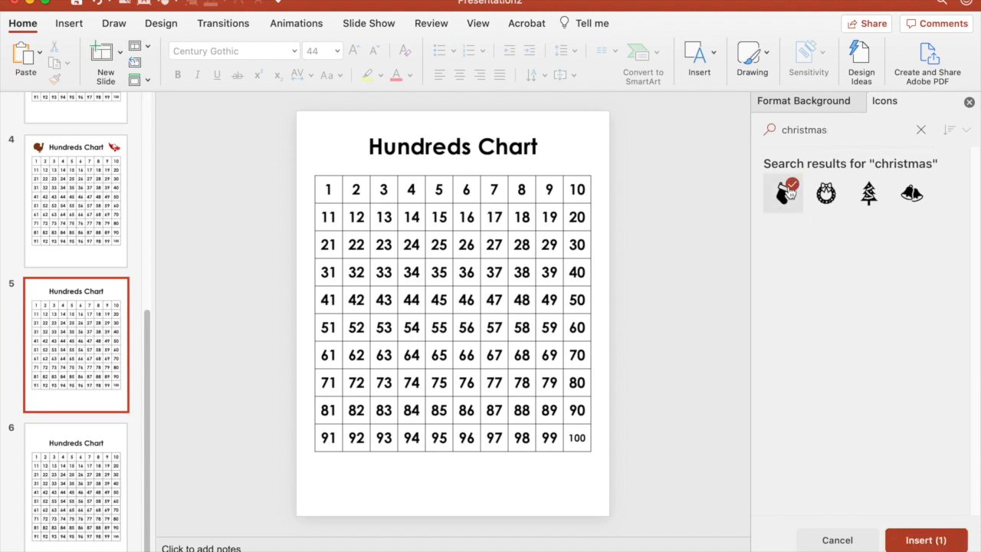
{"action": "left_click", "coordinate": [783, 193]}
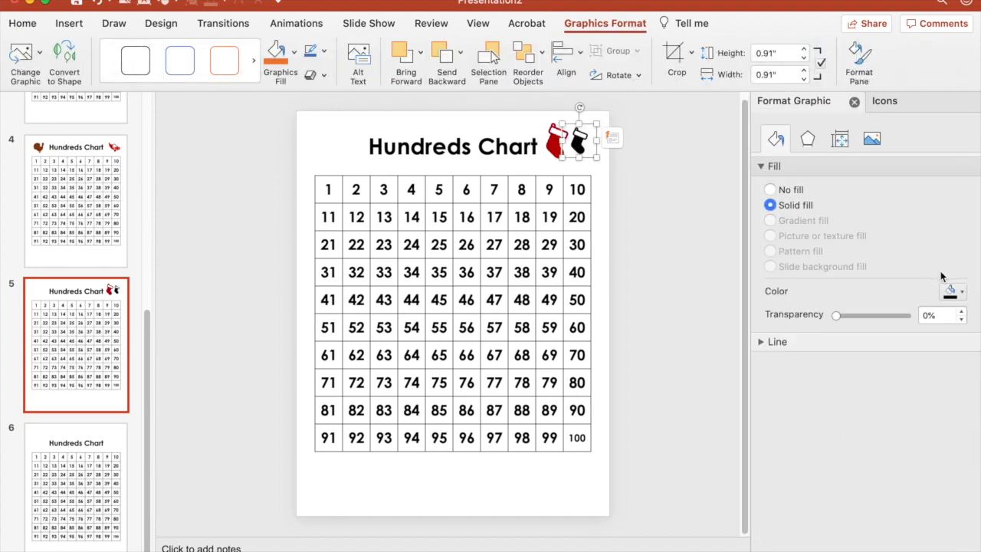
{"action": "left_click", "coordinate": [962, 292]}
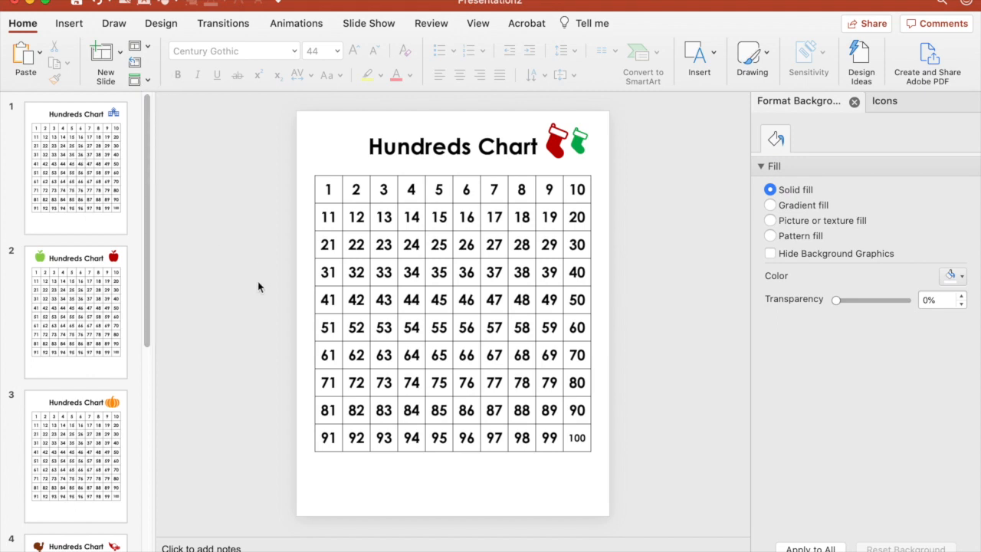
{"action": "mouse_move", "coordinate": [186, 200]}
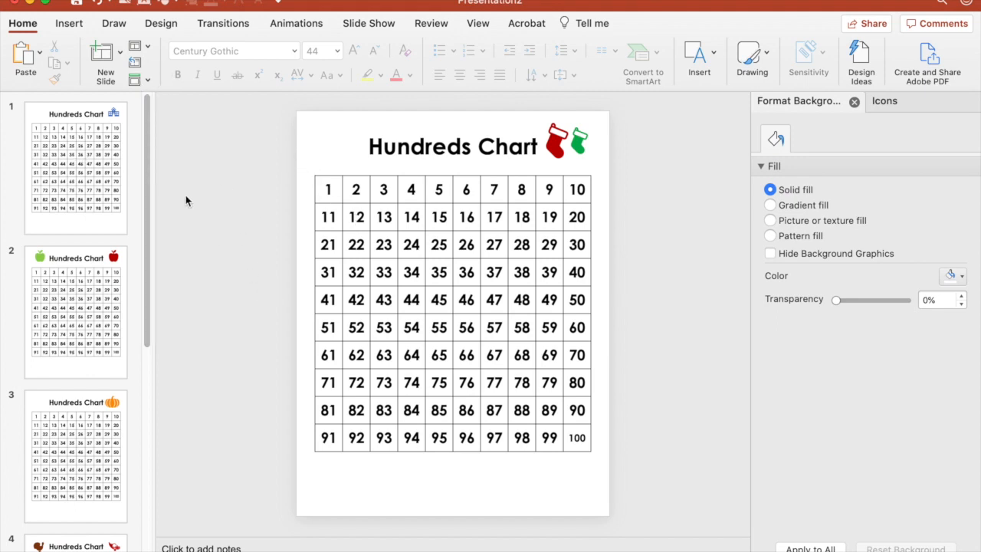
Step: Scroll the thumbnails and select slide 1 with its blue school icon
{"action": "scroll", "scroll_direction": "down", "scroll_amount": 3}
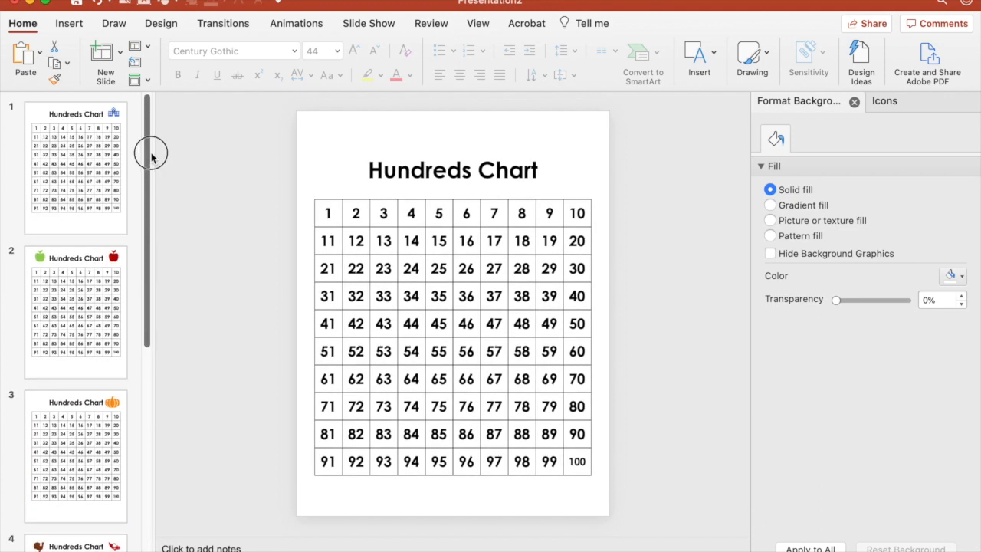
{"action": "mouse_move", "coordinate": [61, 158]}
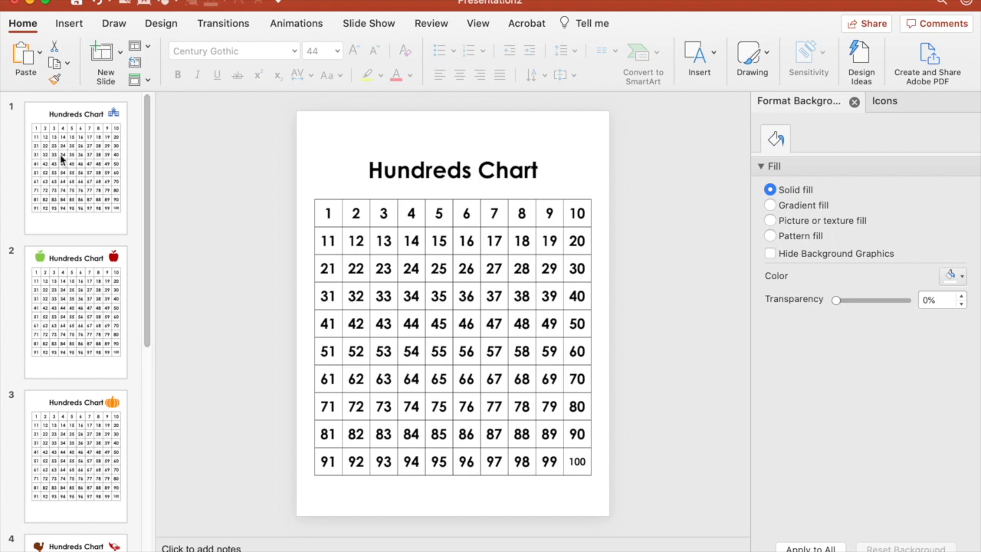
{"action": "left_click", "coordinate": [76, 167]}
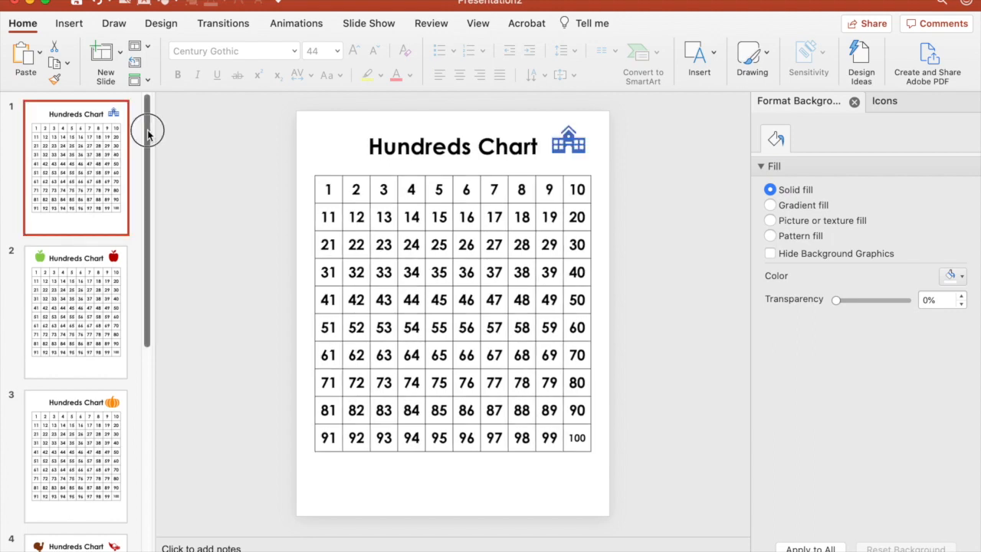